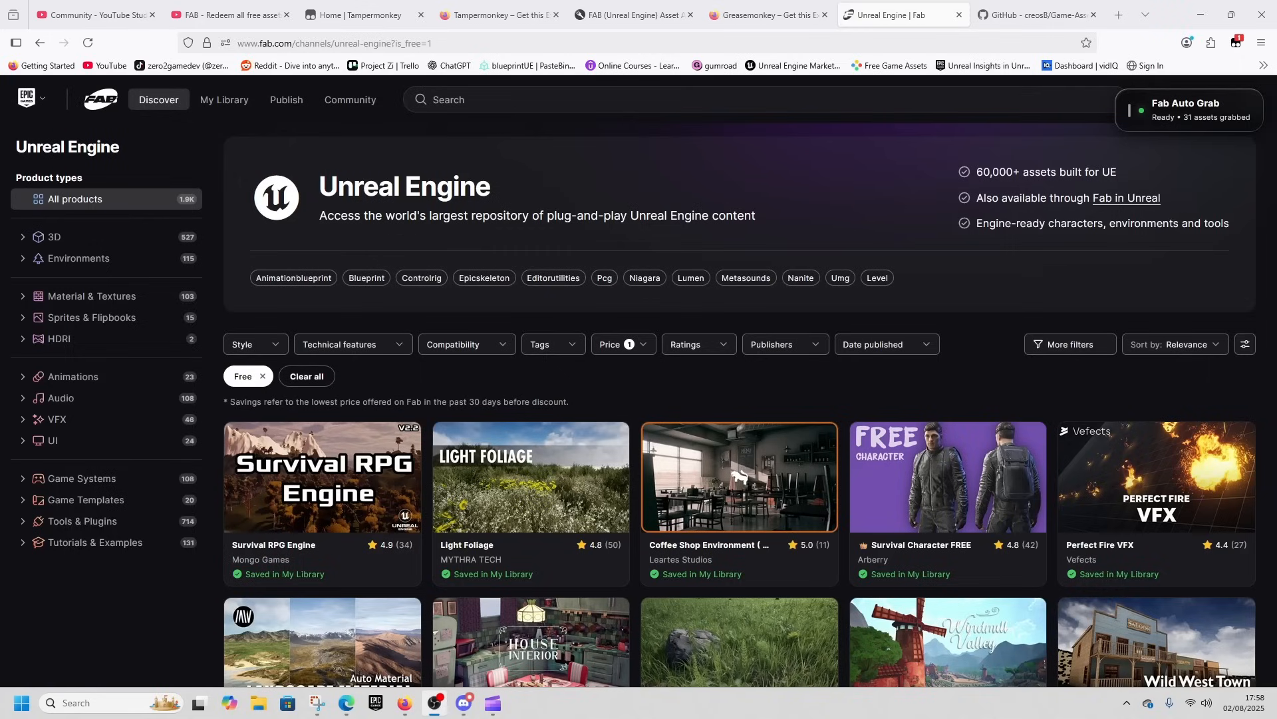
- Bring up the script's GitHub repository and scroll its README to the Installation section
click(1034, 15)
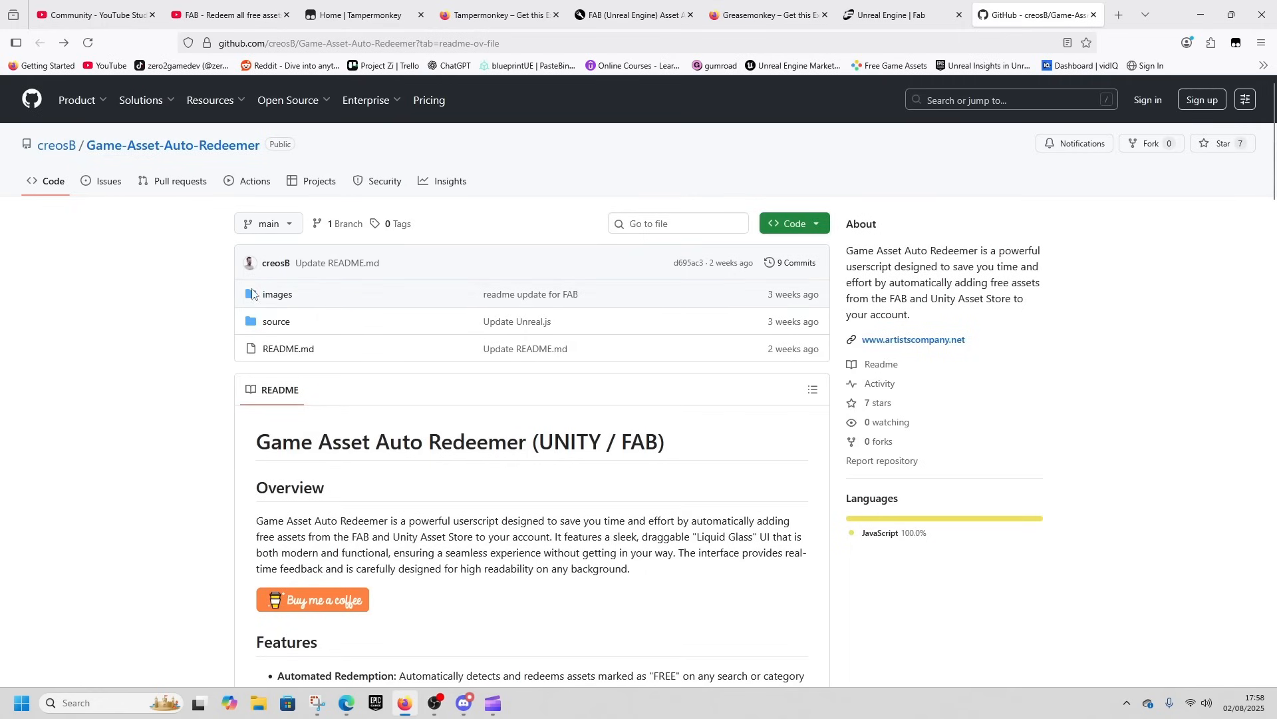
scroll(down, 3)
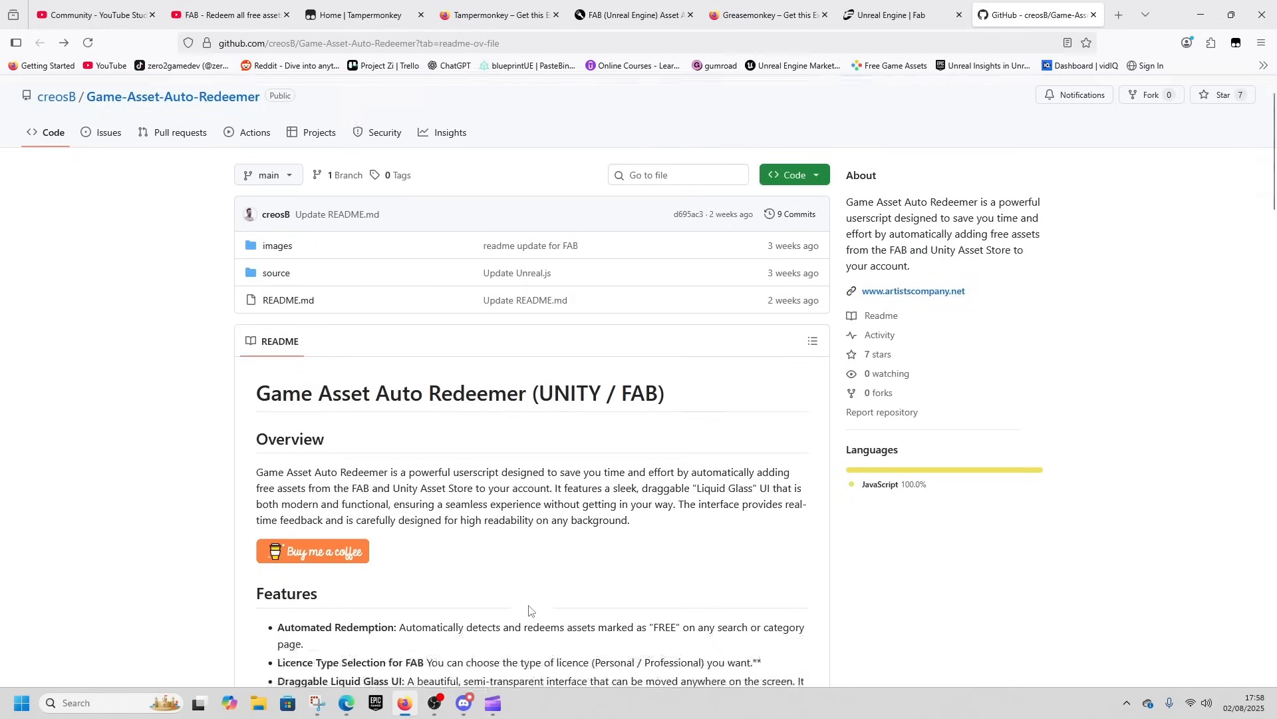
scroll(down, 3)
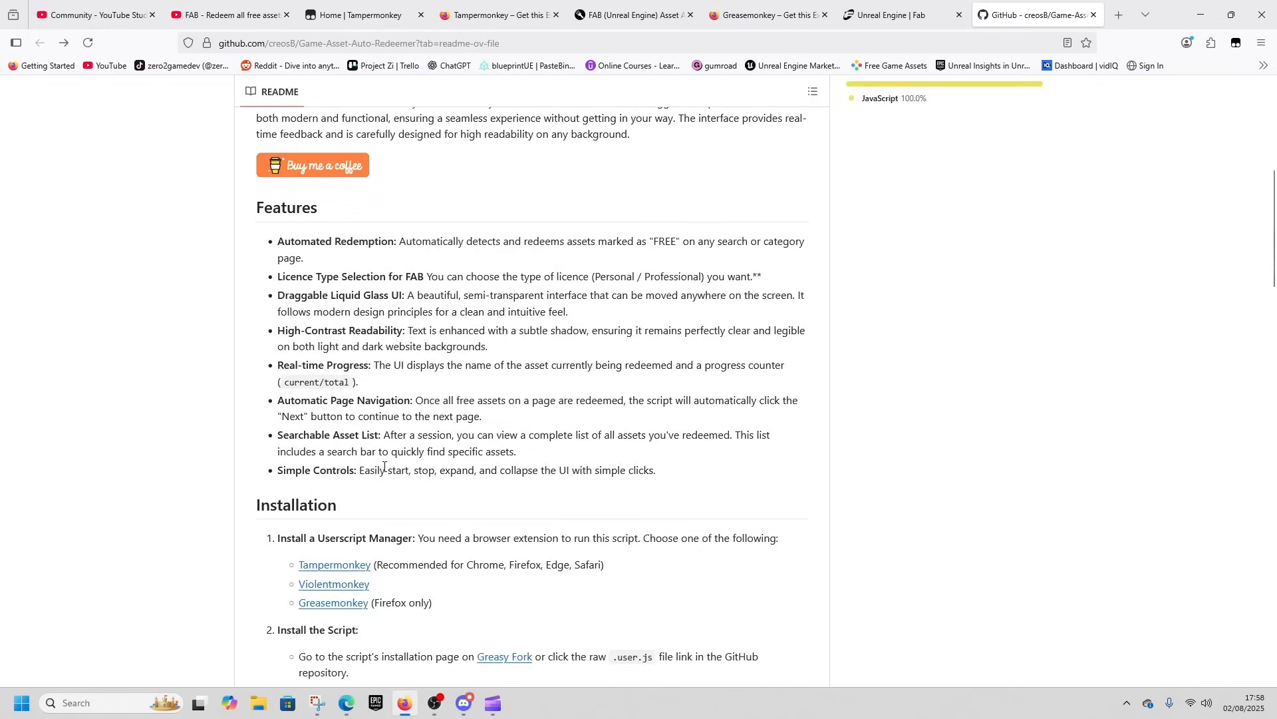
scroll(up, 3)
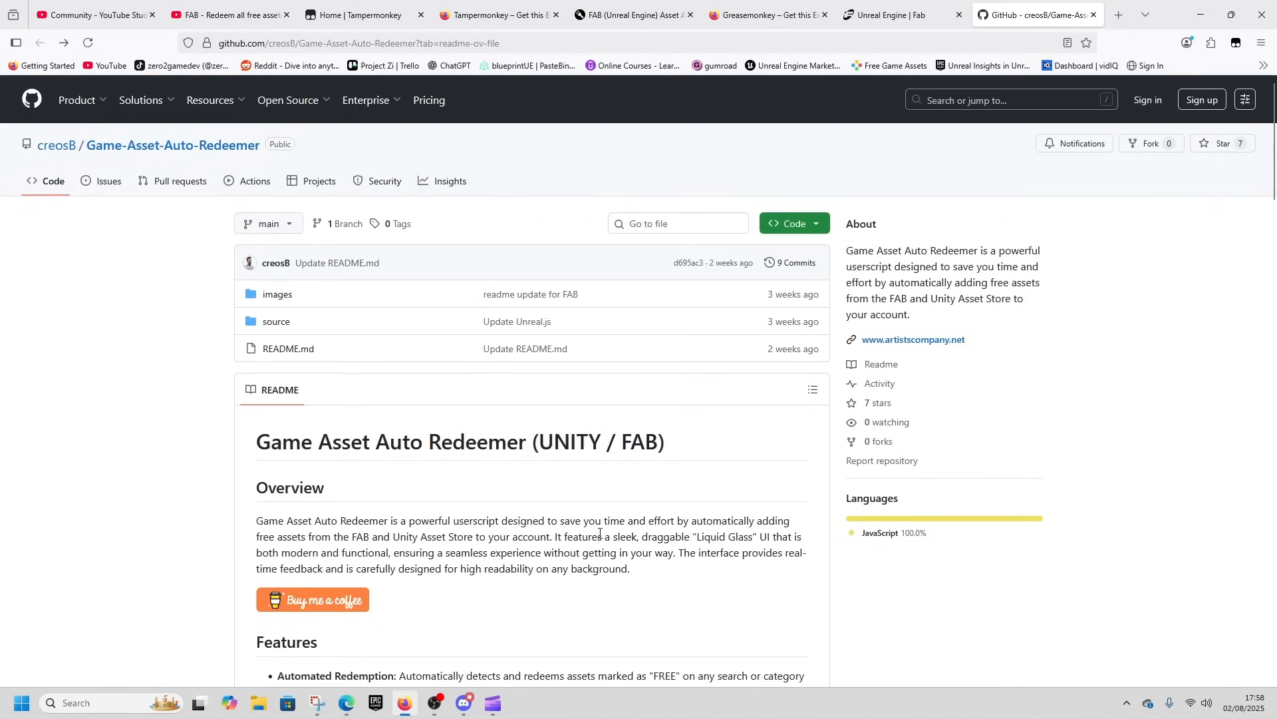
scroll(down, 3)
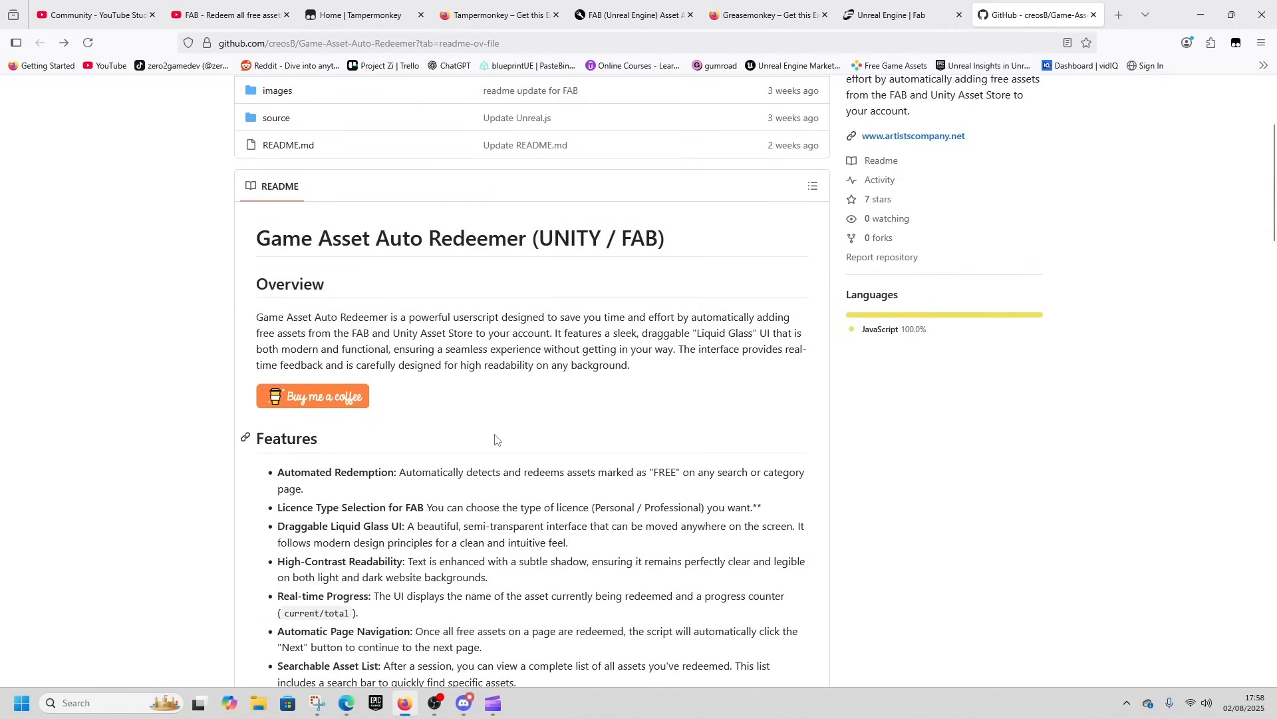
scroll(down, 3)
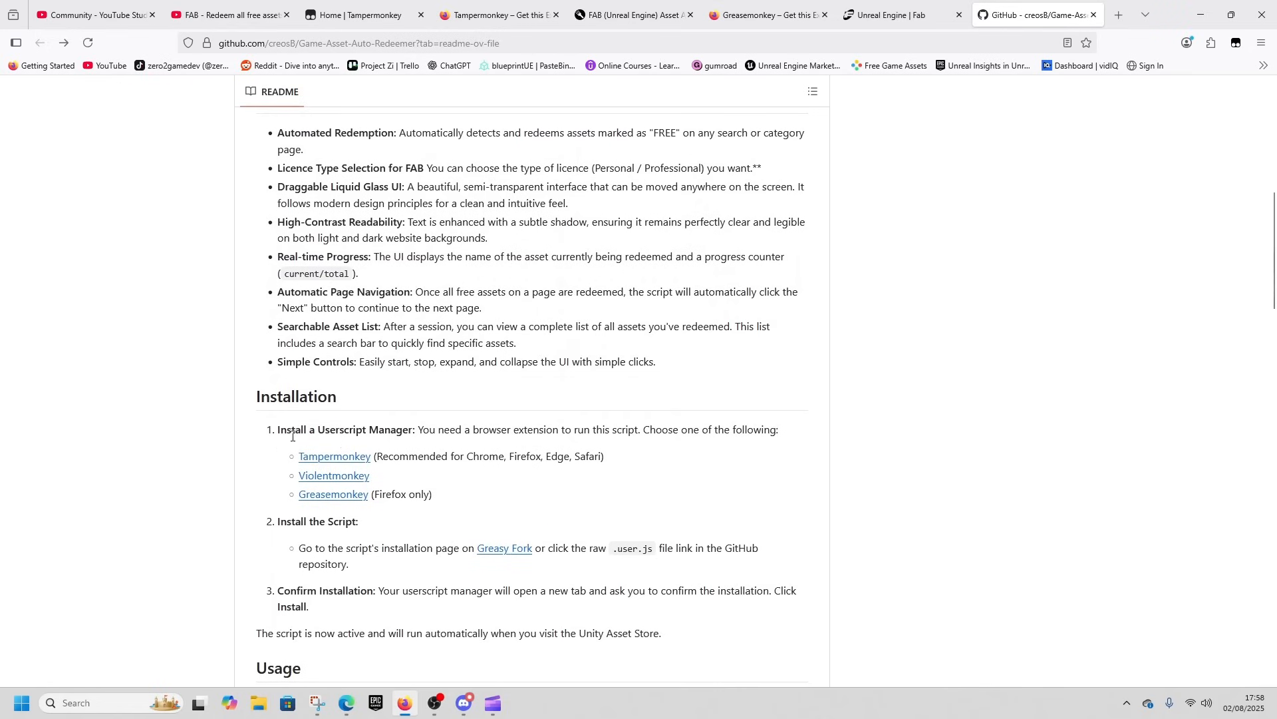
mouse_move(518, 487)
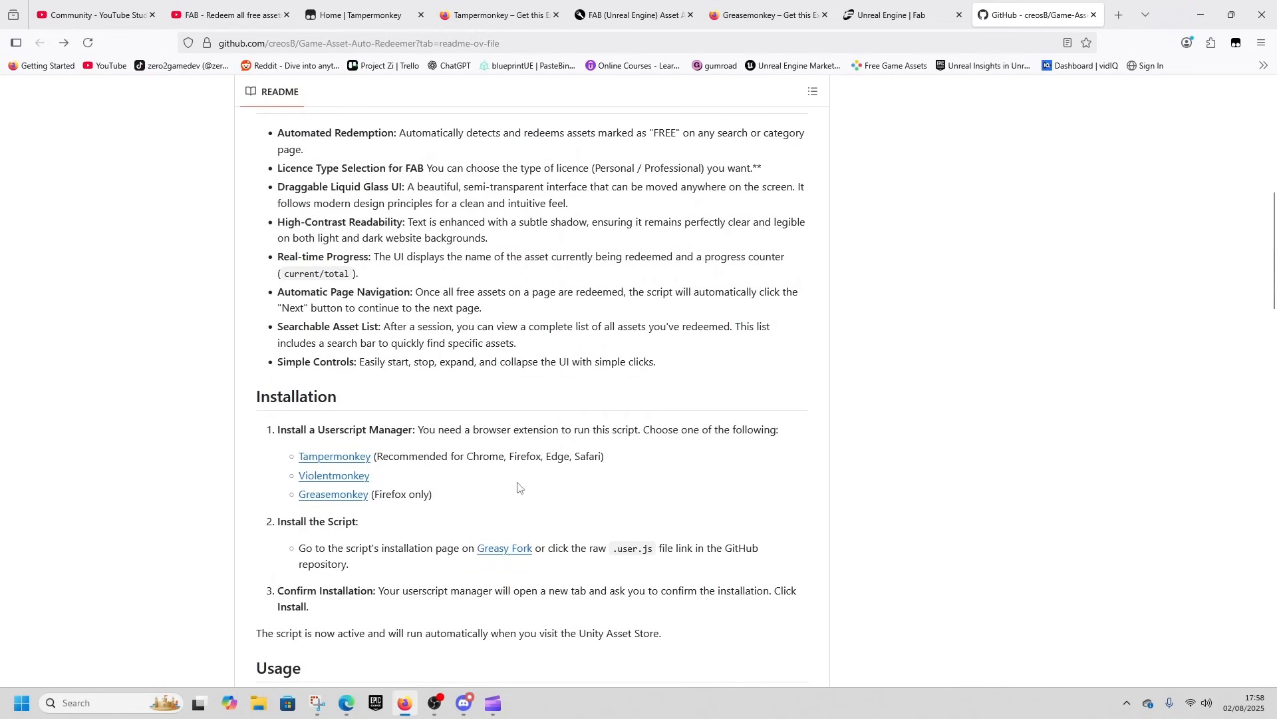
mouse_move(333, 476)
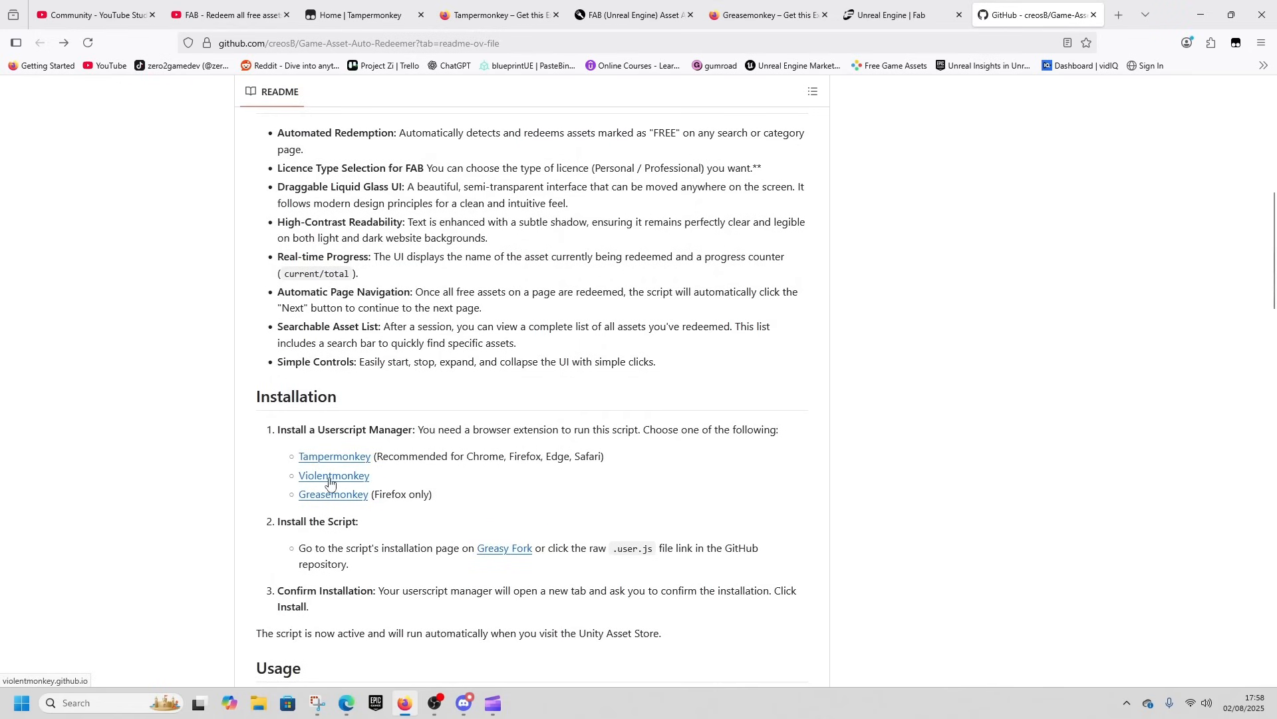
mouse_move(719, 348)
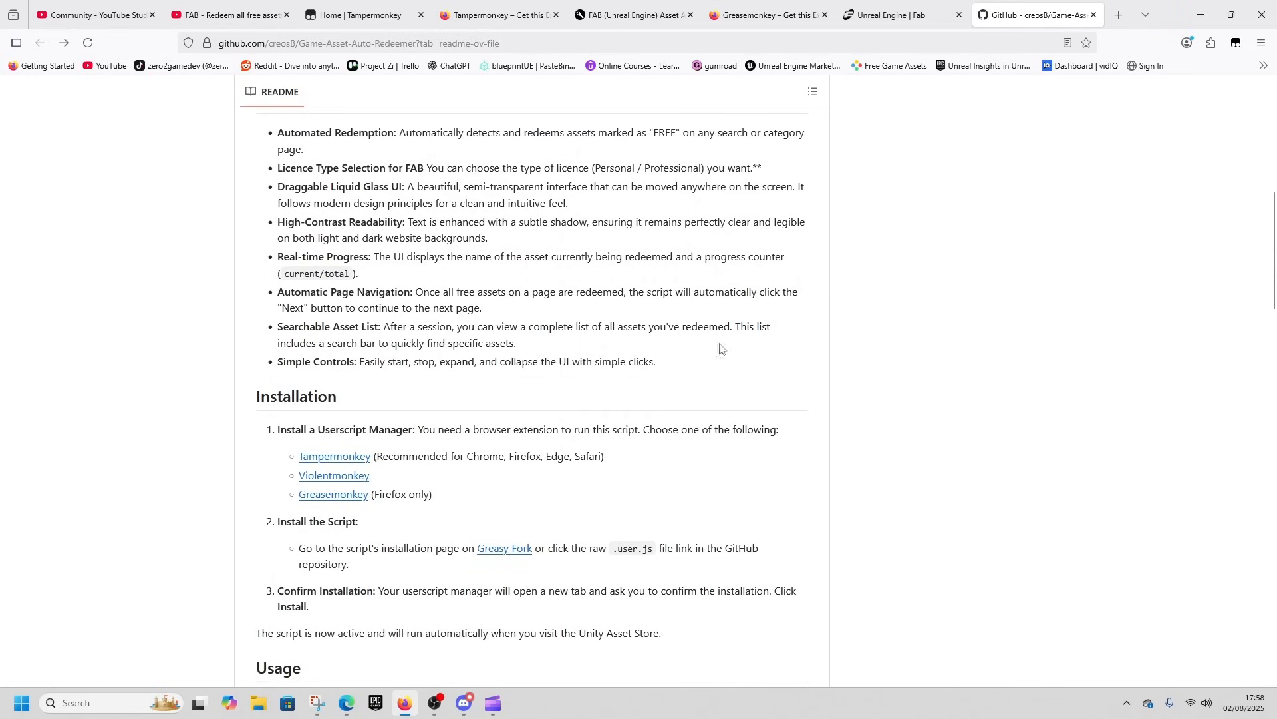
mouse_move(431, 490)
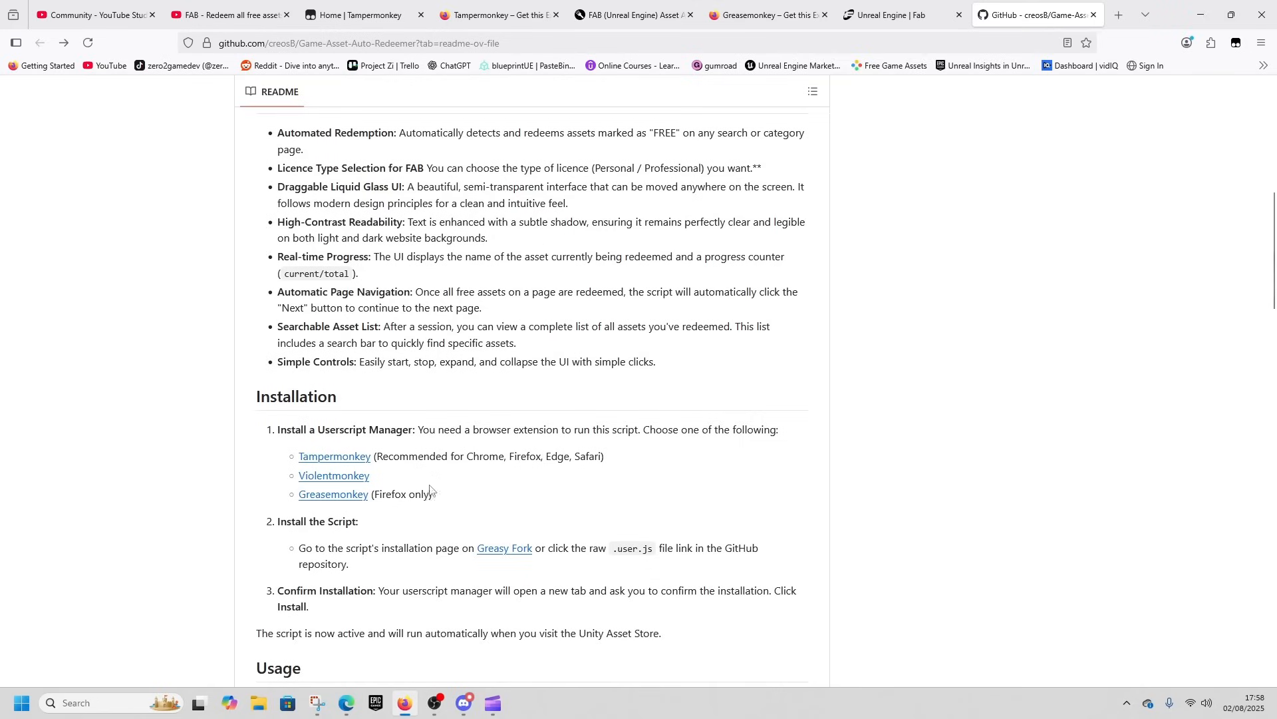
double_click(527, 456)
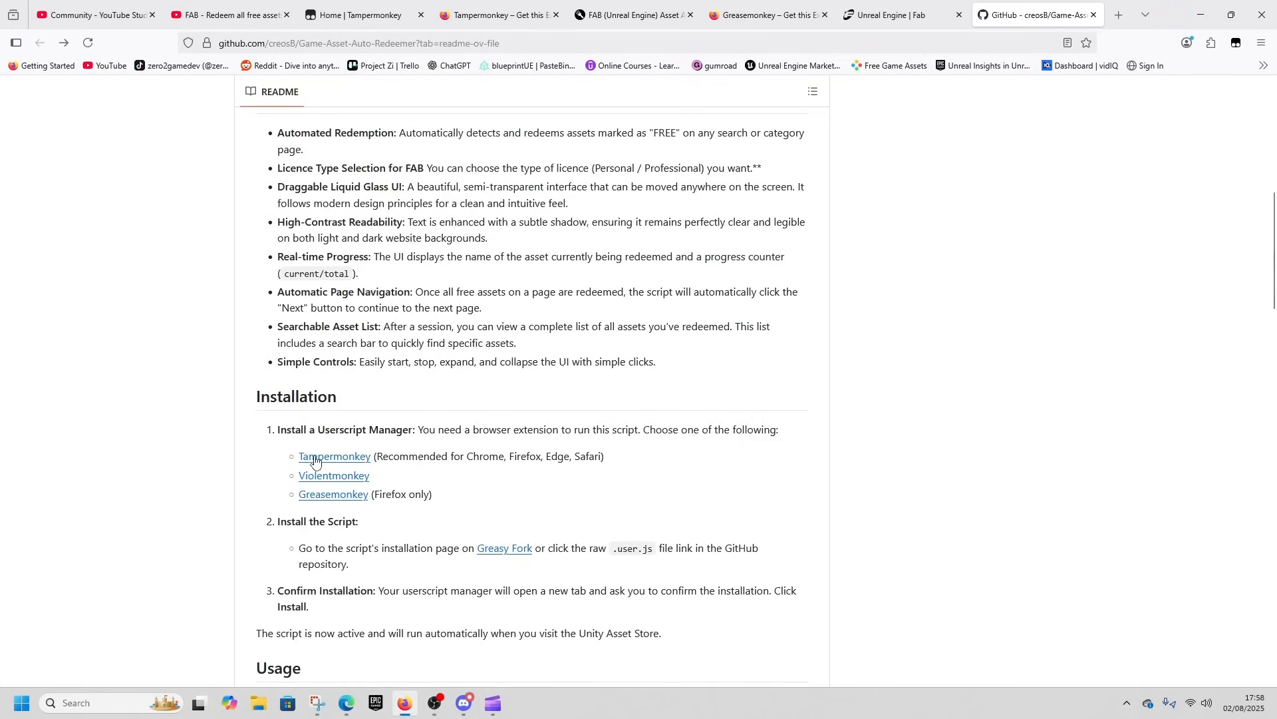
mouse_move(505, 454)
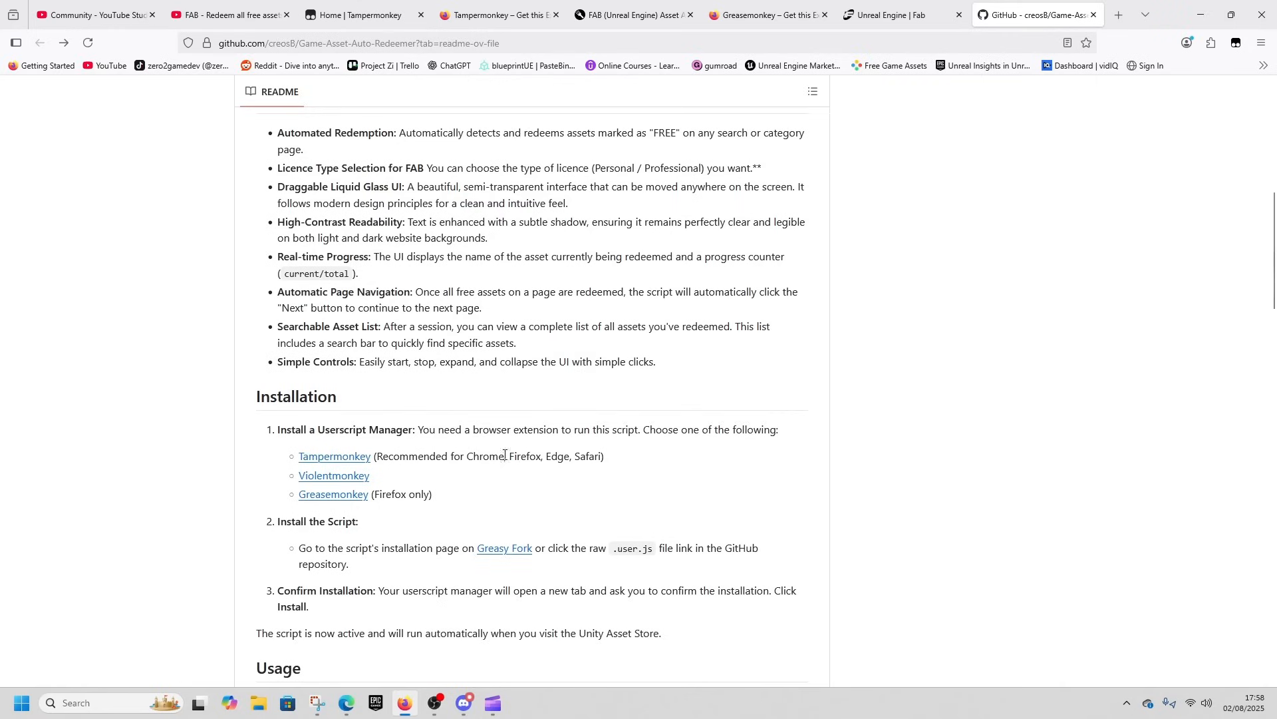
scroll(down, 3)
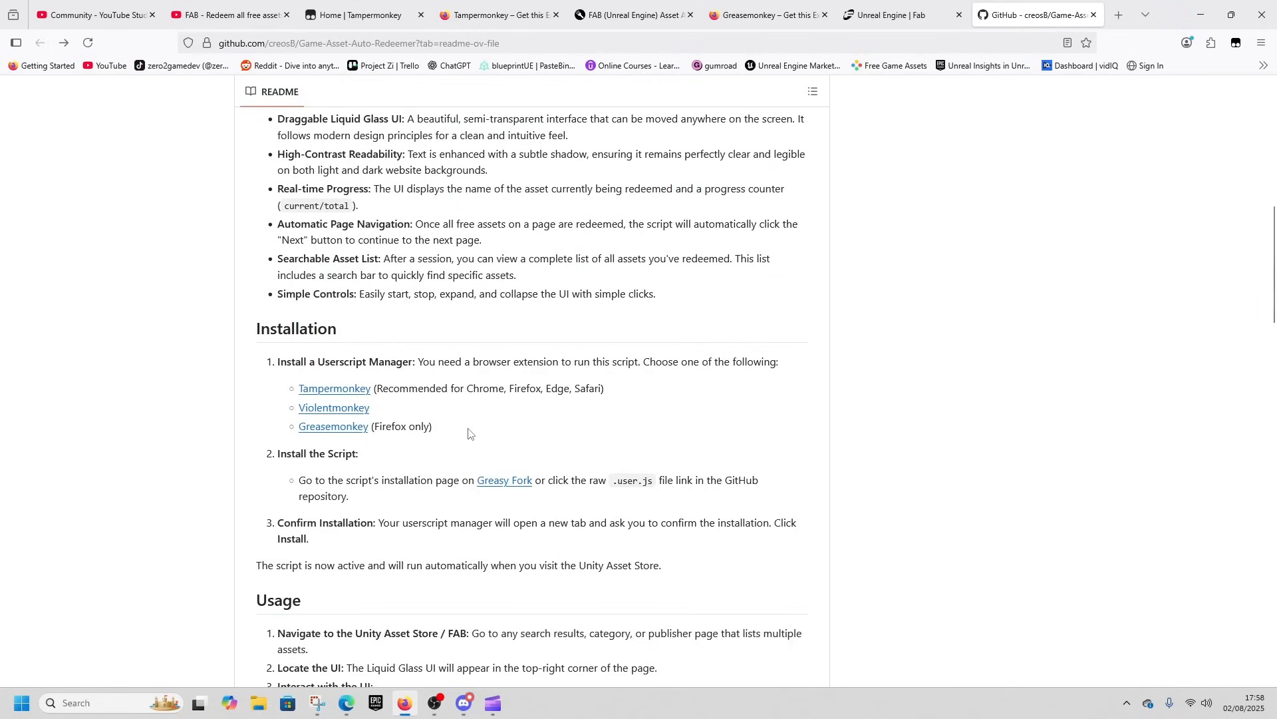
mouse_move(515, 387)
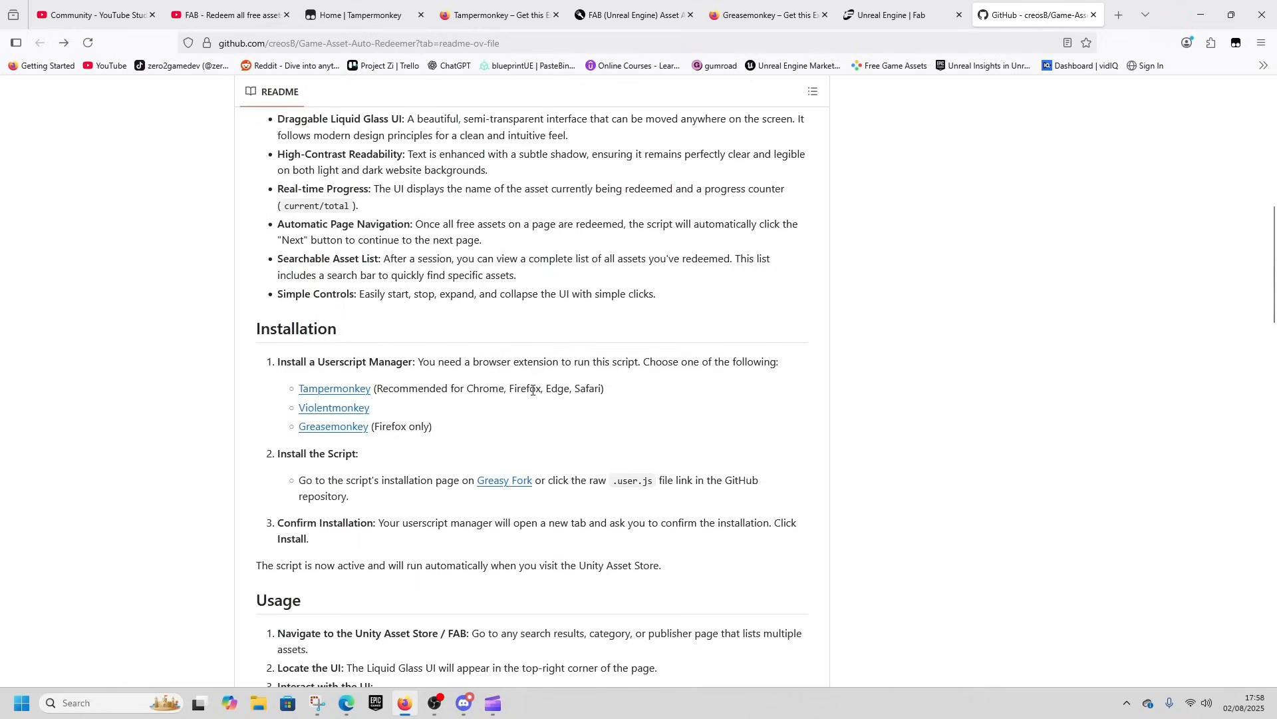
mouse_move(505, 480)
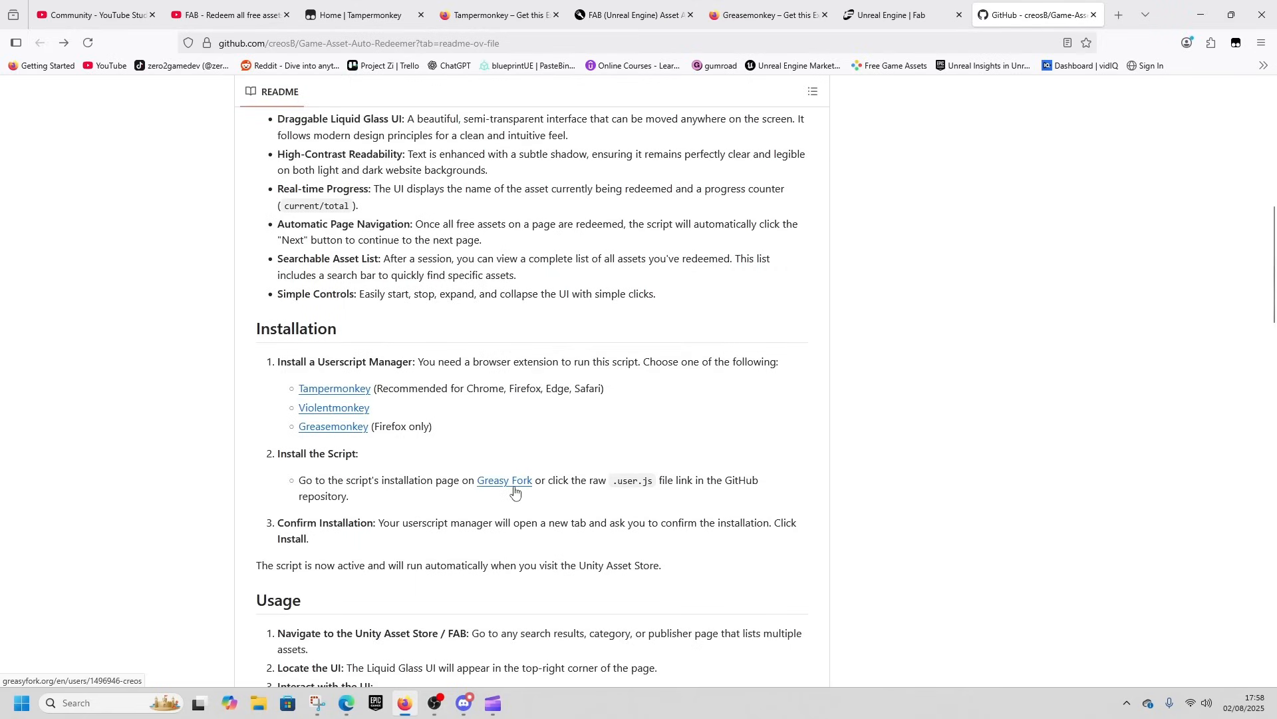
mouse_move(1235, 43)
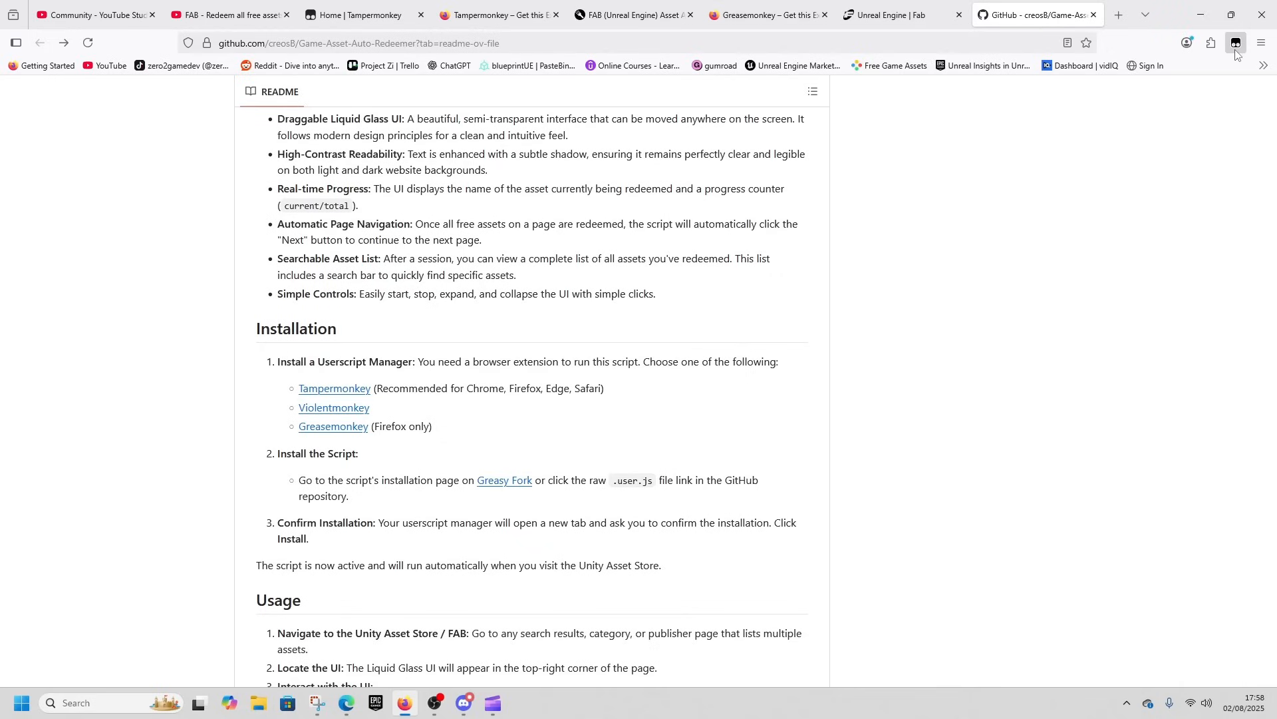
- Follow the Greasy Fork link to the FAB (Unreal Engine) Asset Auto Redeemer script page
click(1235, 43)
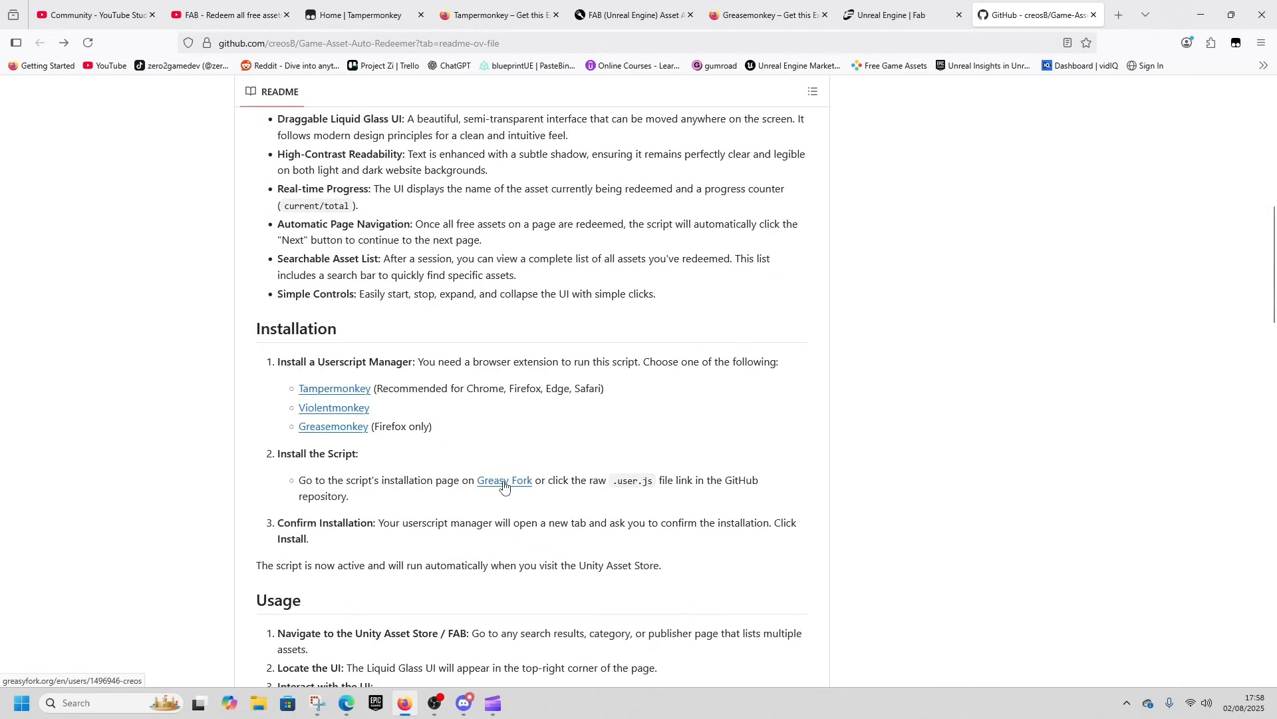
click(505, 481)
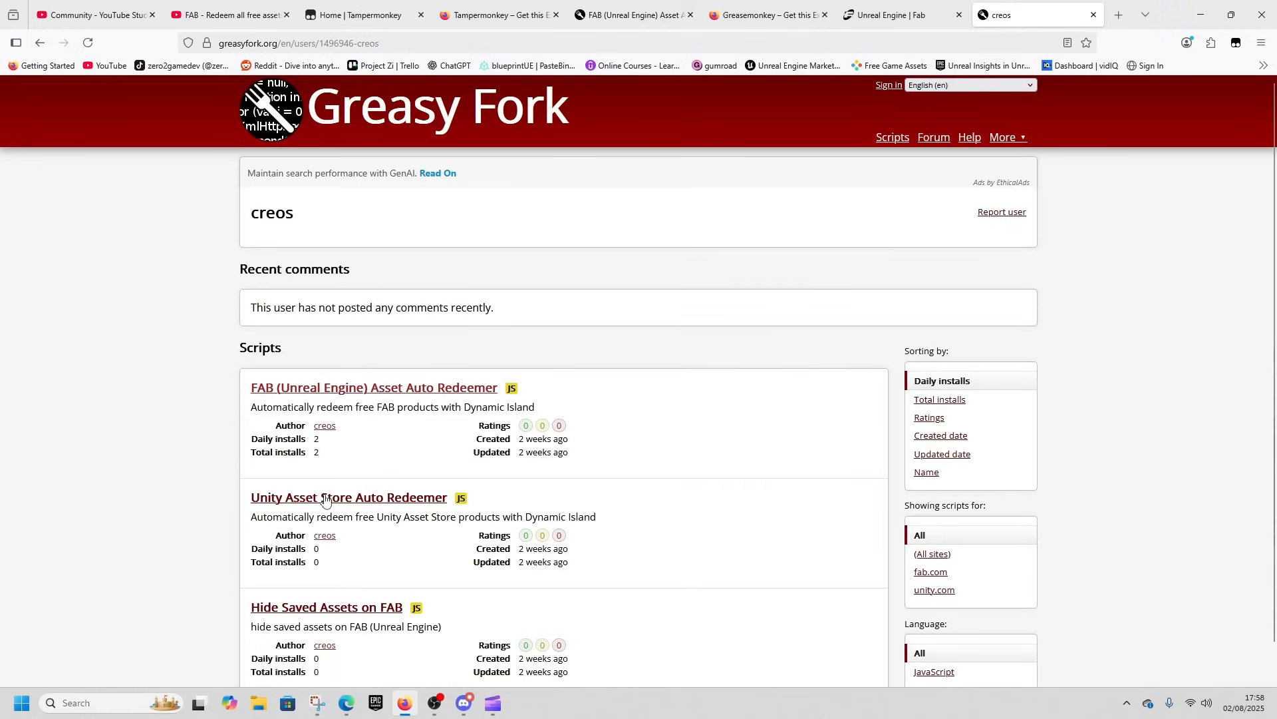
click(373, 388)
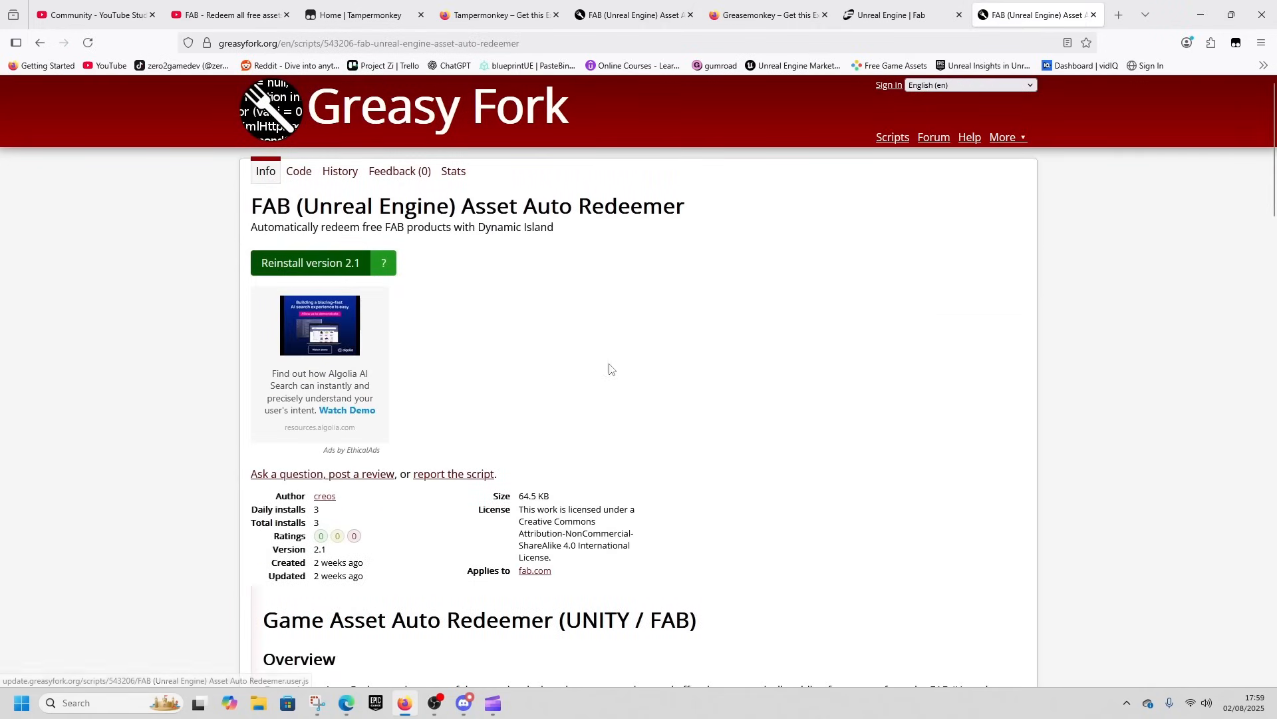
- Reinstall script version 2.1 and scroll through its source in Tampermonkey's prompt
click(309, 262)
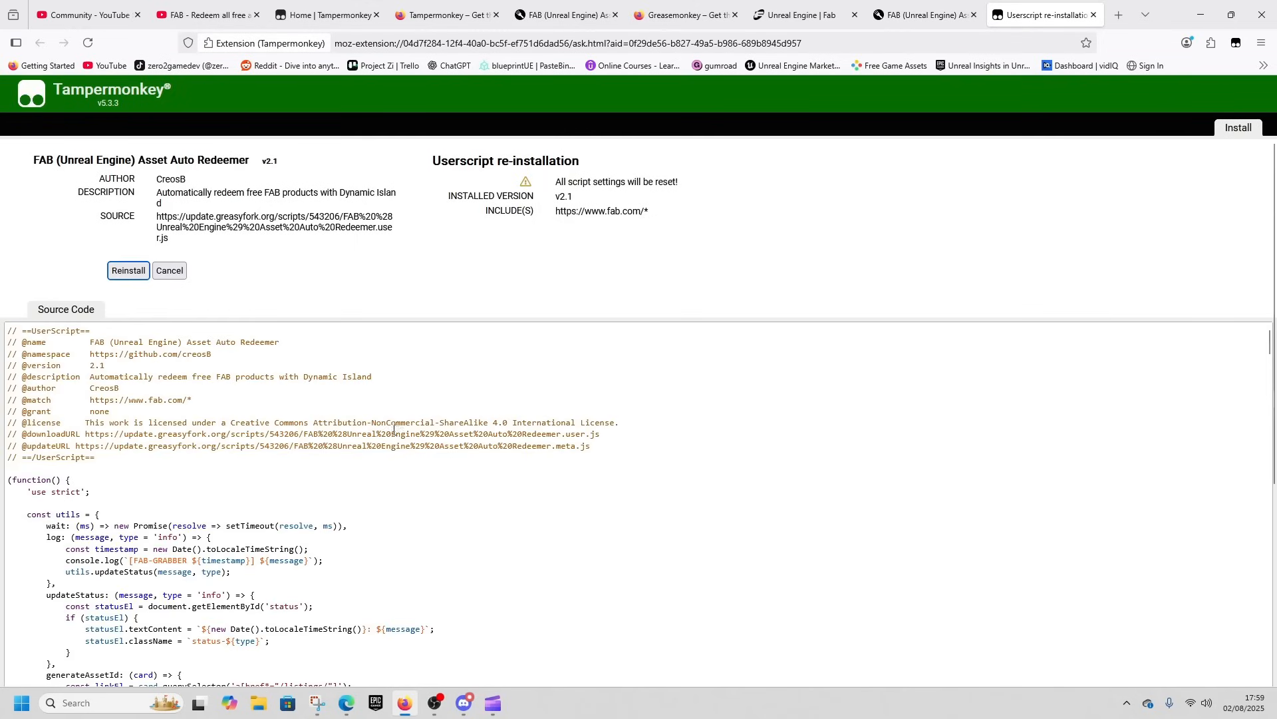
scroll(down, 3)
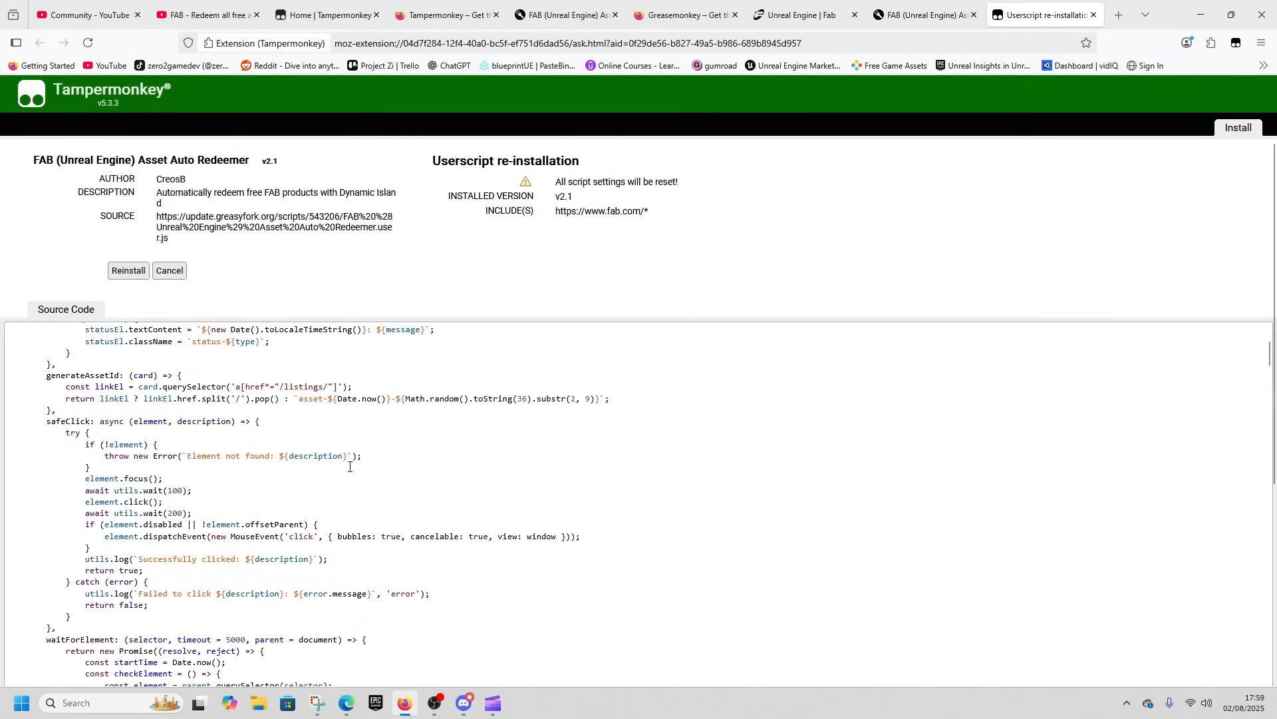
scroll(up, 3)
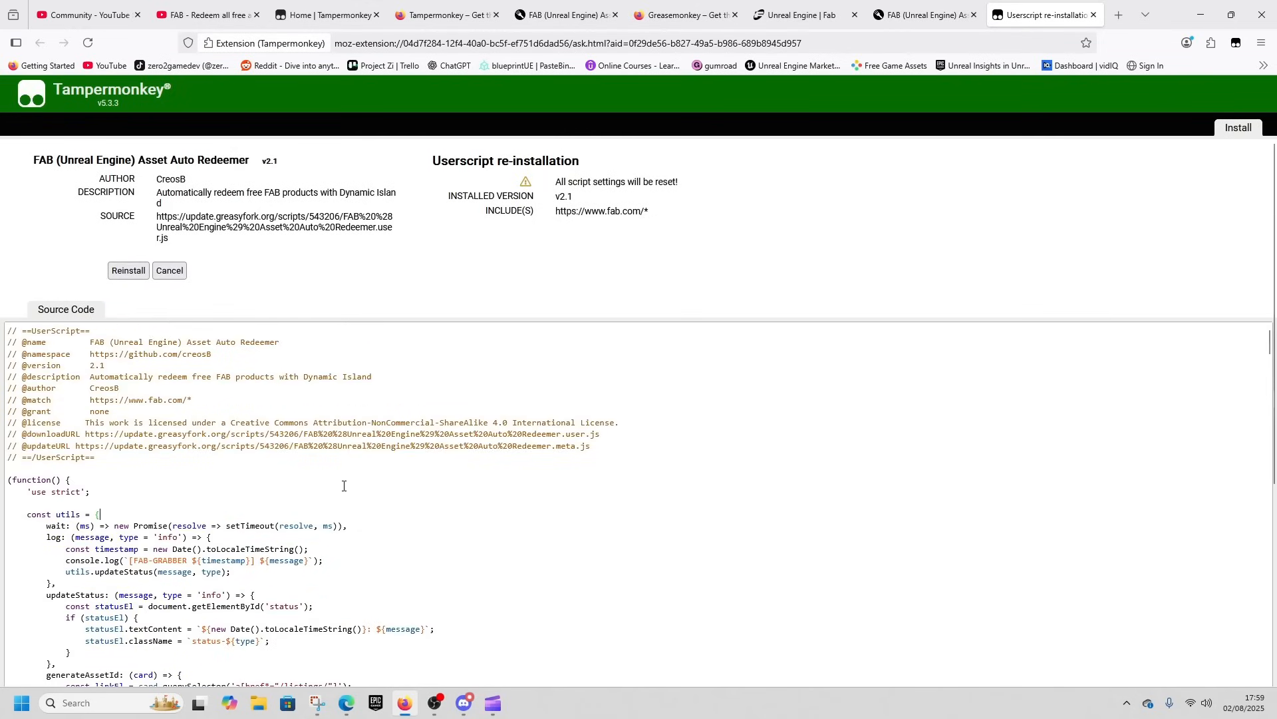
mouse_move(668, 487)
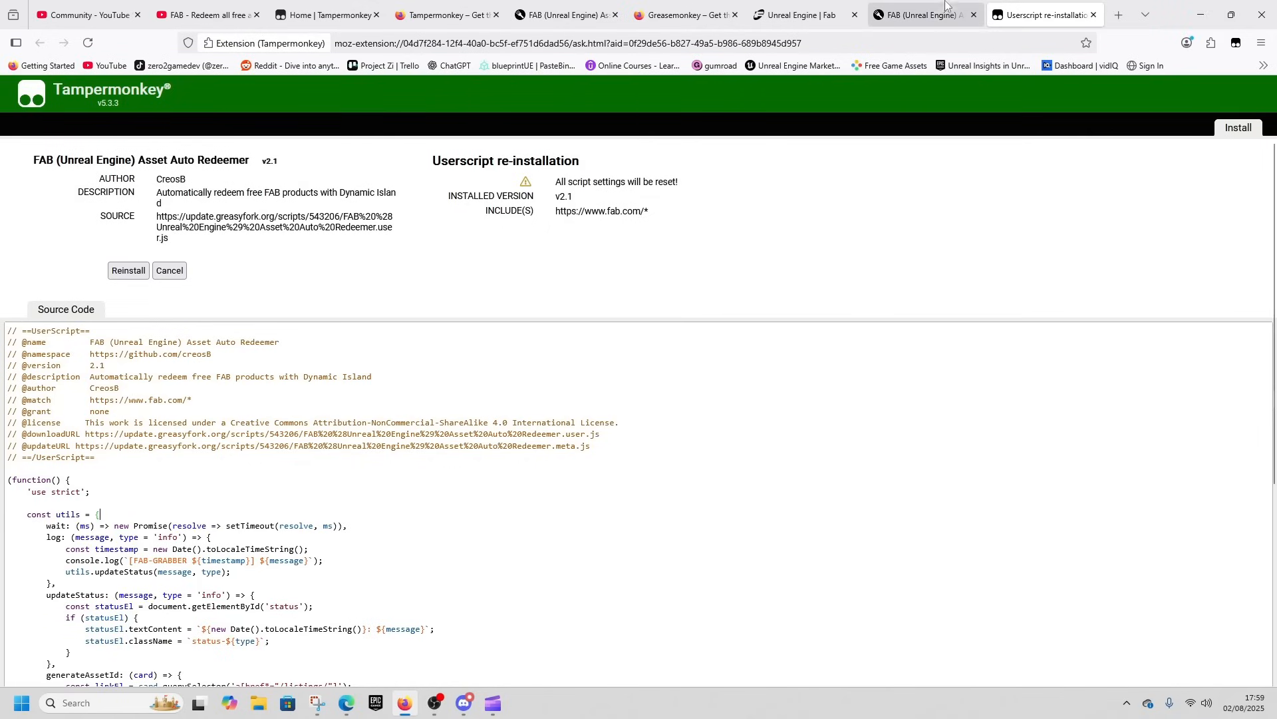
mouse_move(918, 14)
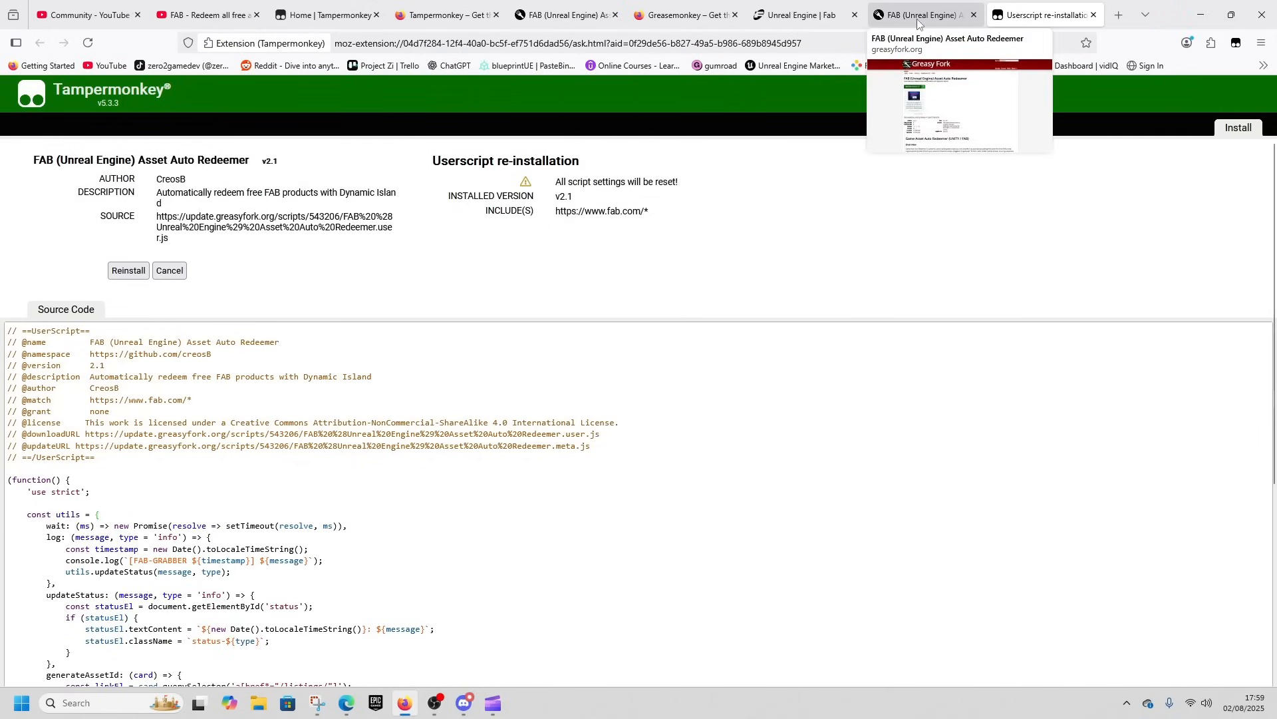
- Revisit the Greasy Fork script page, then return to Tampermonkey's v2.1 re-installation prompt
click(920, 15)
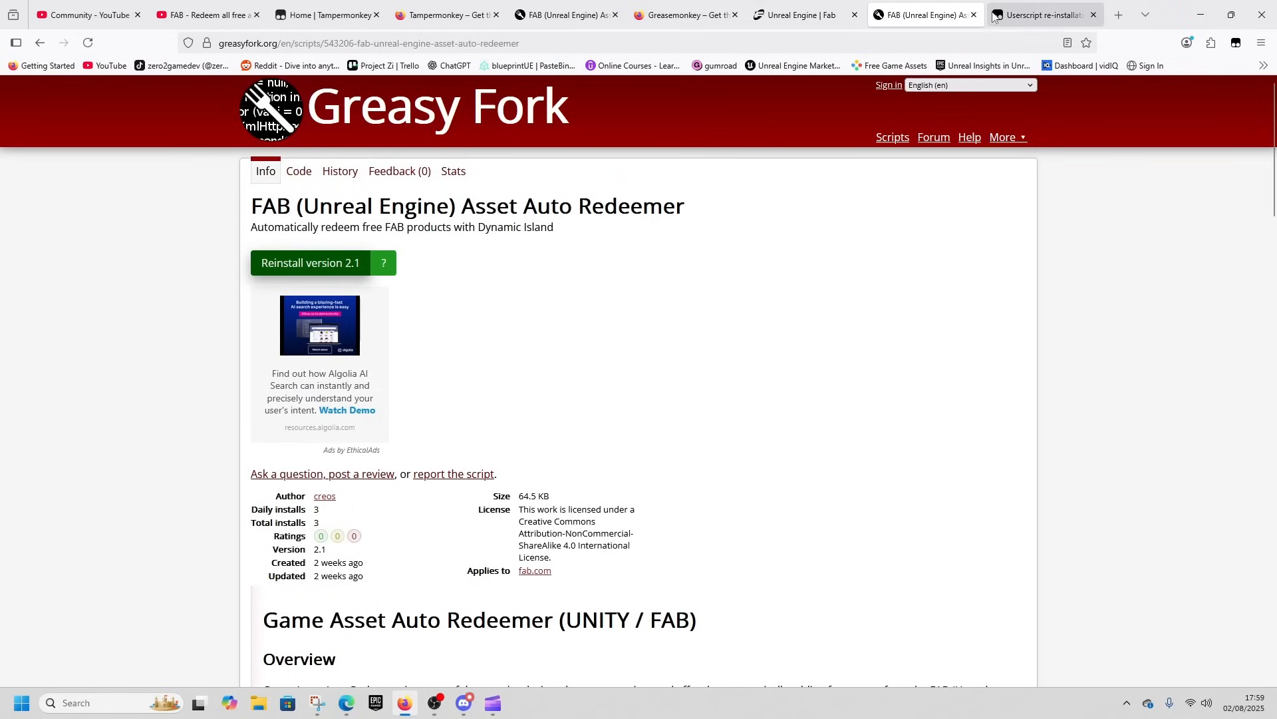
mouse_move(789, 293)
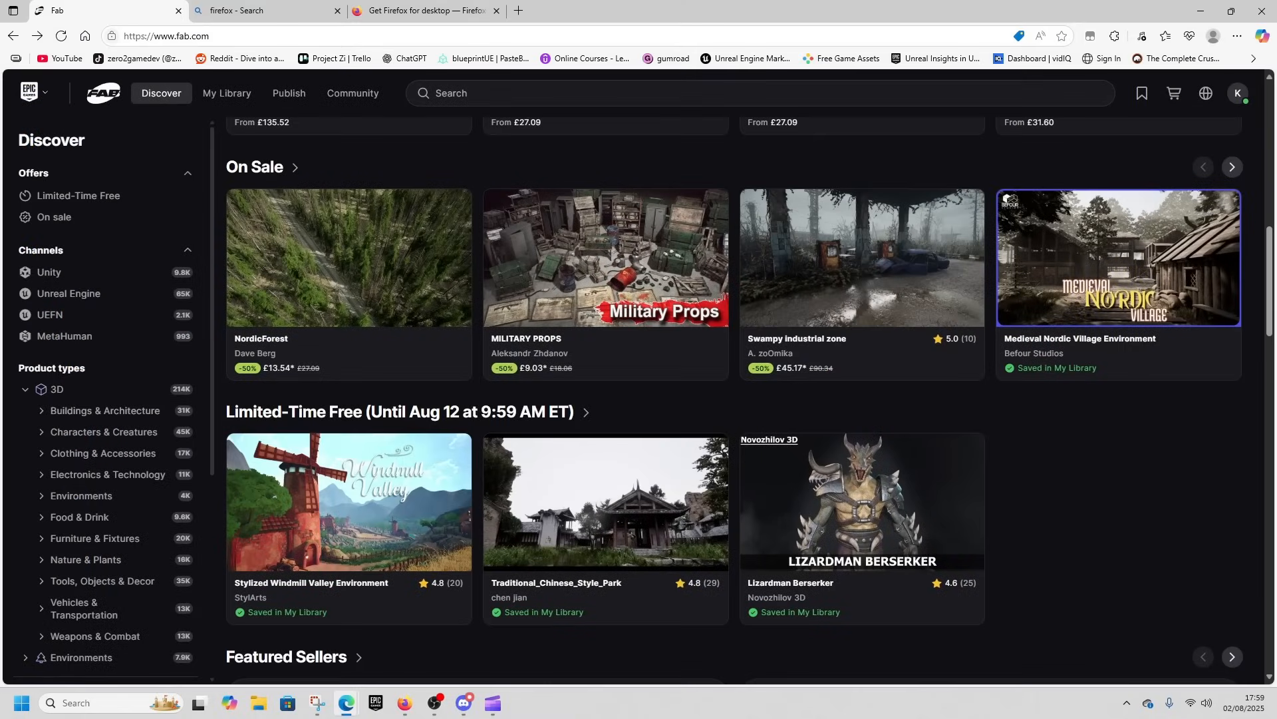
mouse_move(1202, 12)
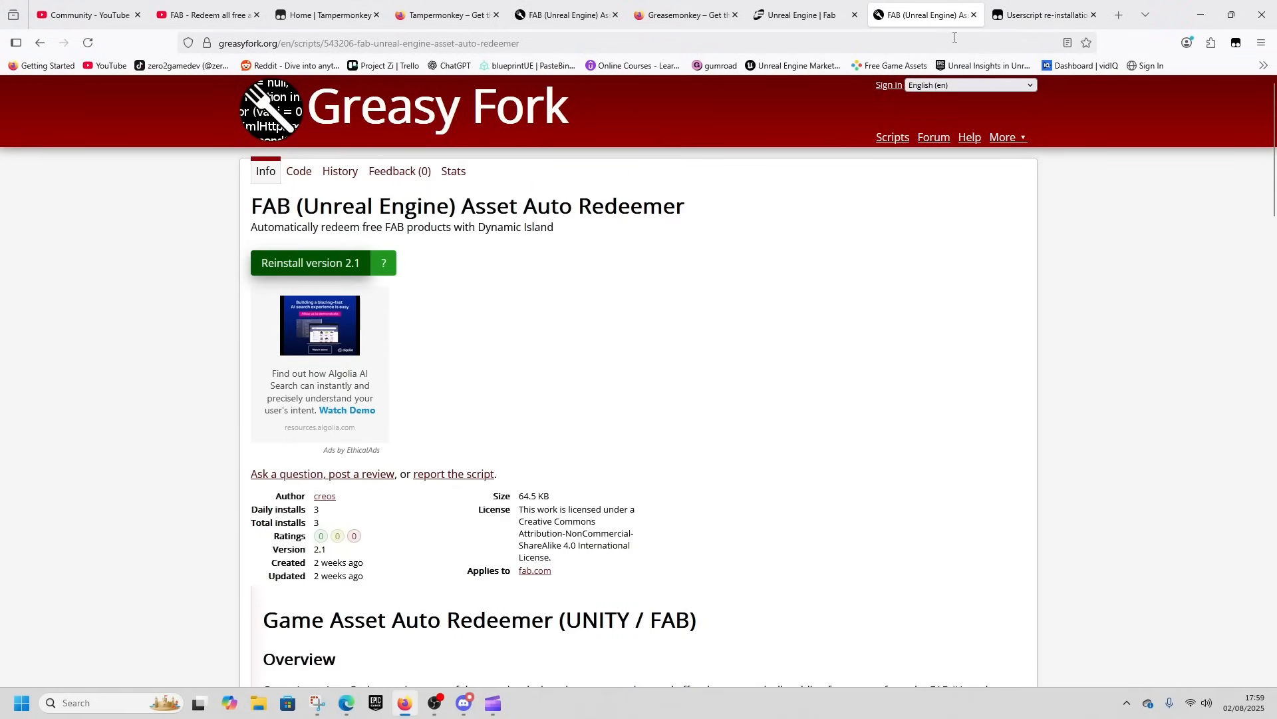
mouse_move(802, 14)
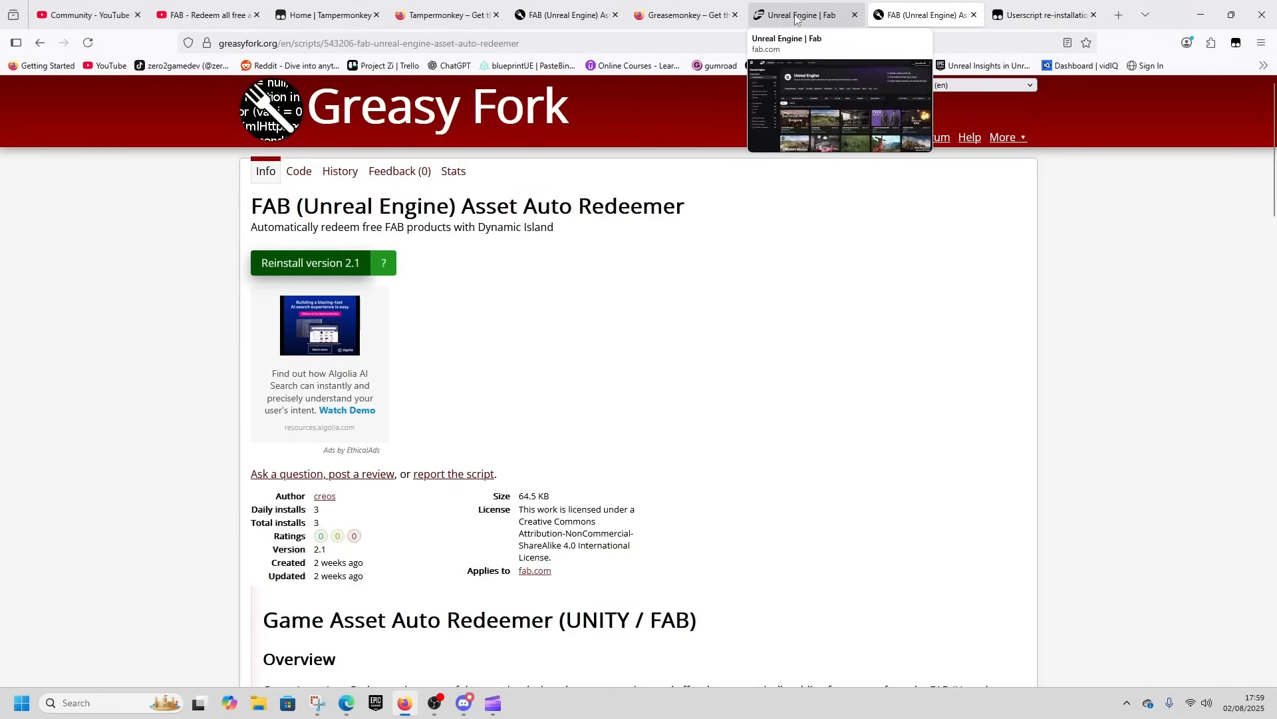
click(1045, 14)
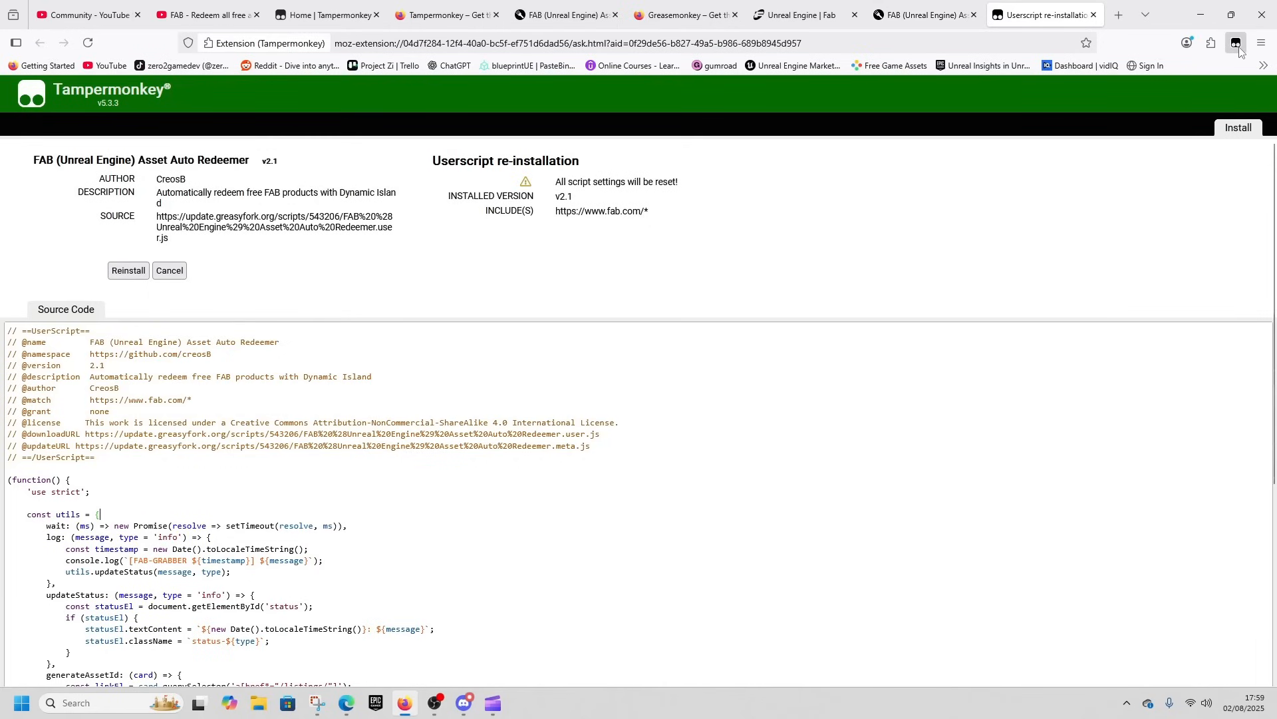
- Open Firefox's Add-ons Manager in its own tab and view the installed extensions
click(1260, 43)
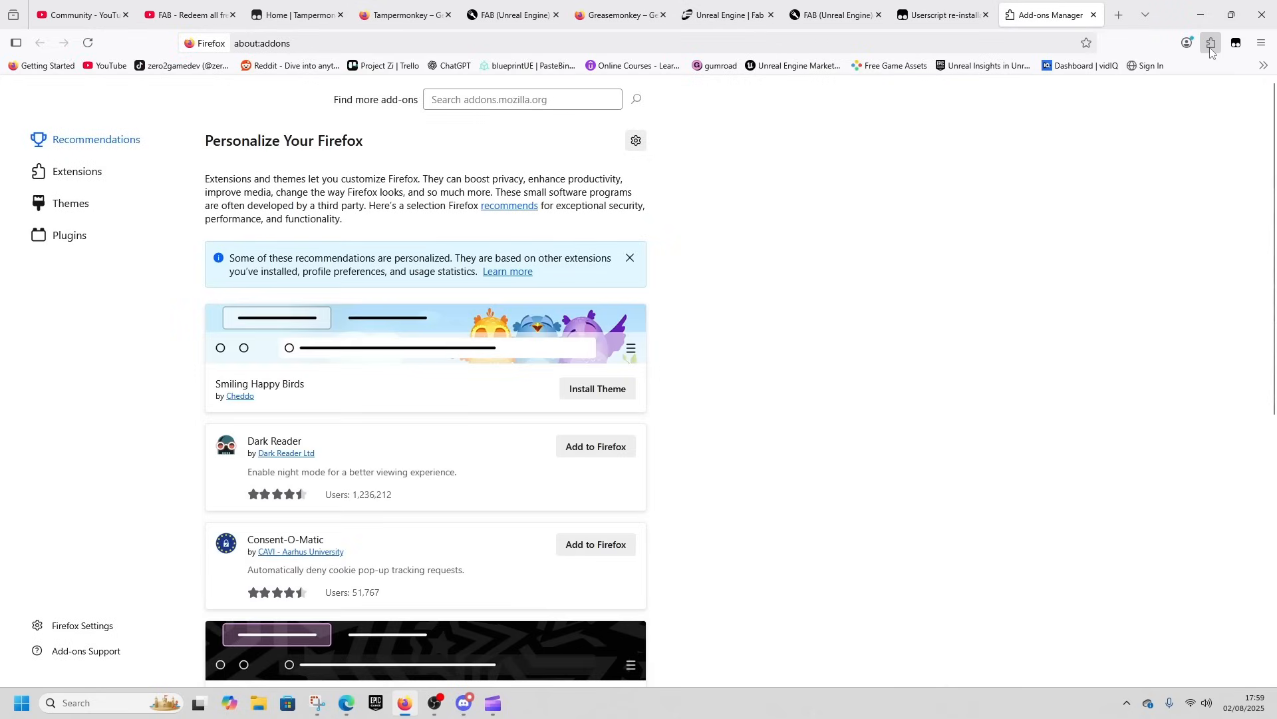
mouse_move(137, 187)
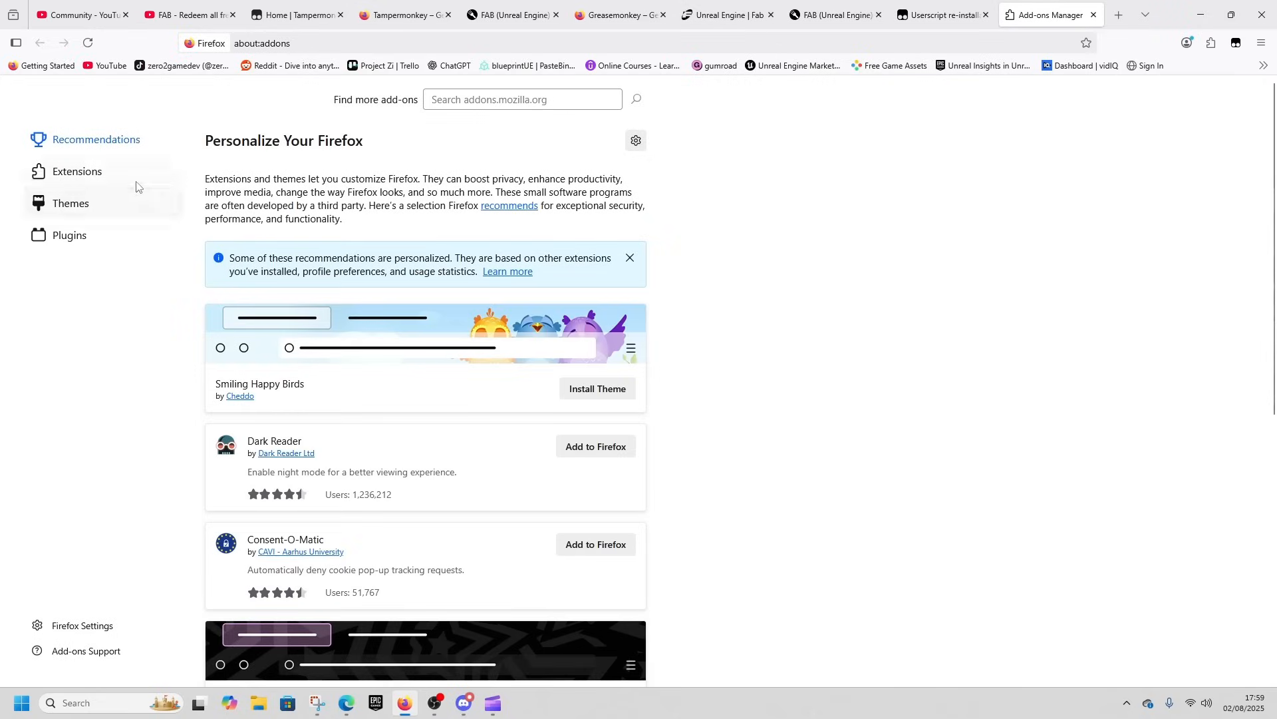
click(76, 171)
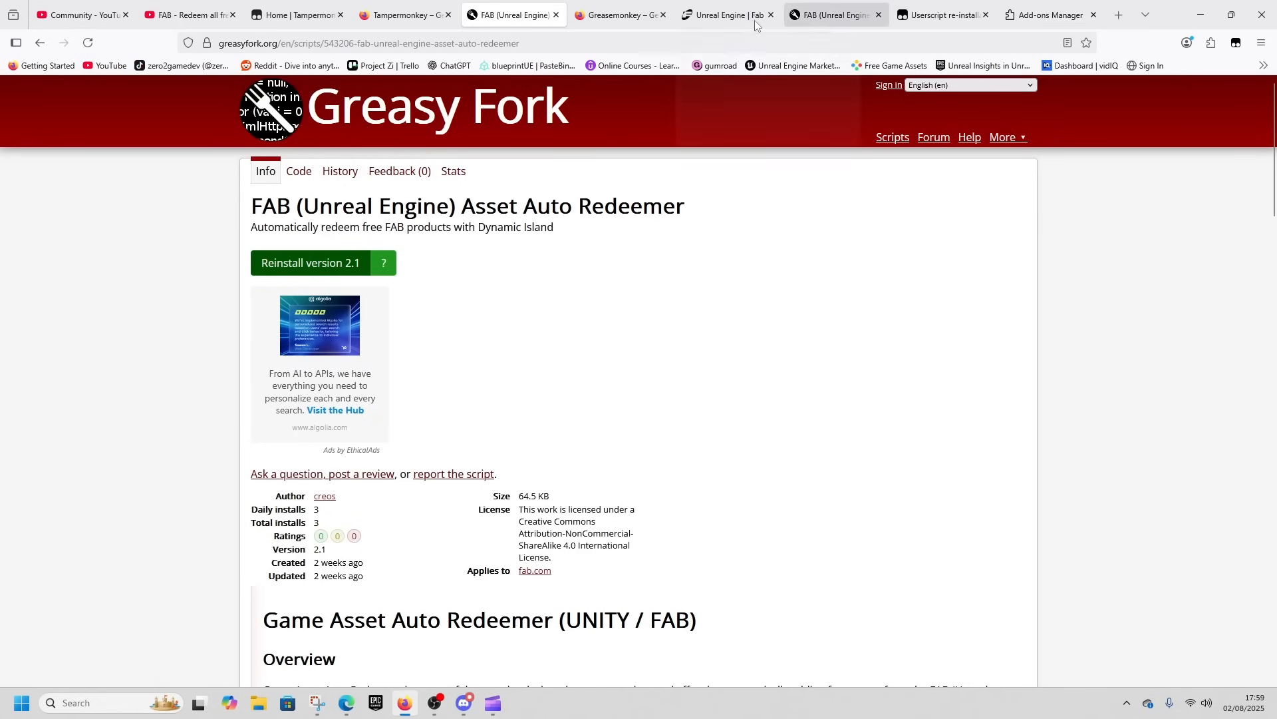
- Filter Fab's Unreal Engine catalogue to free Animations products
click(723, 15)
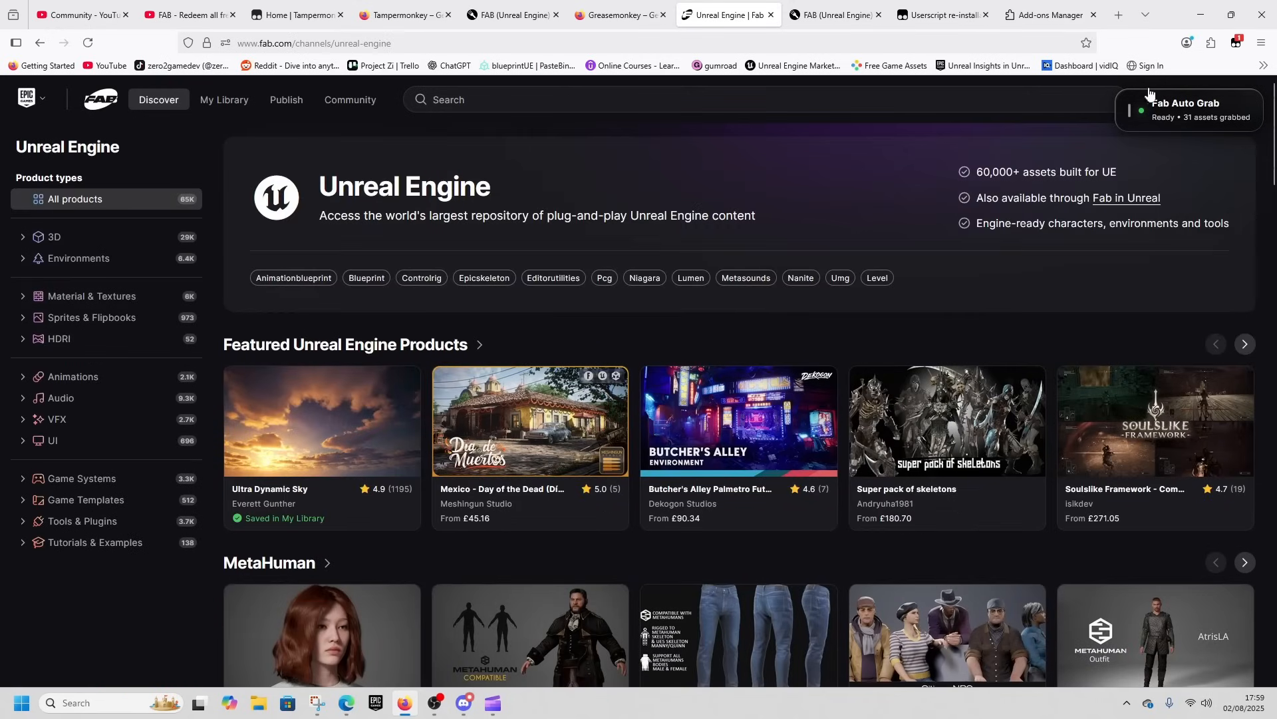
mouse_move(1198, 108)
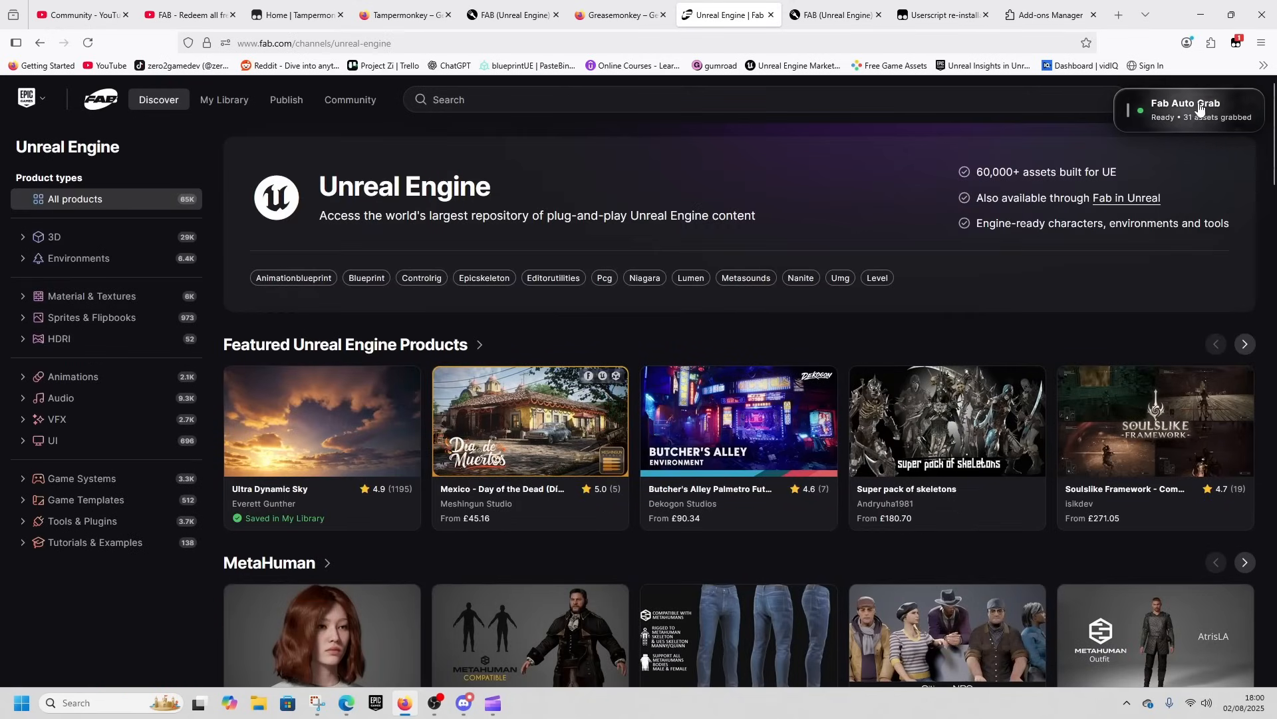
mouse_move(55, 237)
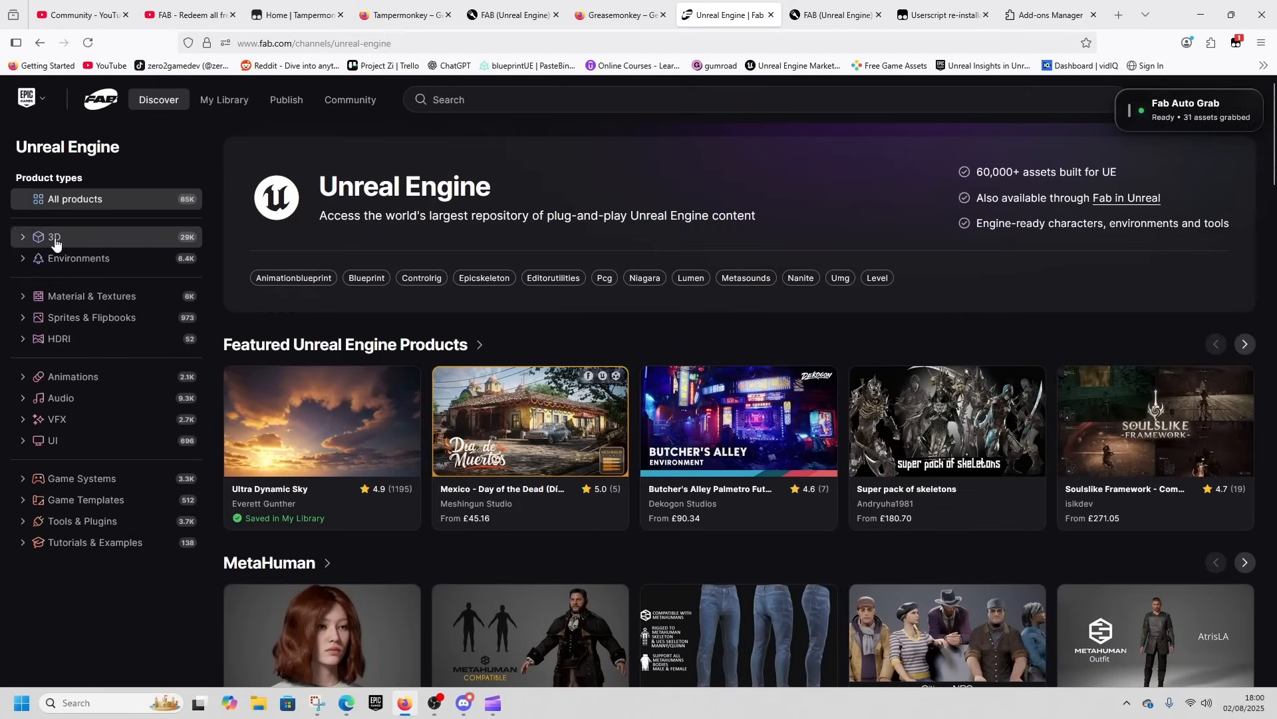
click(54, 237)
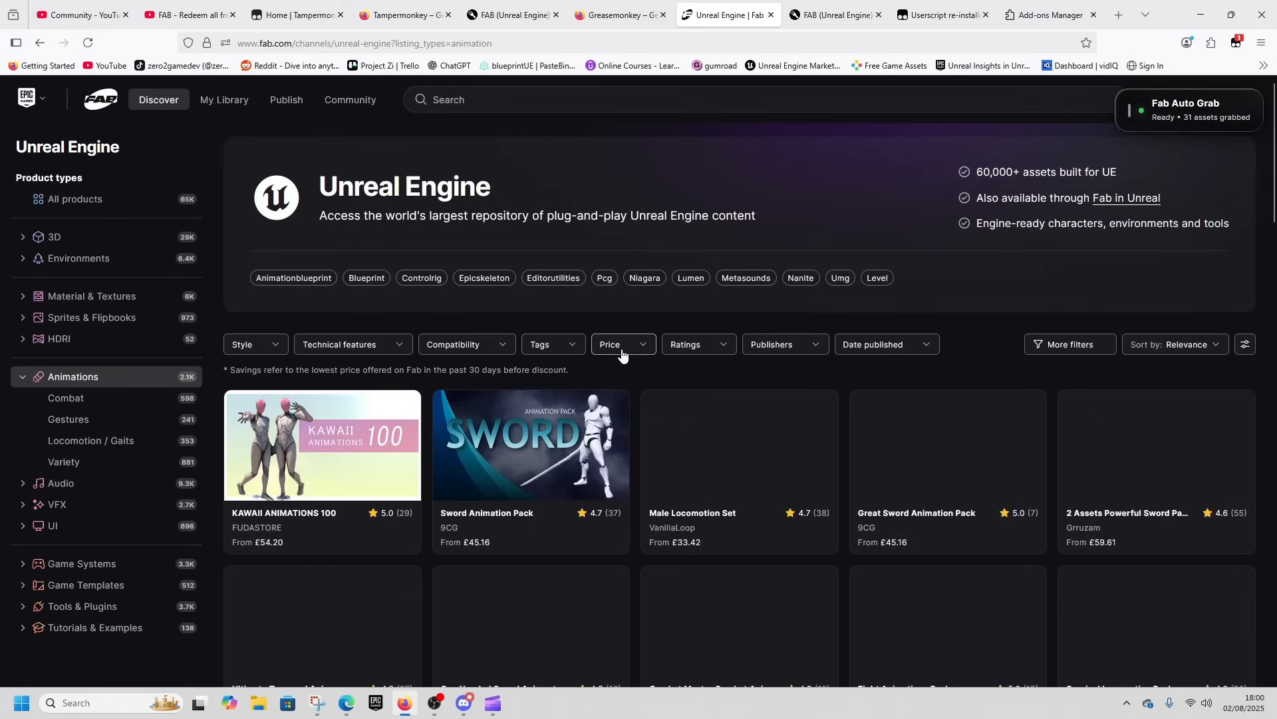
click(551, 423)
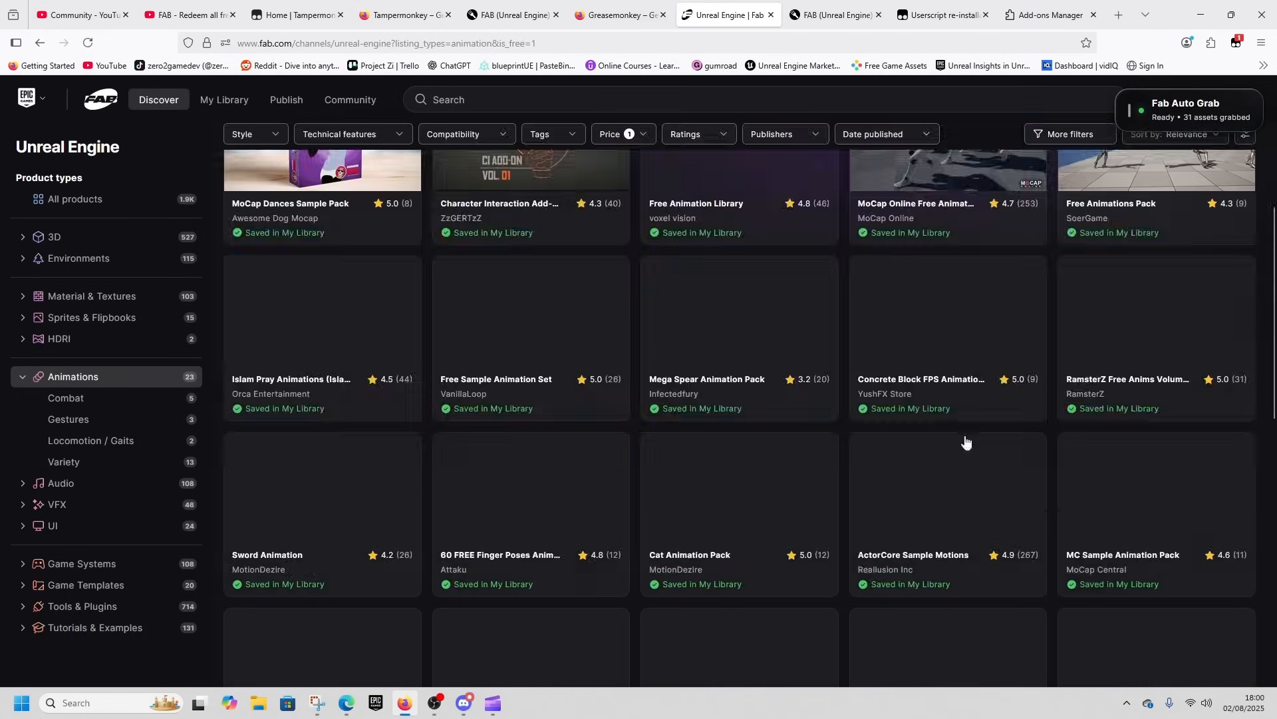
- Review the free Animations grid with 1 asset found, then switch to the 3D category
scroll(down, 3)
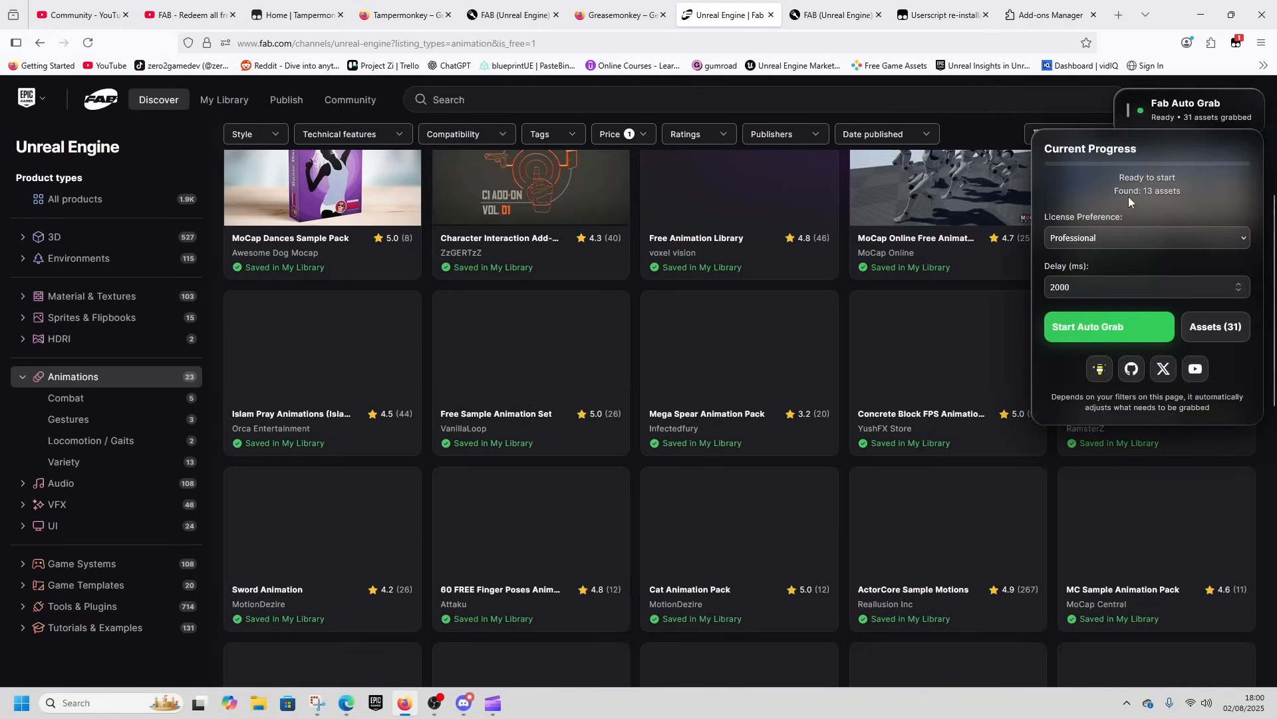
scroll(up, 3)
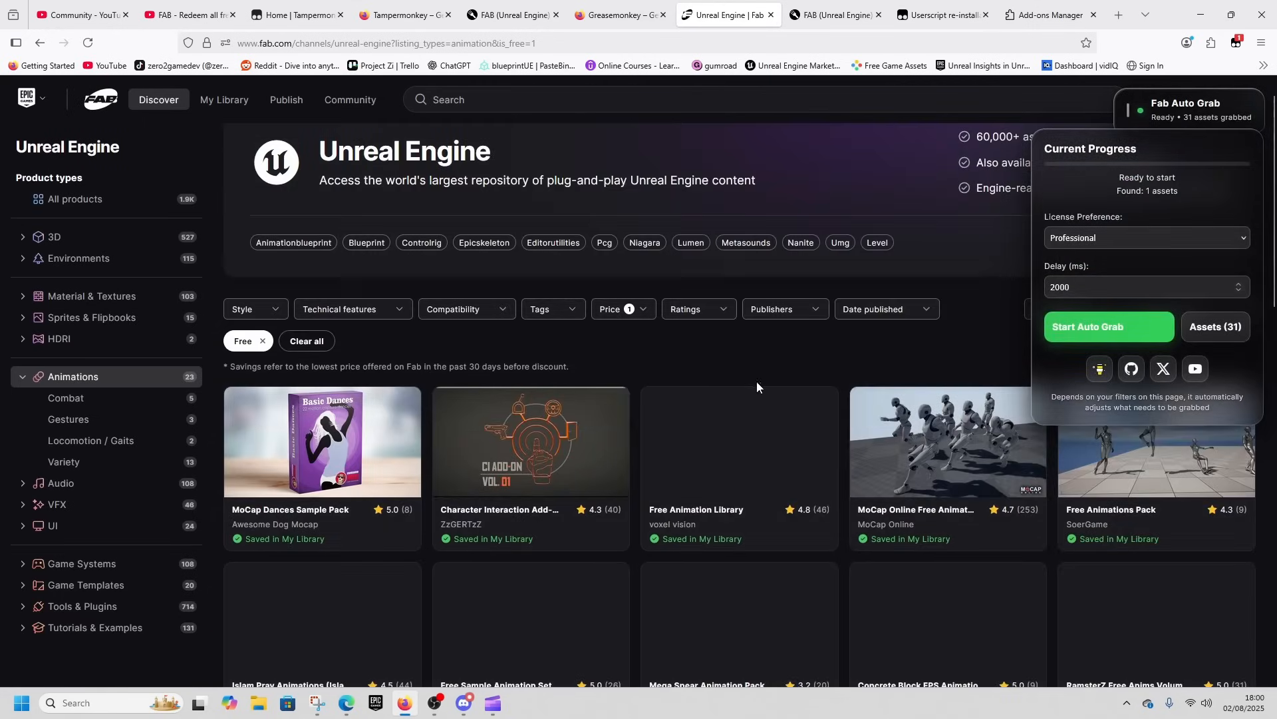
mouse_move(1077, 238)
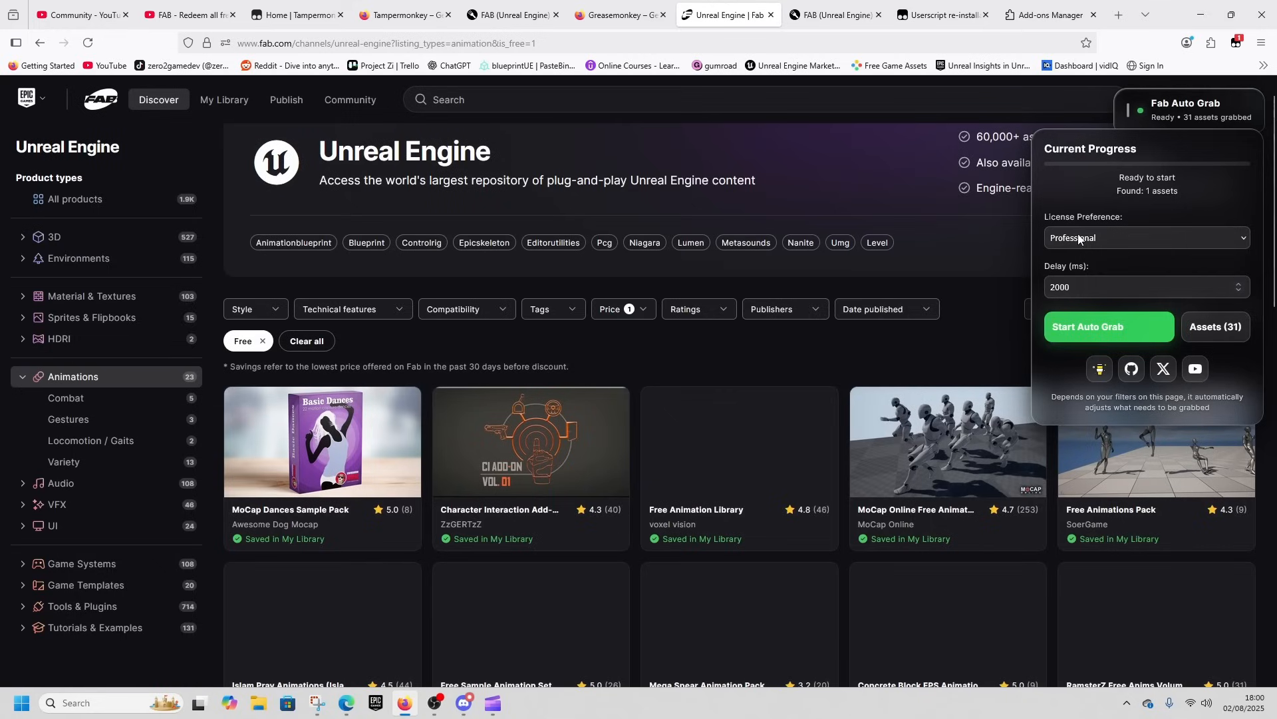
mouse_move(1014, 415)
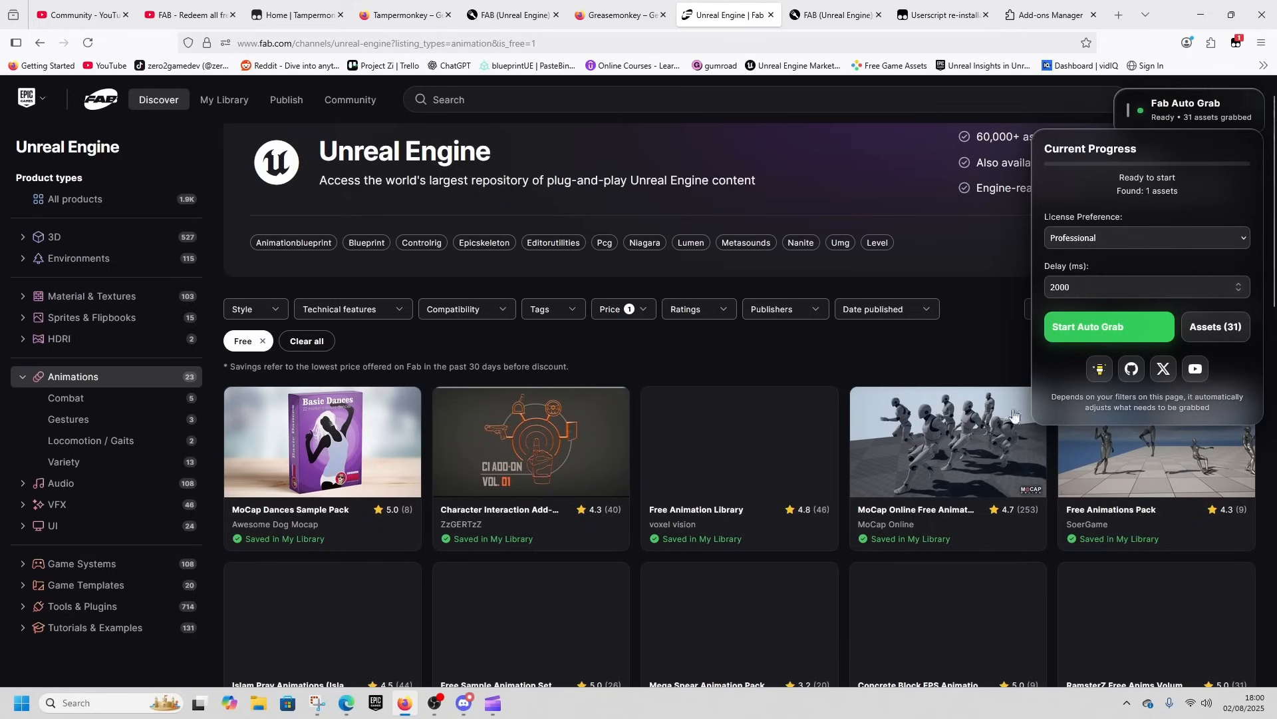
scroll(down, 3)
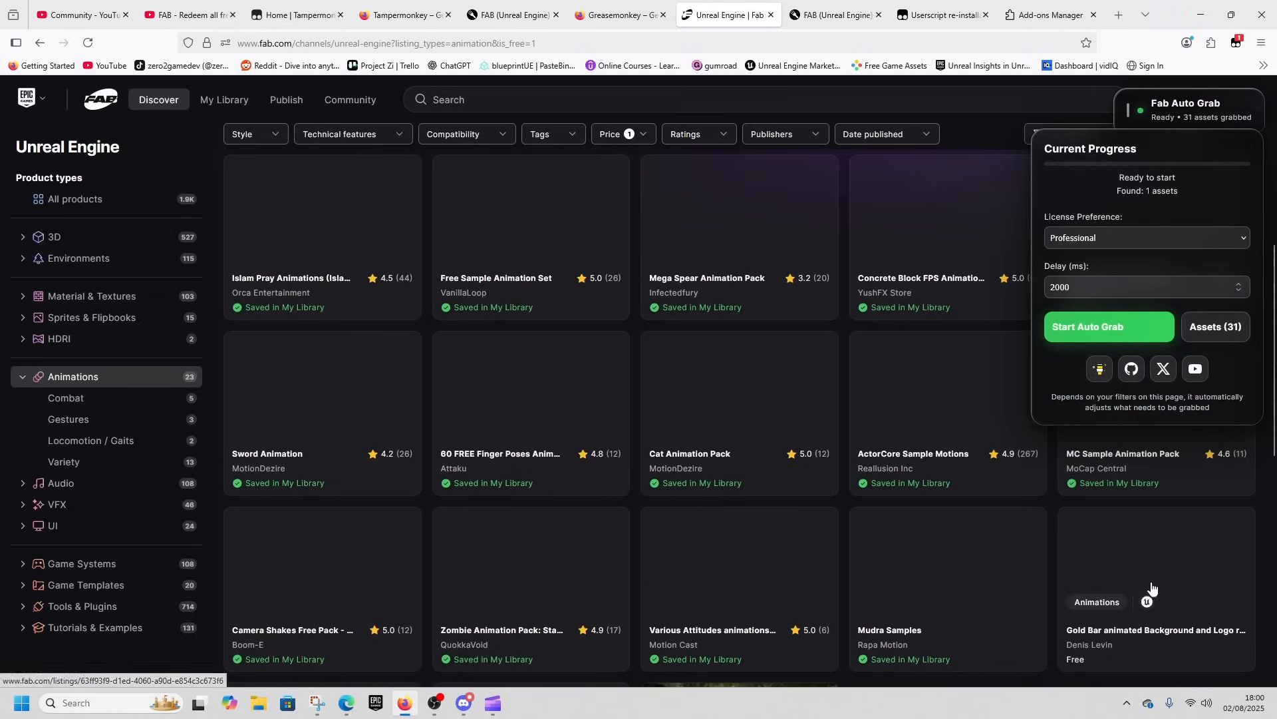
click(54, 236)
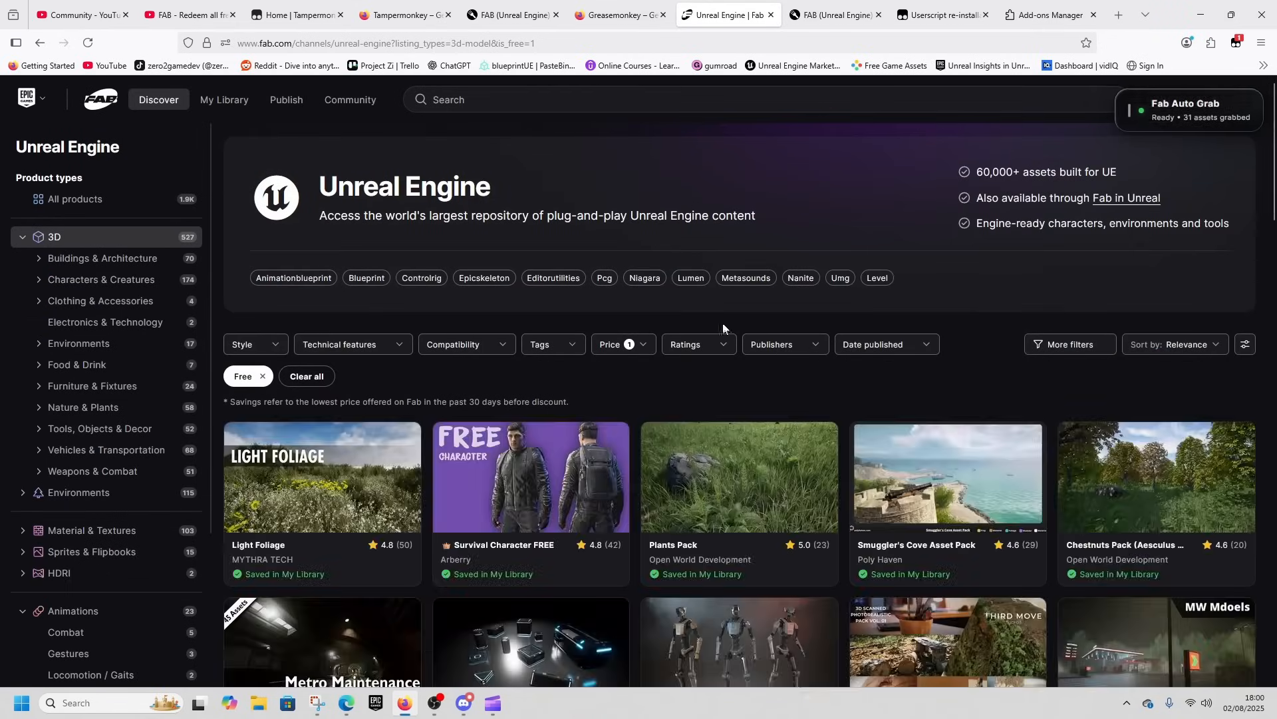
- Scroll the free 3D listing to load more items until 68 assets are found
scroll(down, 3)
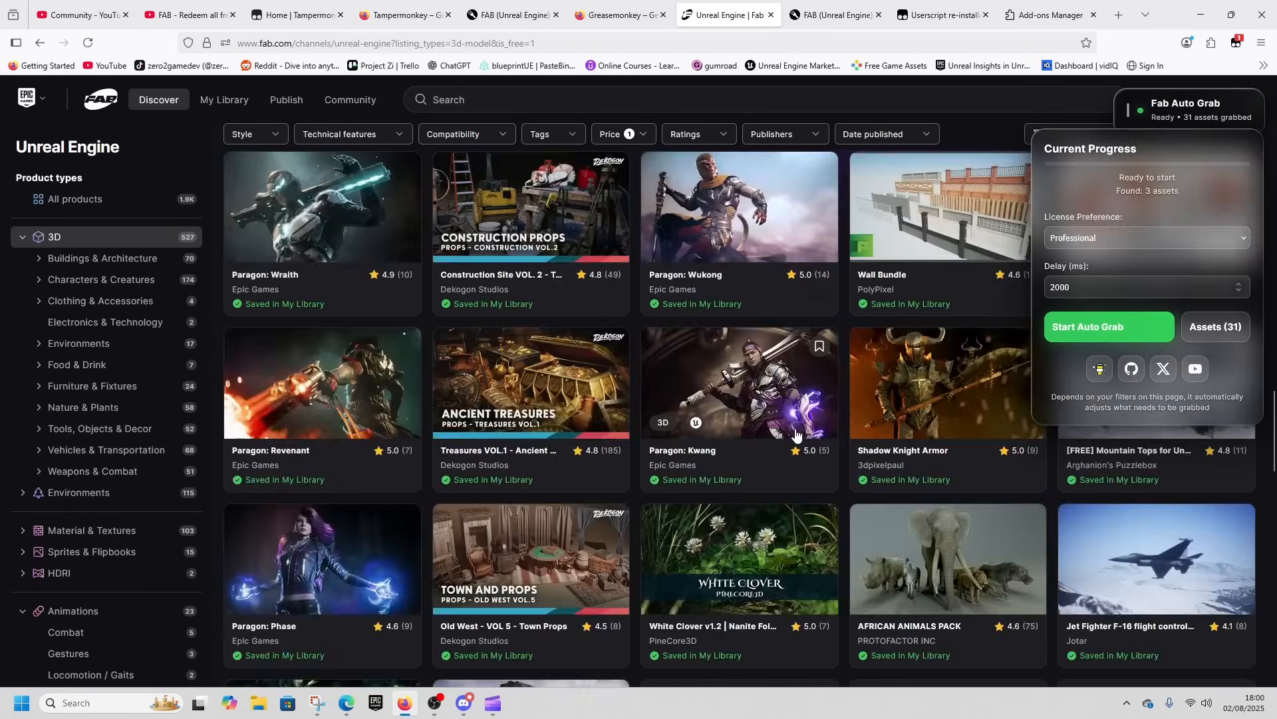
scroll(down, 3)
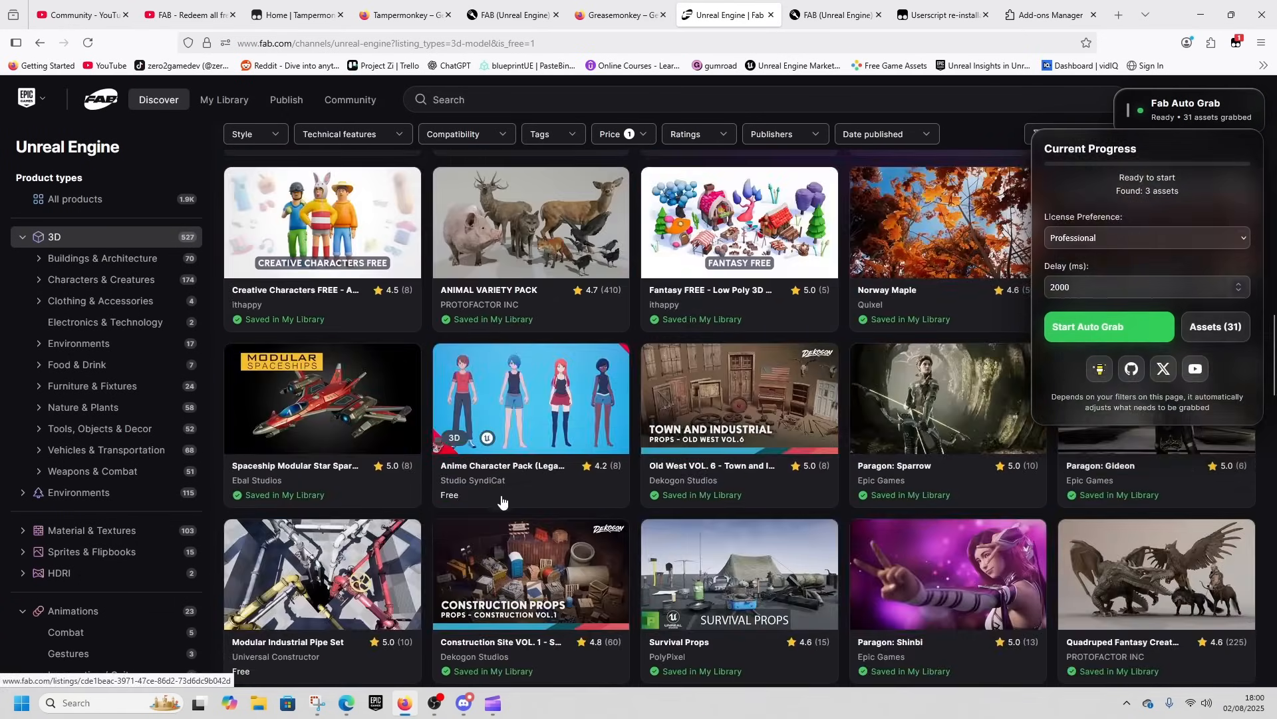
scroll(up, 3)
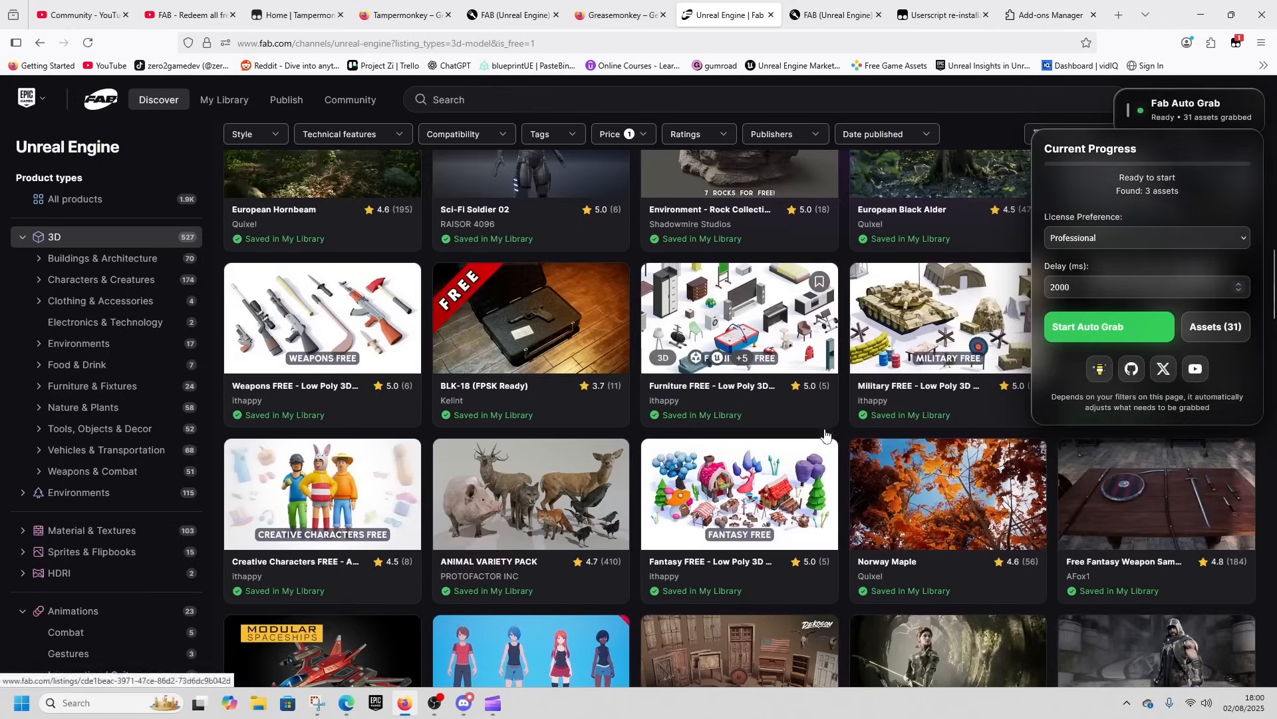
scroll(up, 3)
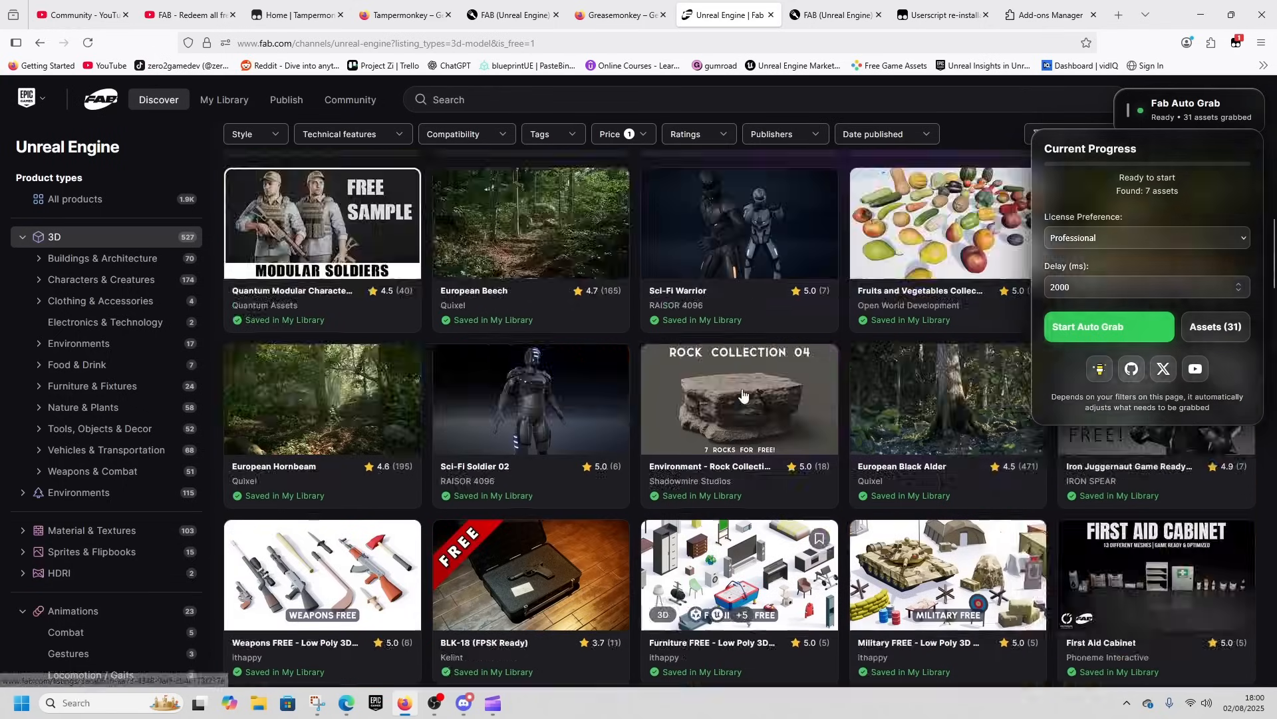
scroll(up, 3)
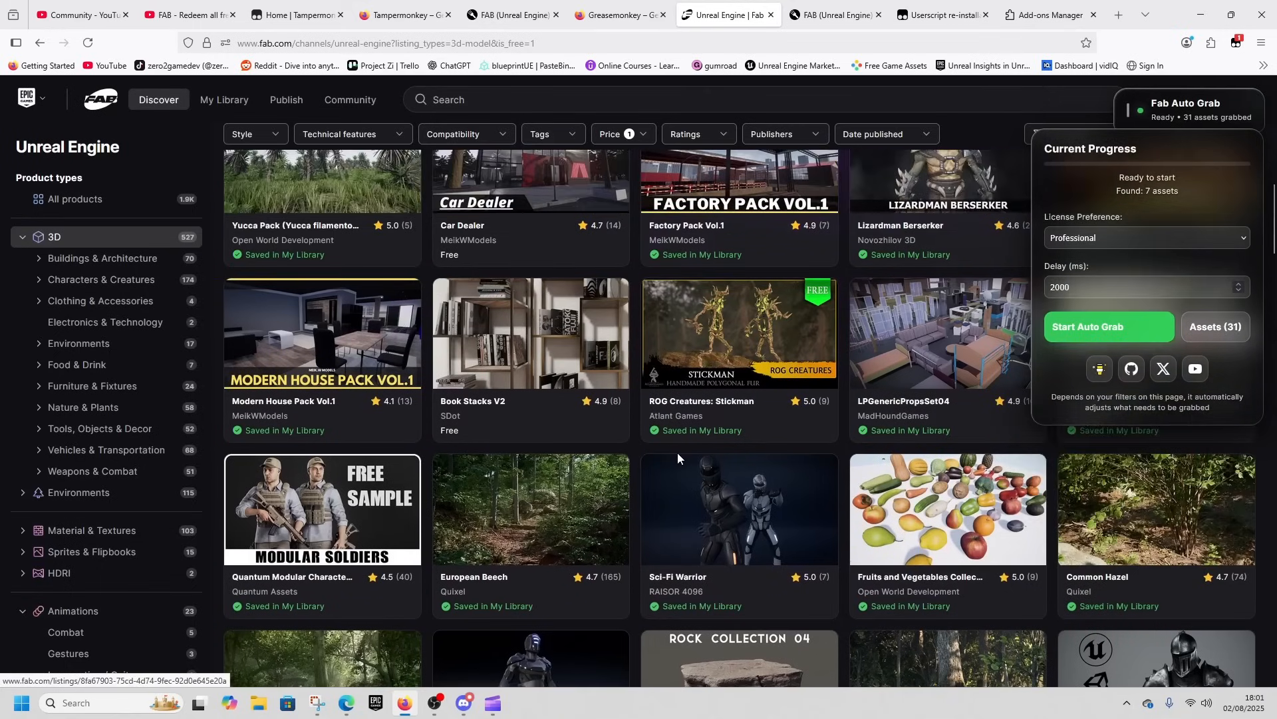
scroll(up, 3)
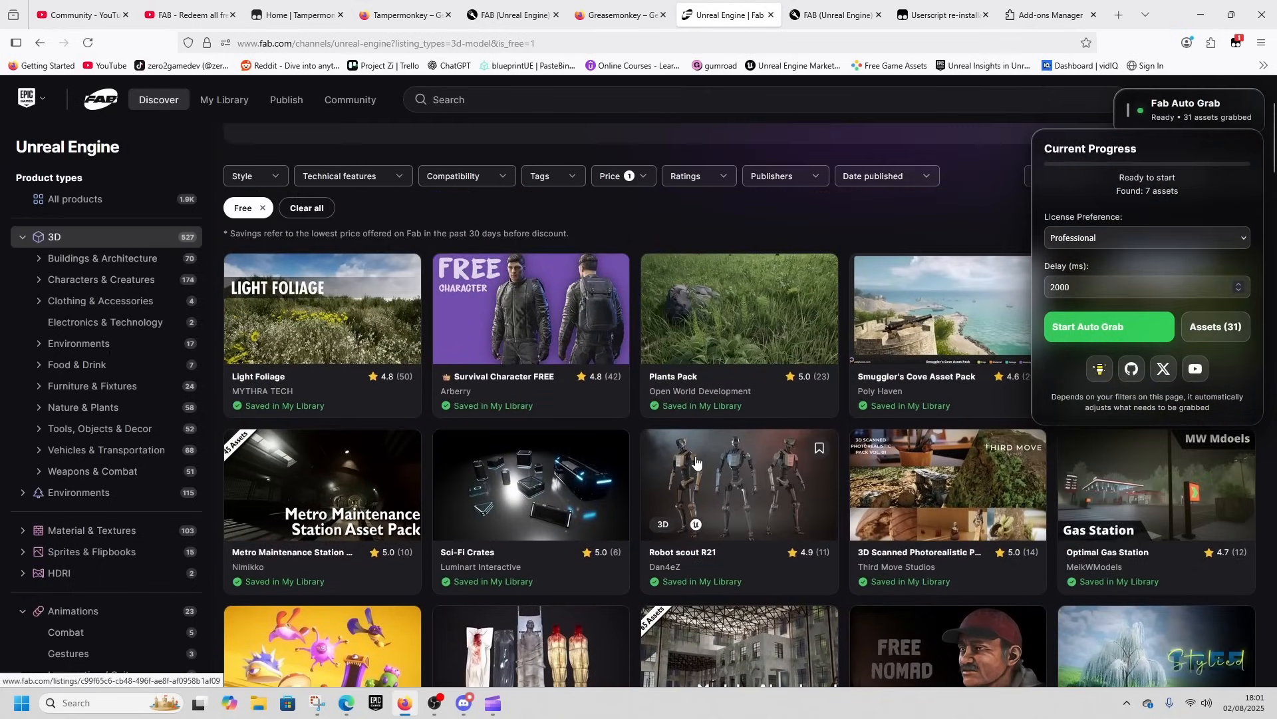
scroll(down, 3)
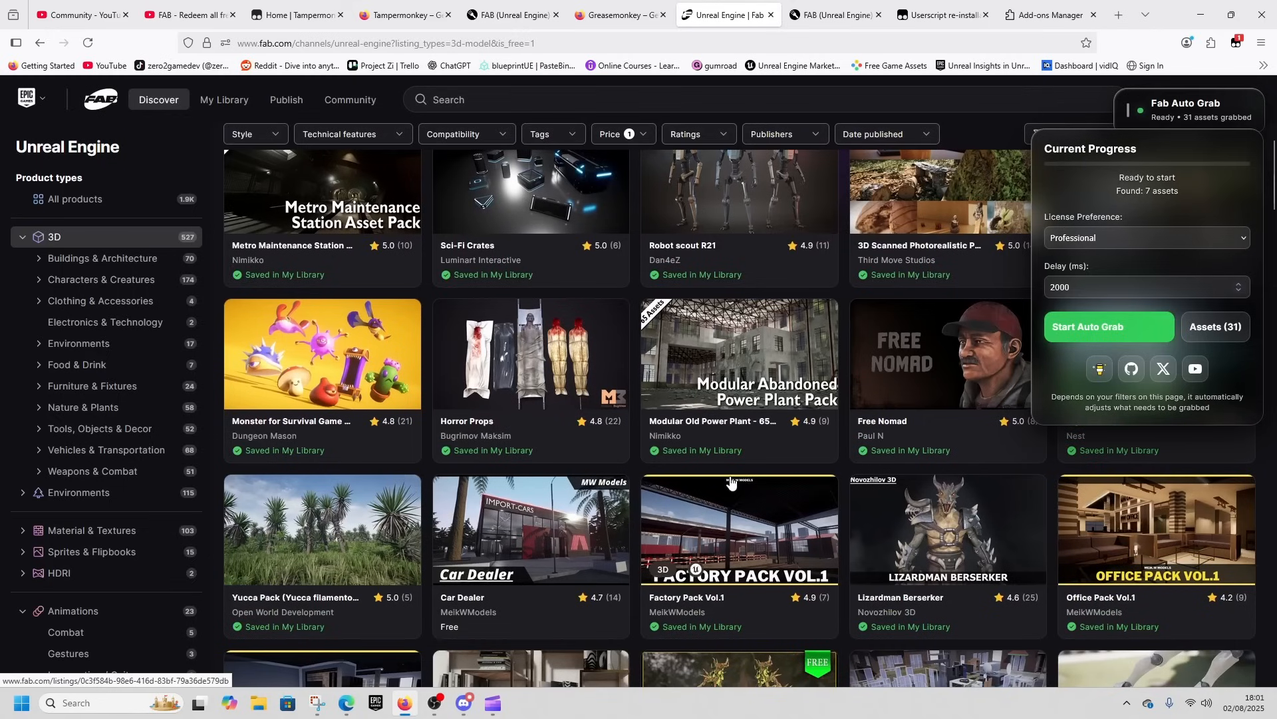
scroll(down, 3)
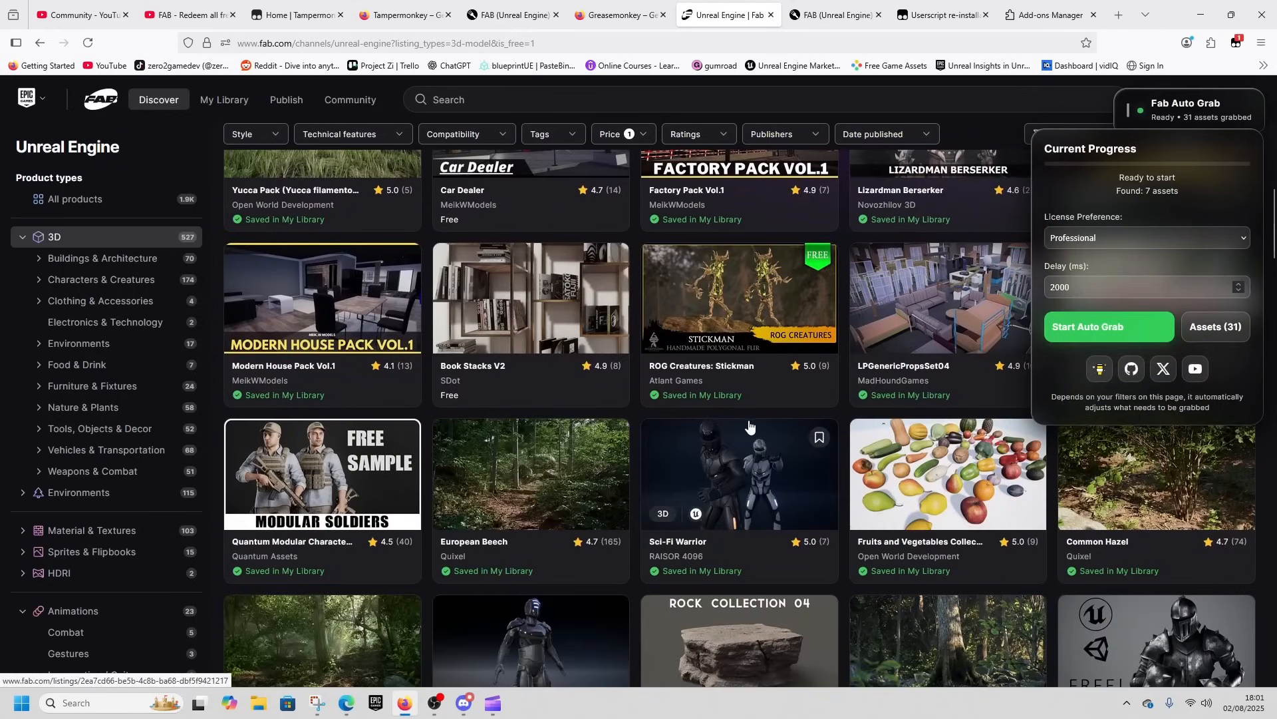
scroll(down, 3)
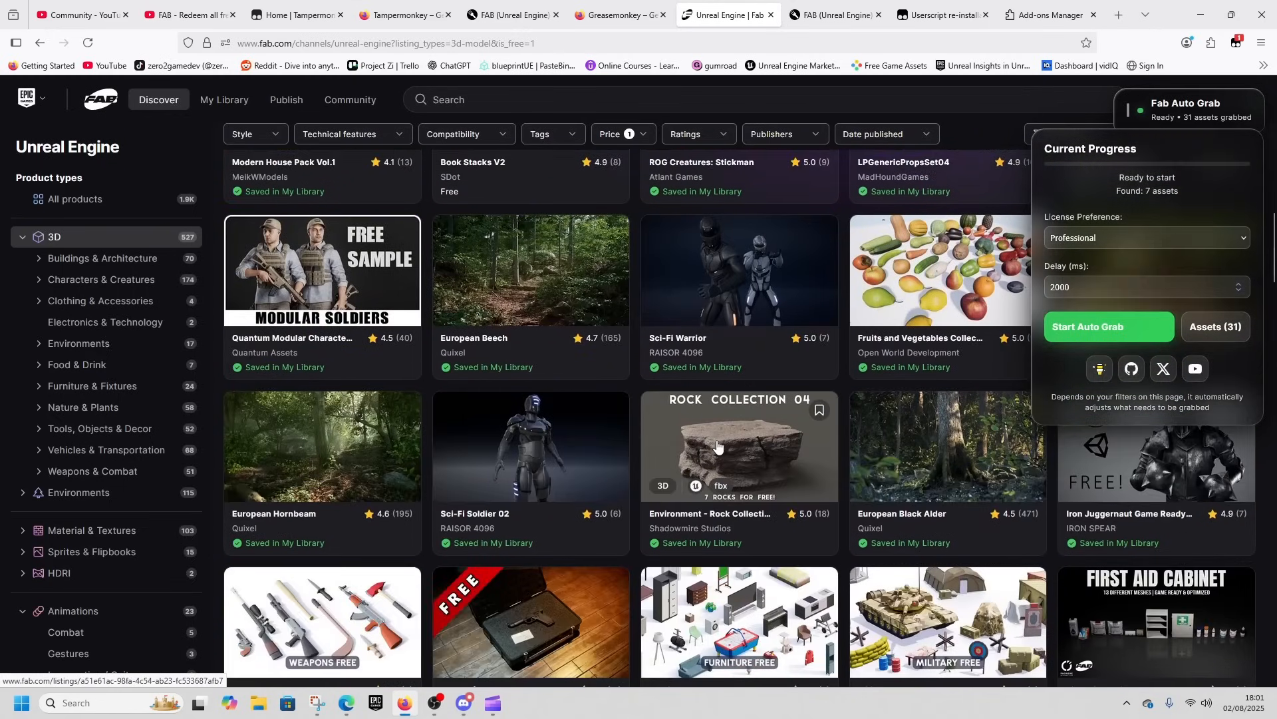
scroll(down, 3)
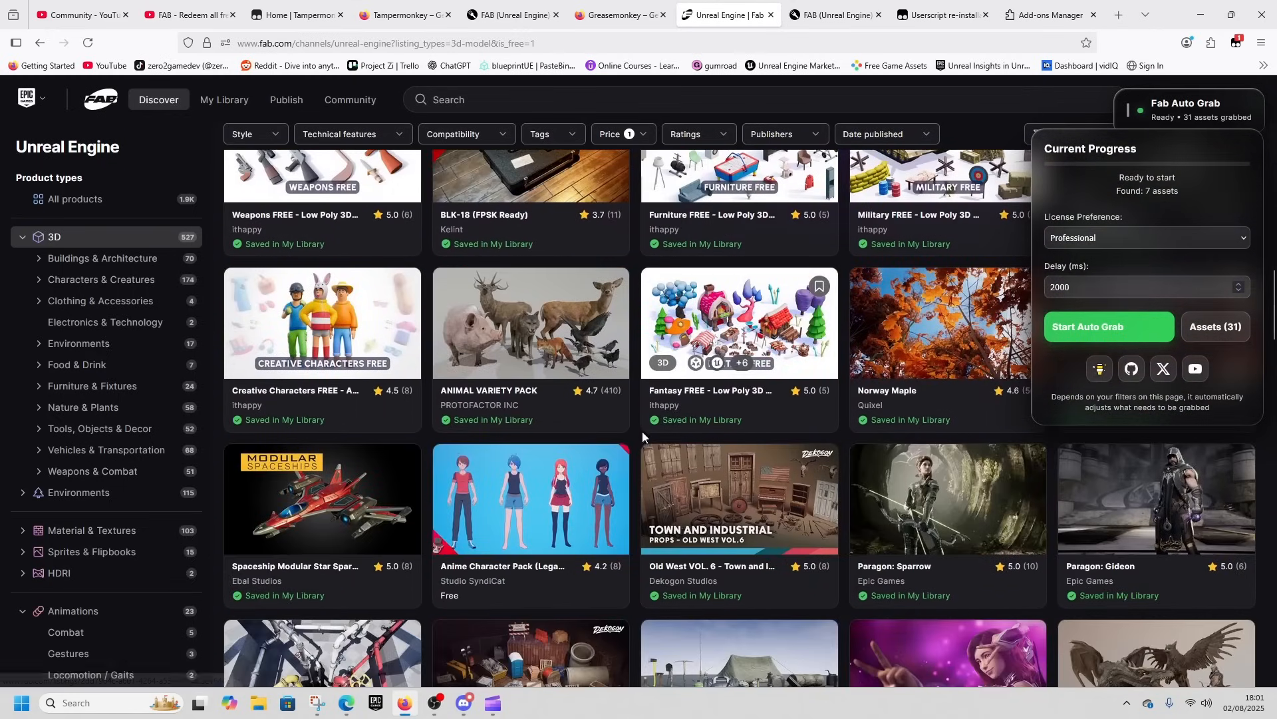
scroll(down, 3)
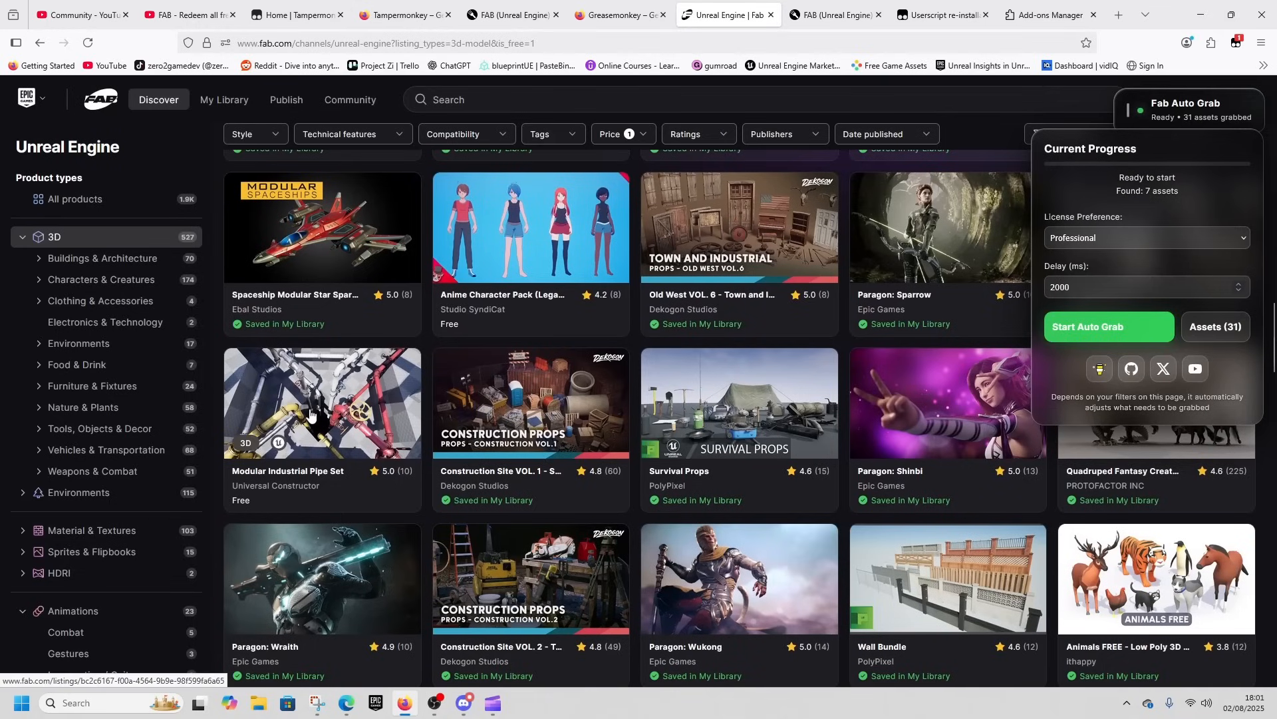
mouse_move(884, 423)
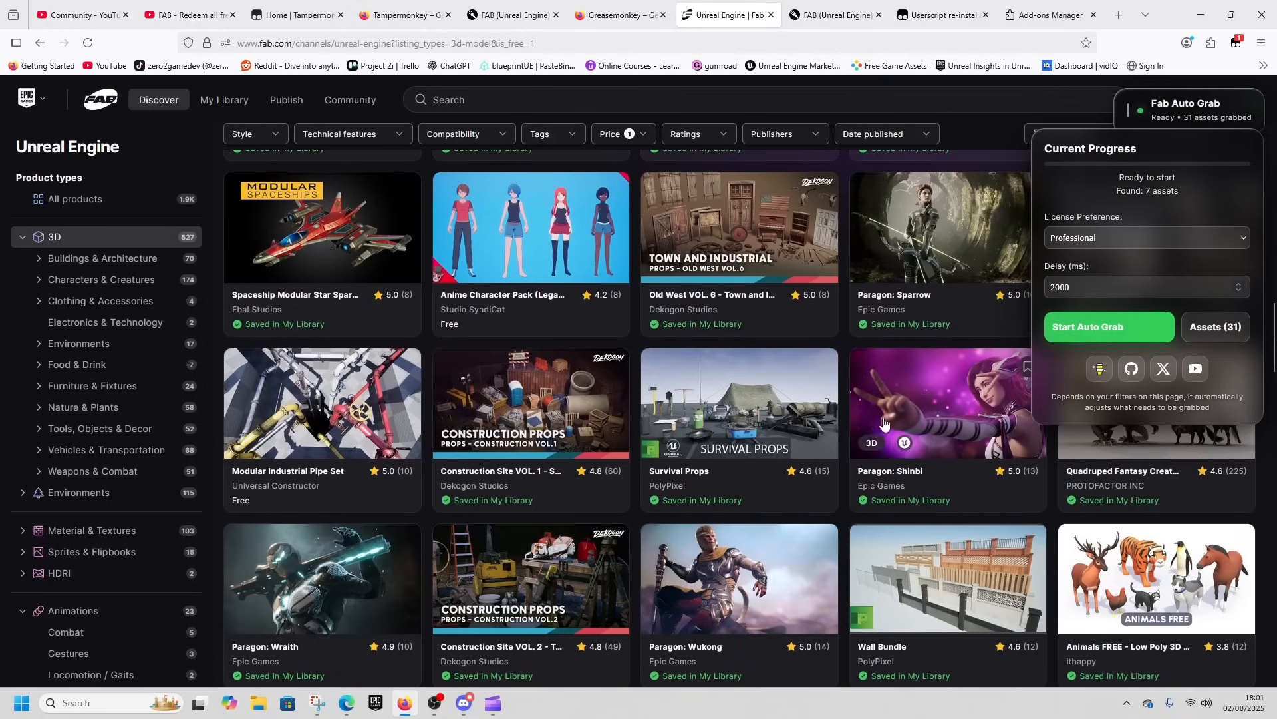
scroll(down, 3)
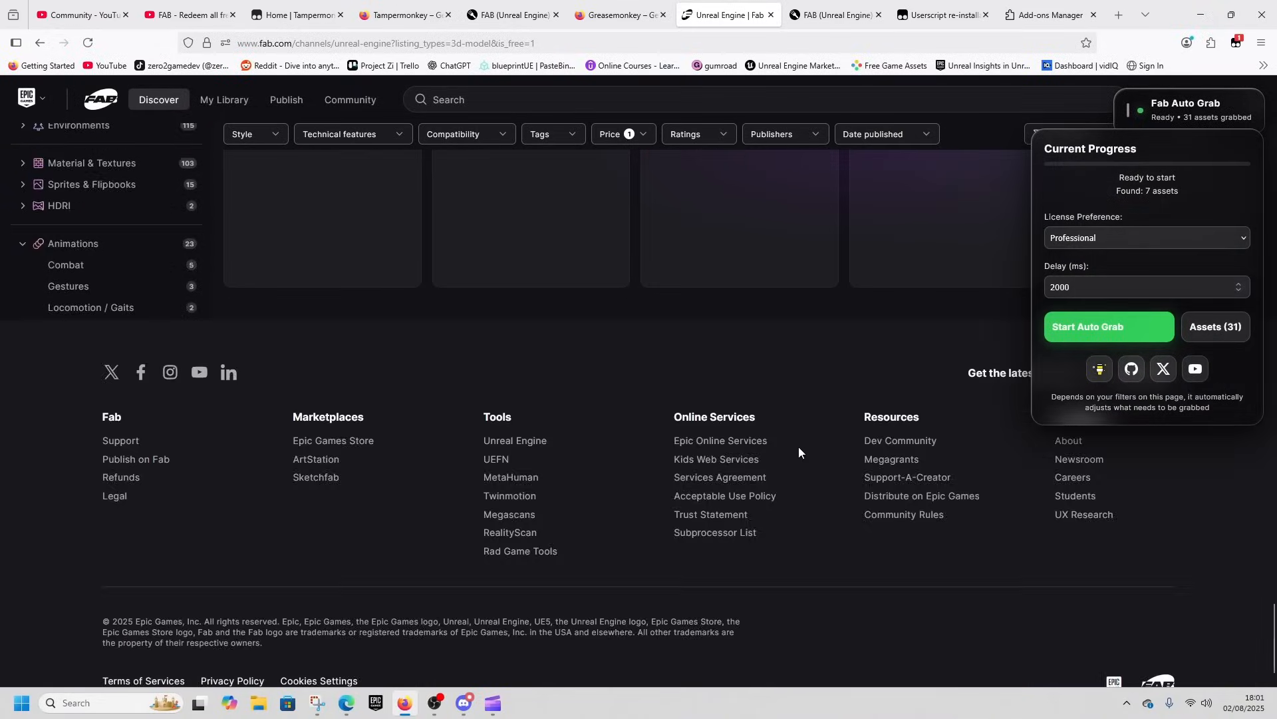
scroll(up, 3)
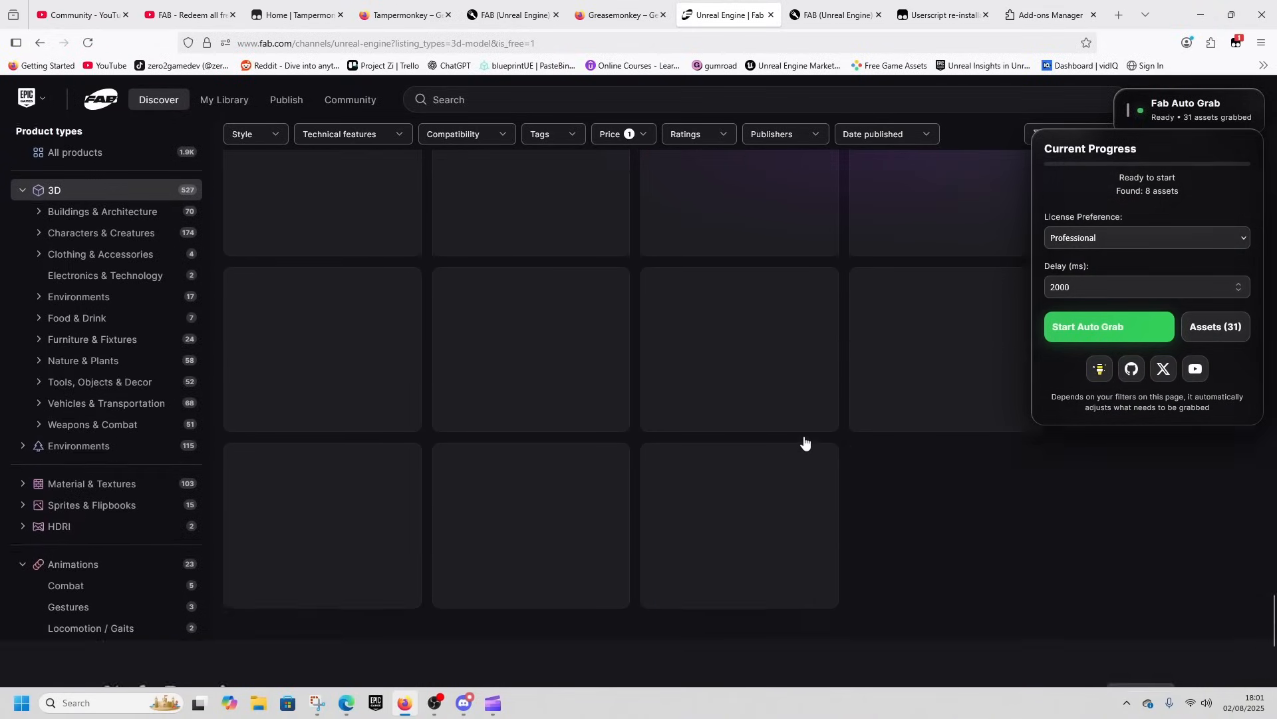
scroll(up, 3)
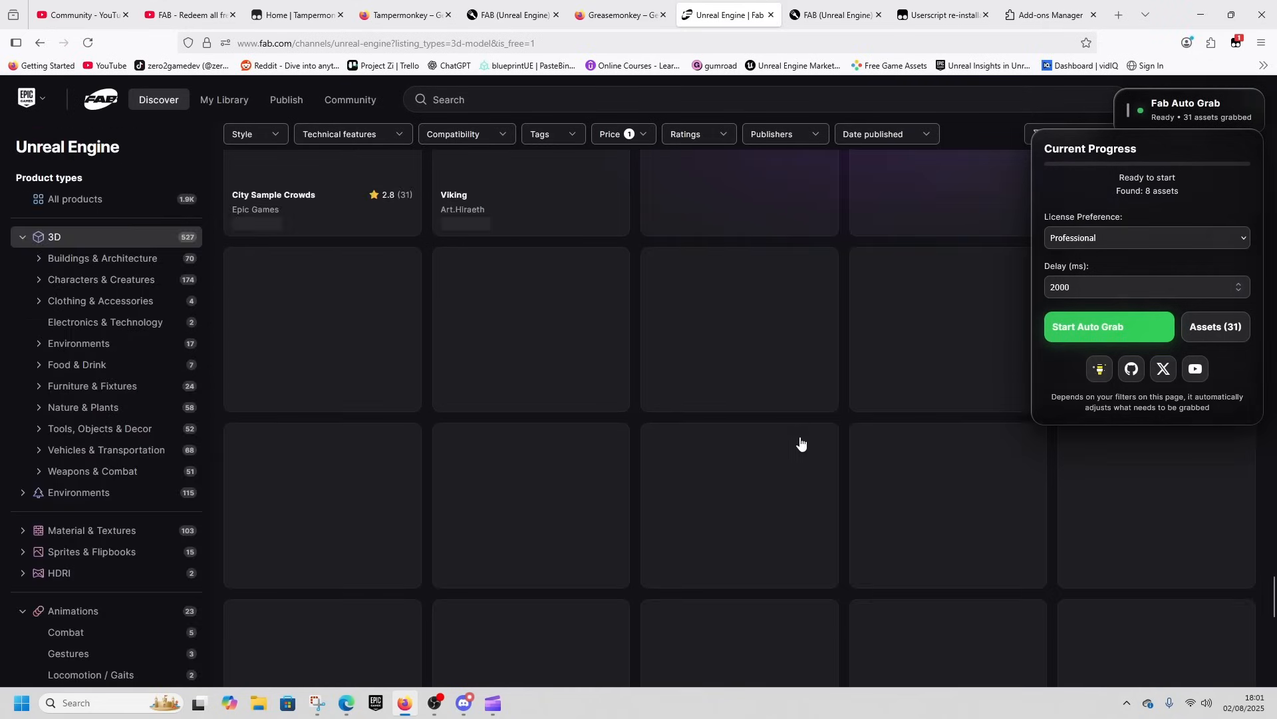
scroll(down, 3)
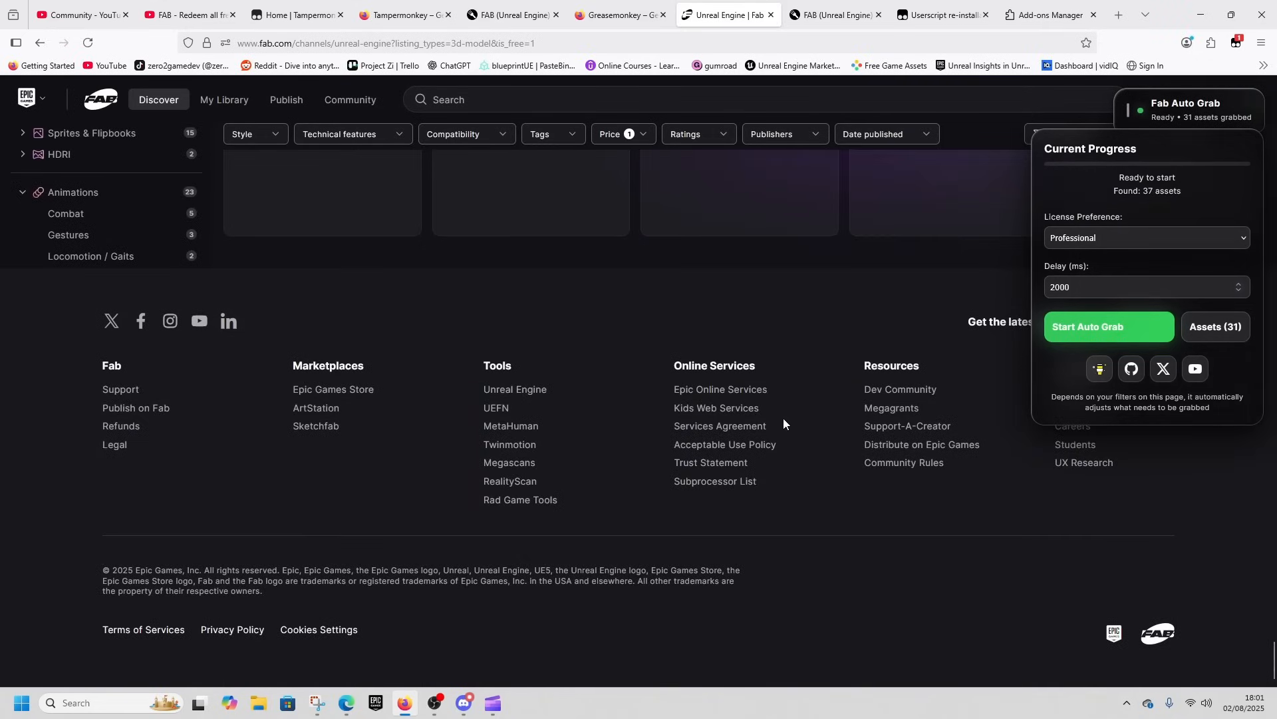
mouse_move(809, 331)
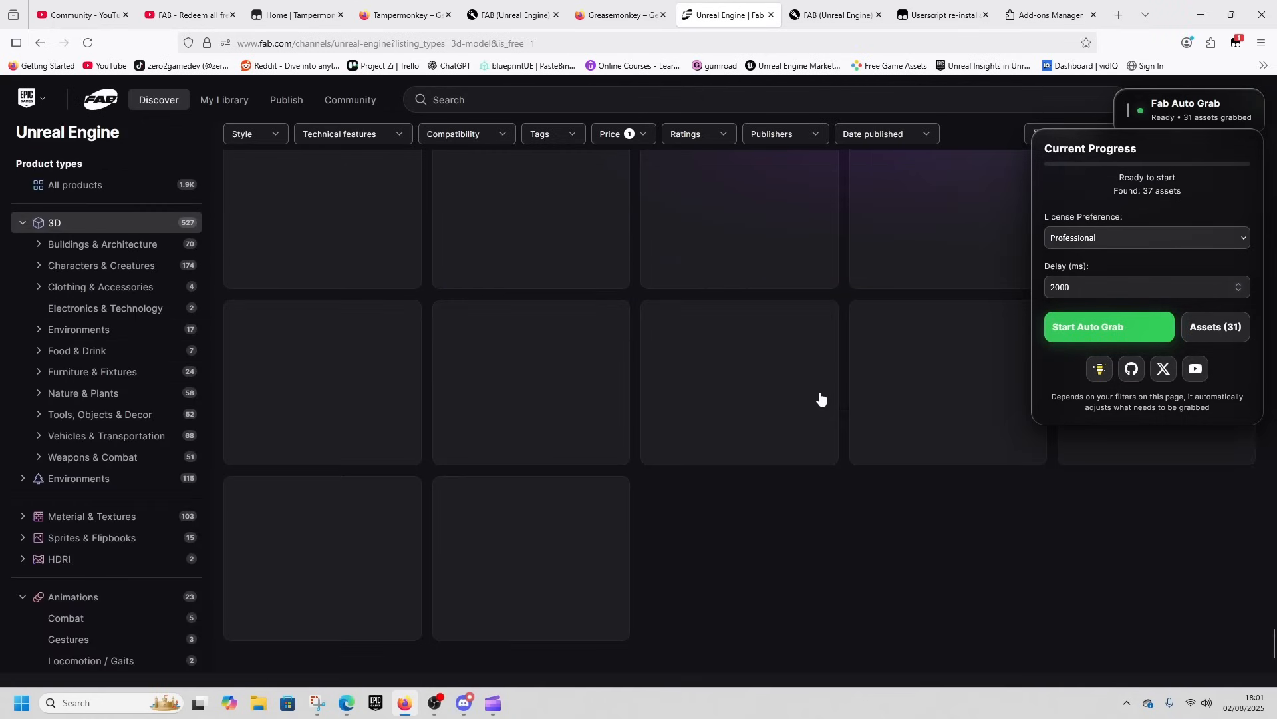
scroll(down, 3)
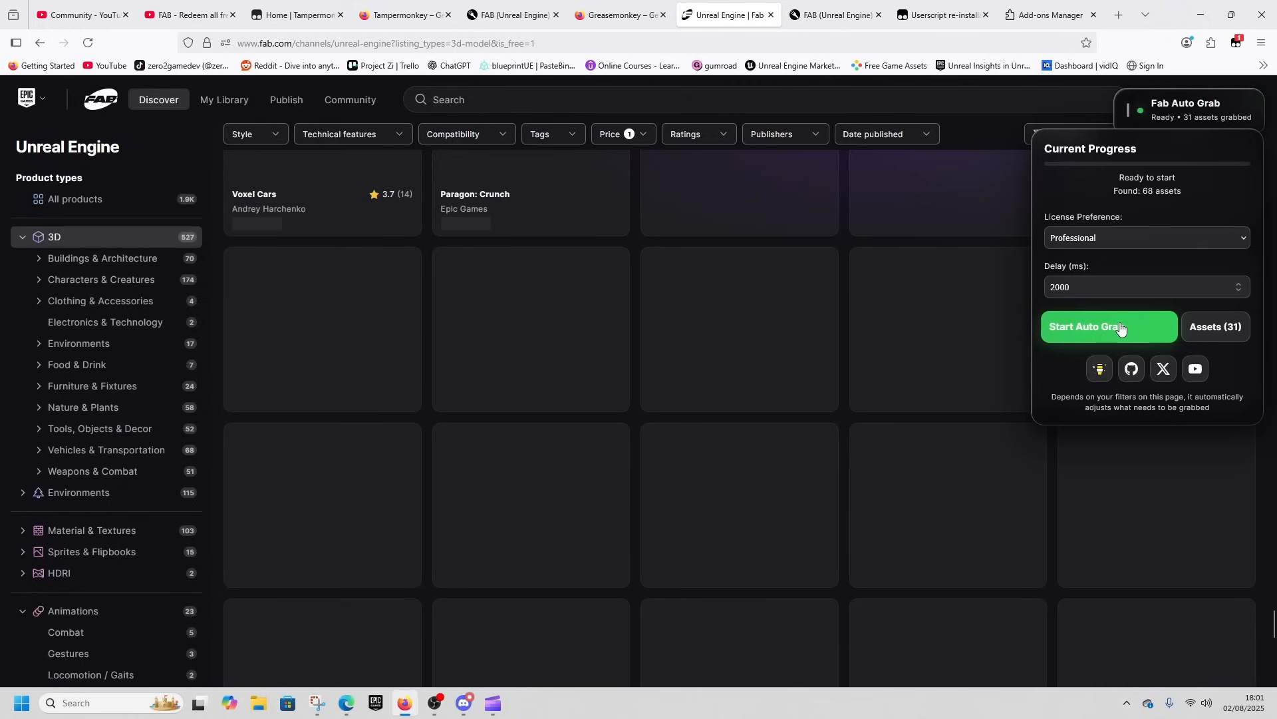
- Start Auto Grab and monitor the panel as it works through the 70 free assets
click(1108, 327)
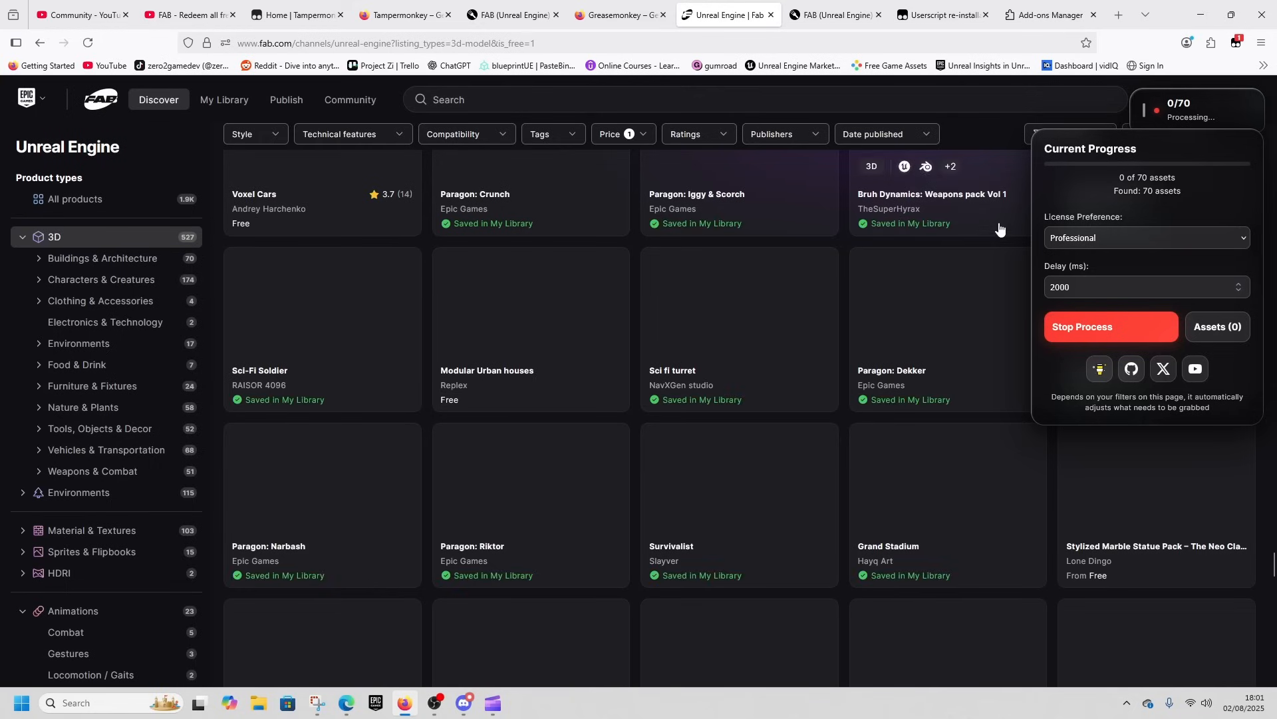
mouse_move(1169, 268)
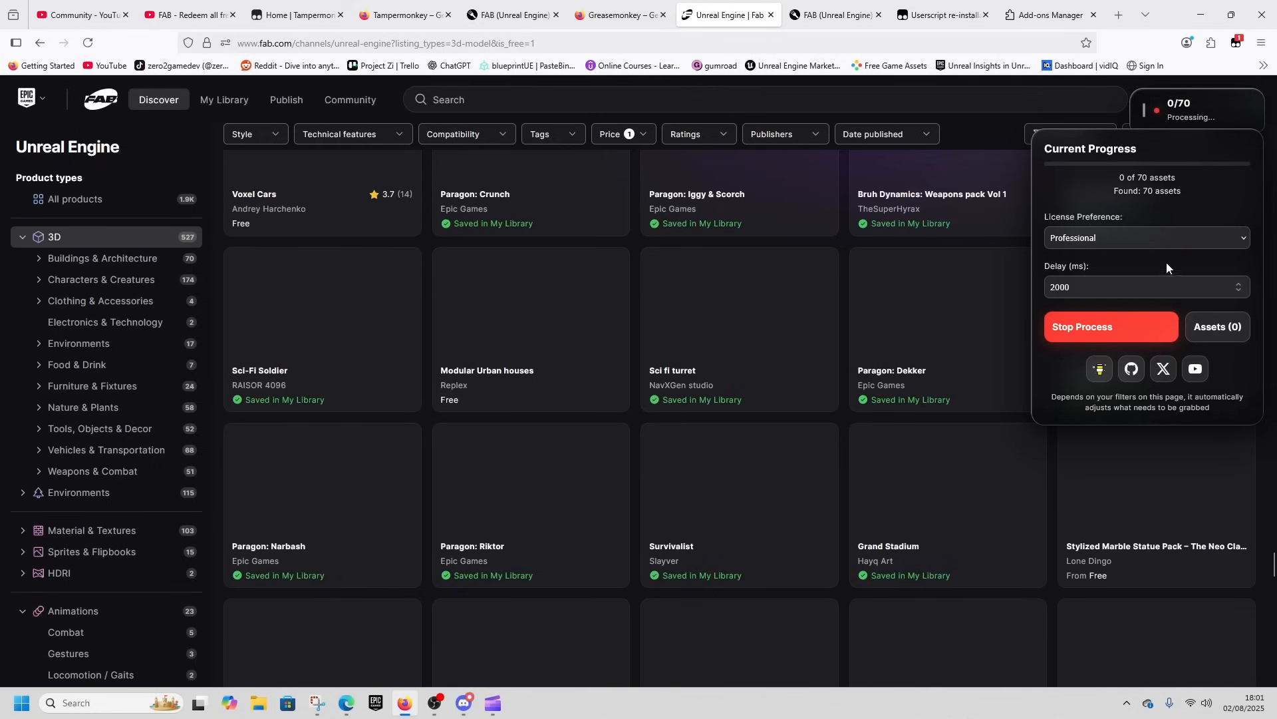
mouse_move(852, 407)
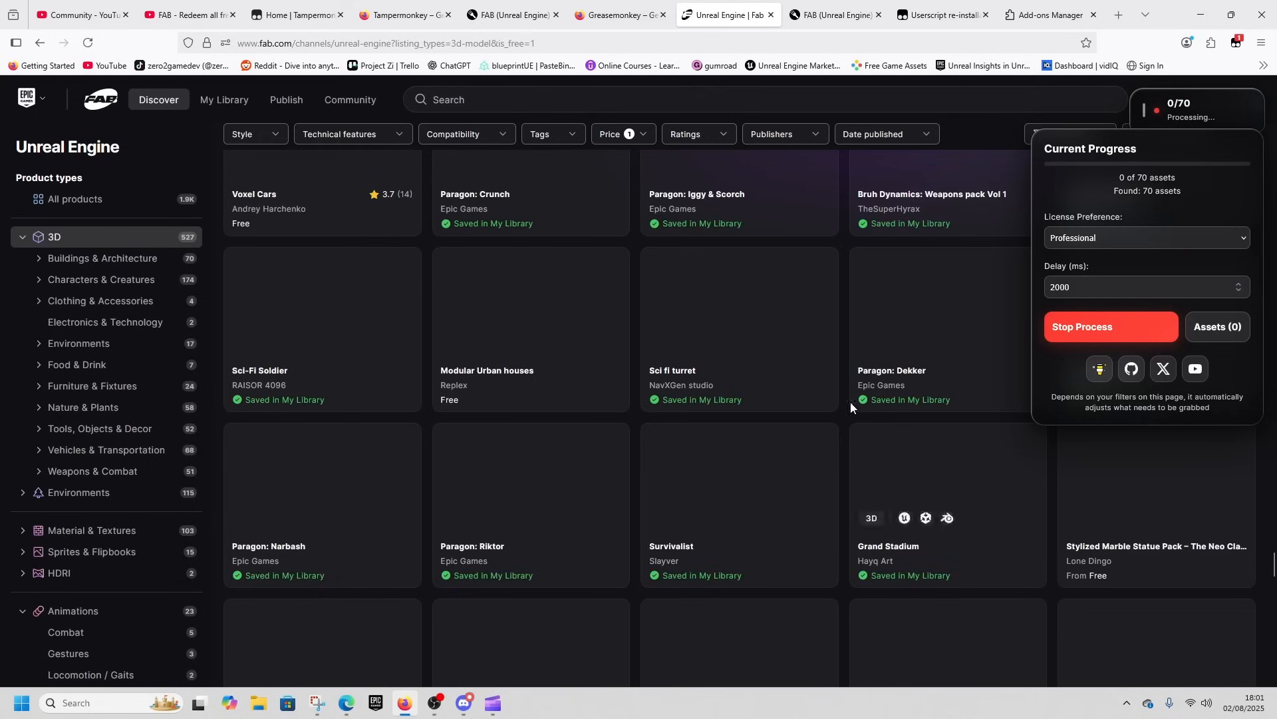
mouse_move(579, 548)
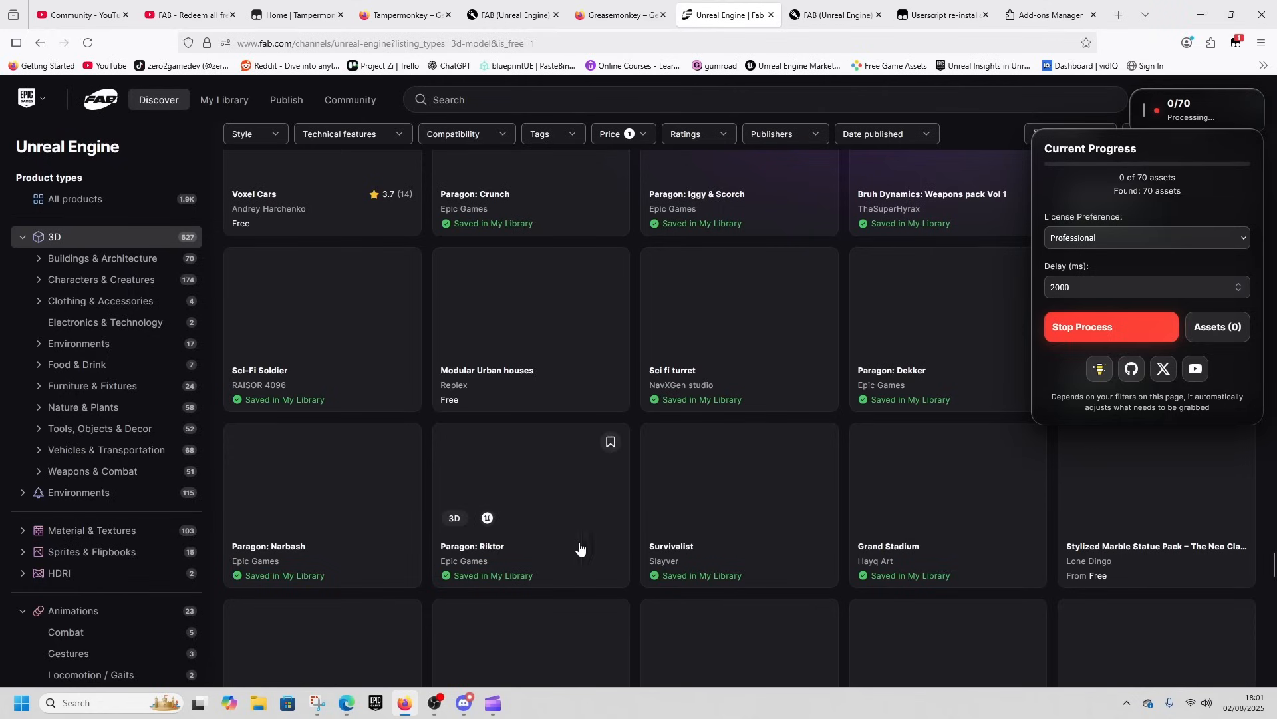
mouse_move(1039, 523)
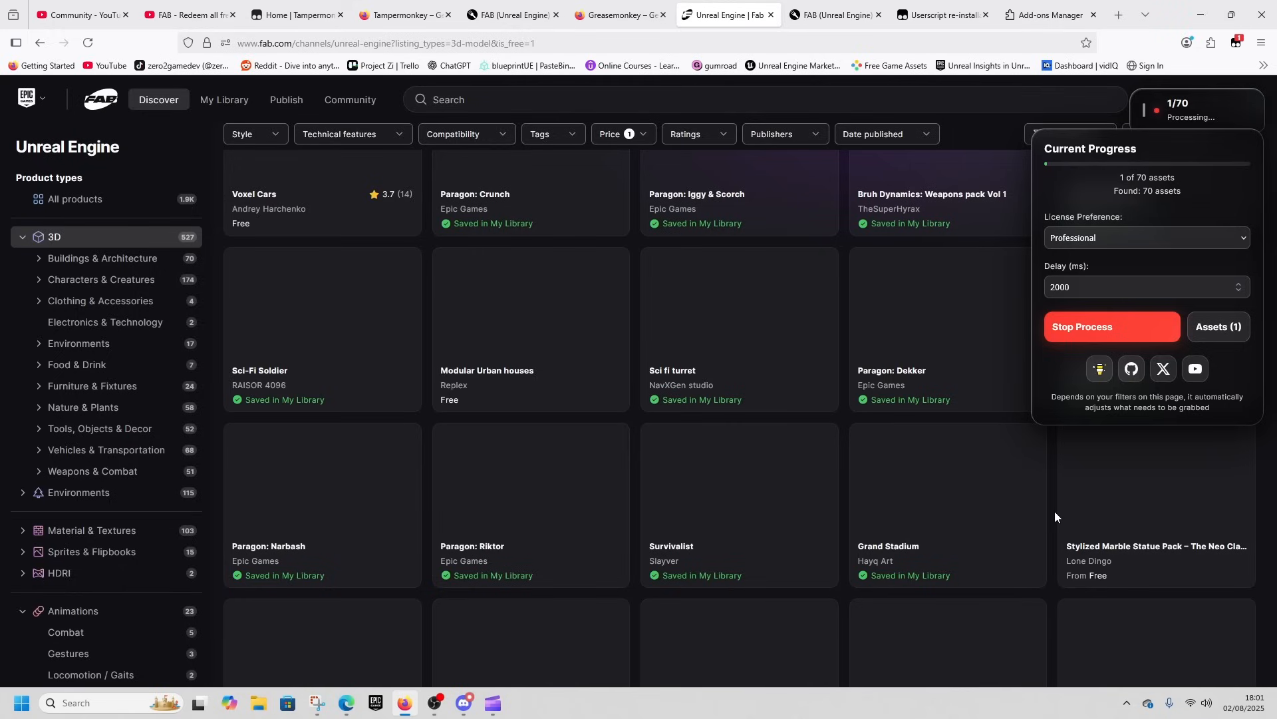
click(1216, 327)
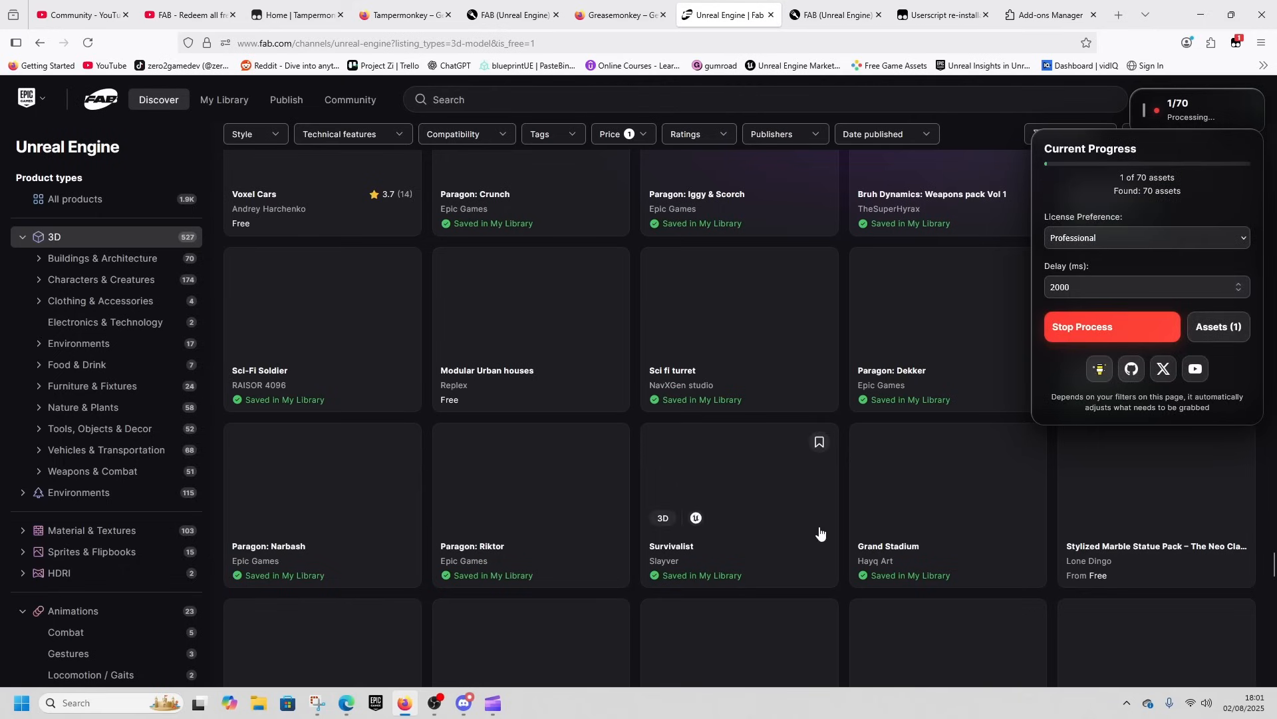
mouse_move(953, 630)
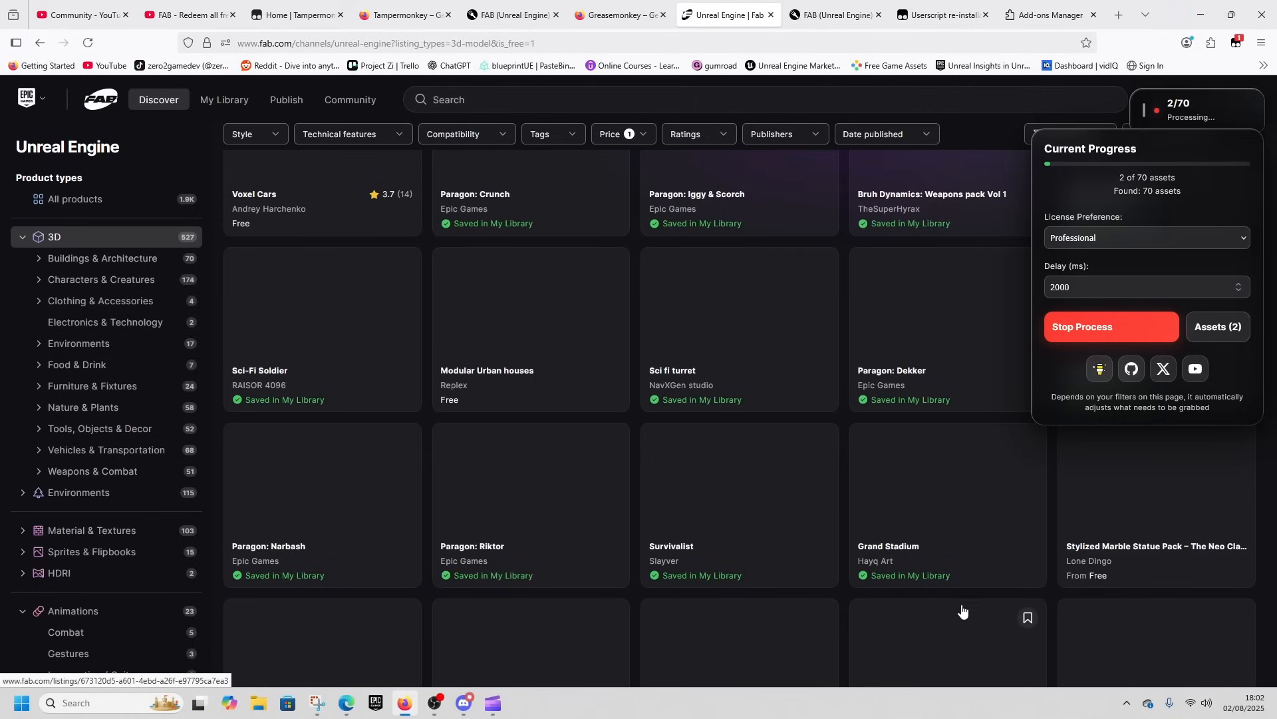
mouse_move(520, 570)
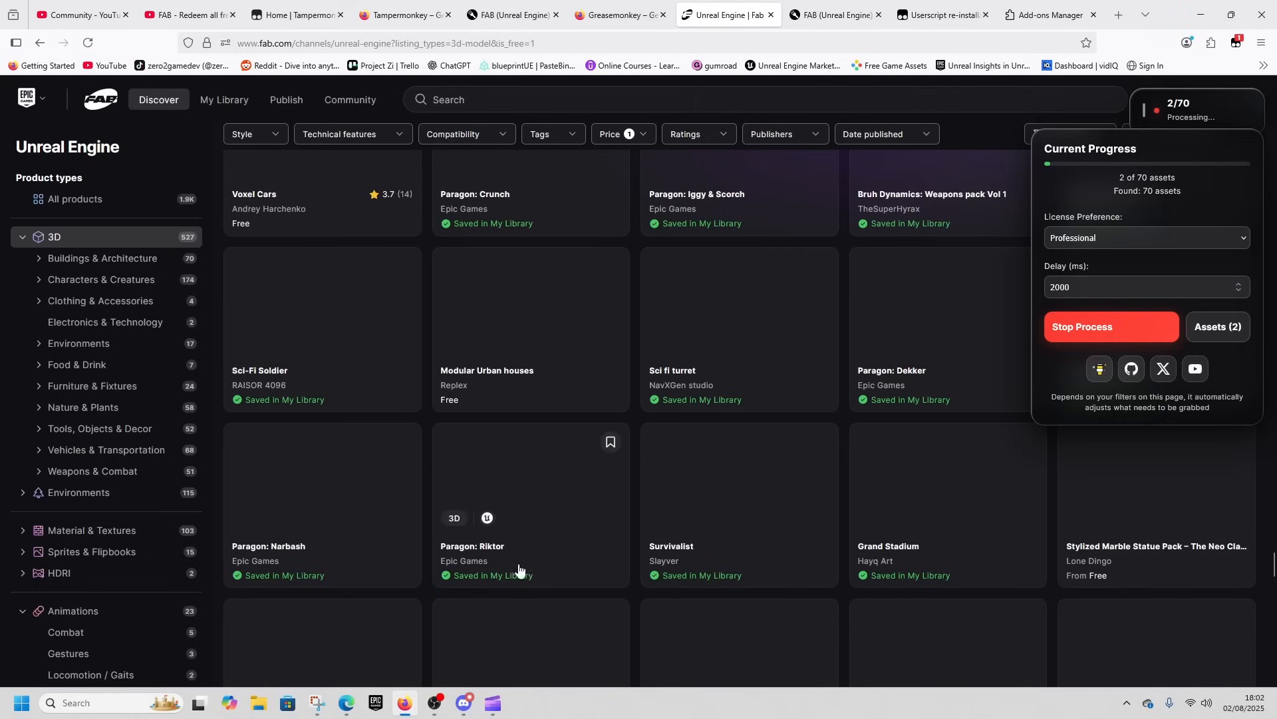
mouse_move(644, 354)
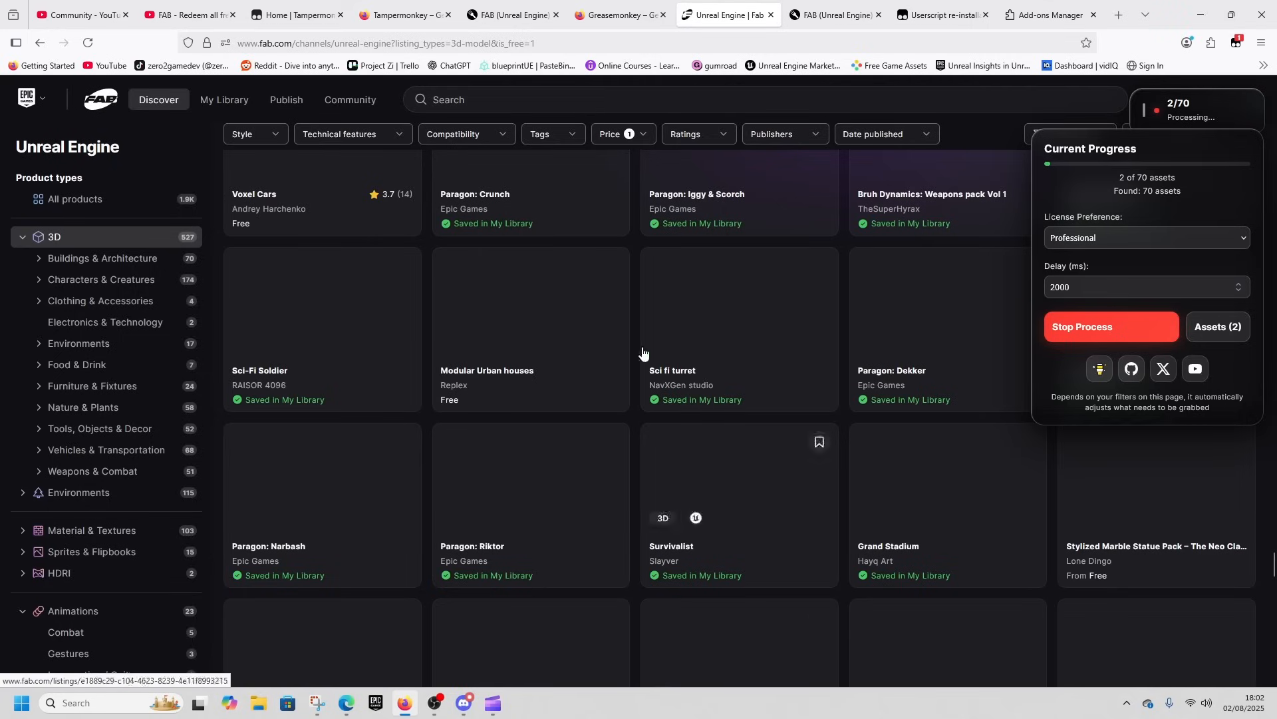
mouse_move(816, 489)
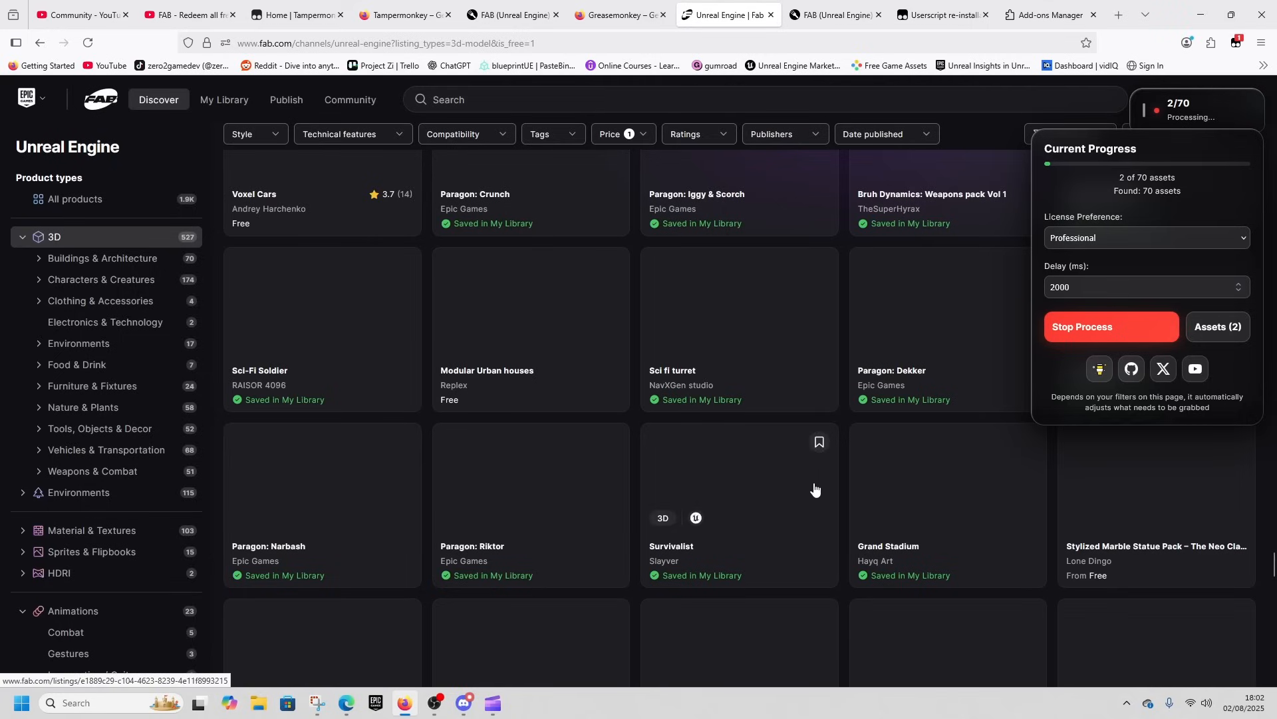
mouse_move(1139, 201)
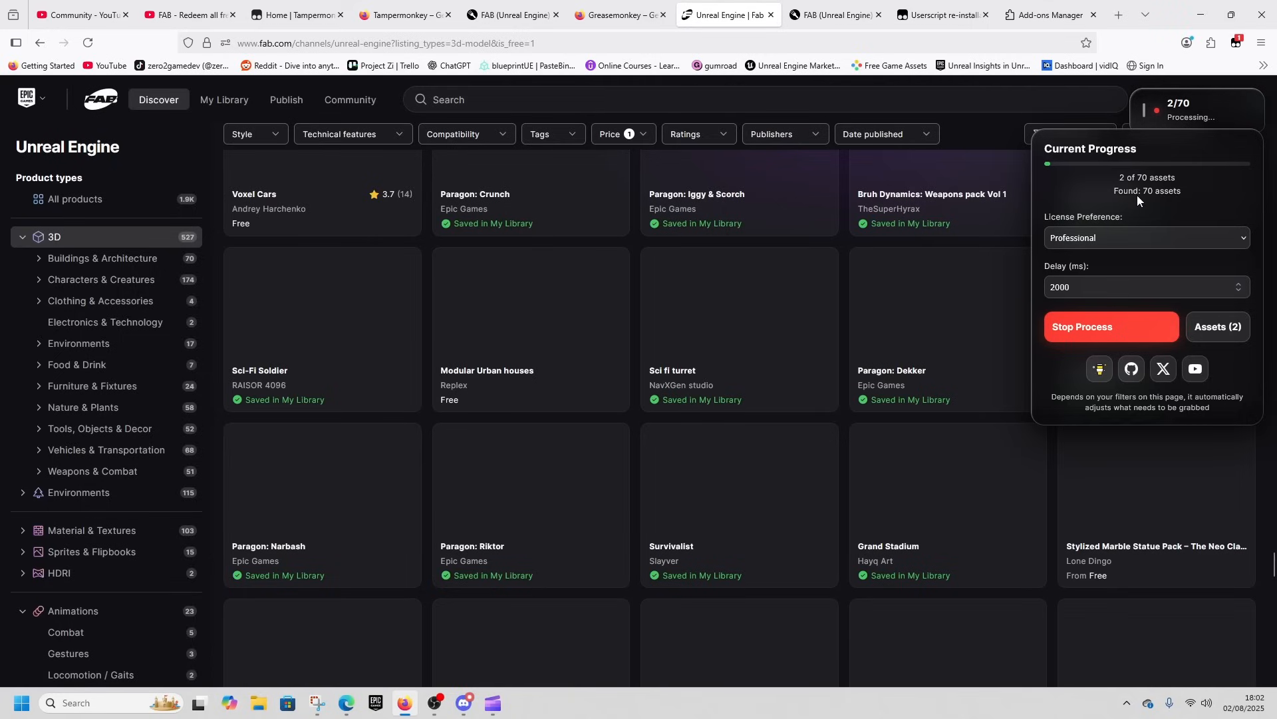
click(1217, 326)
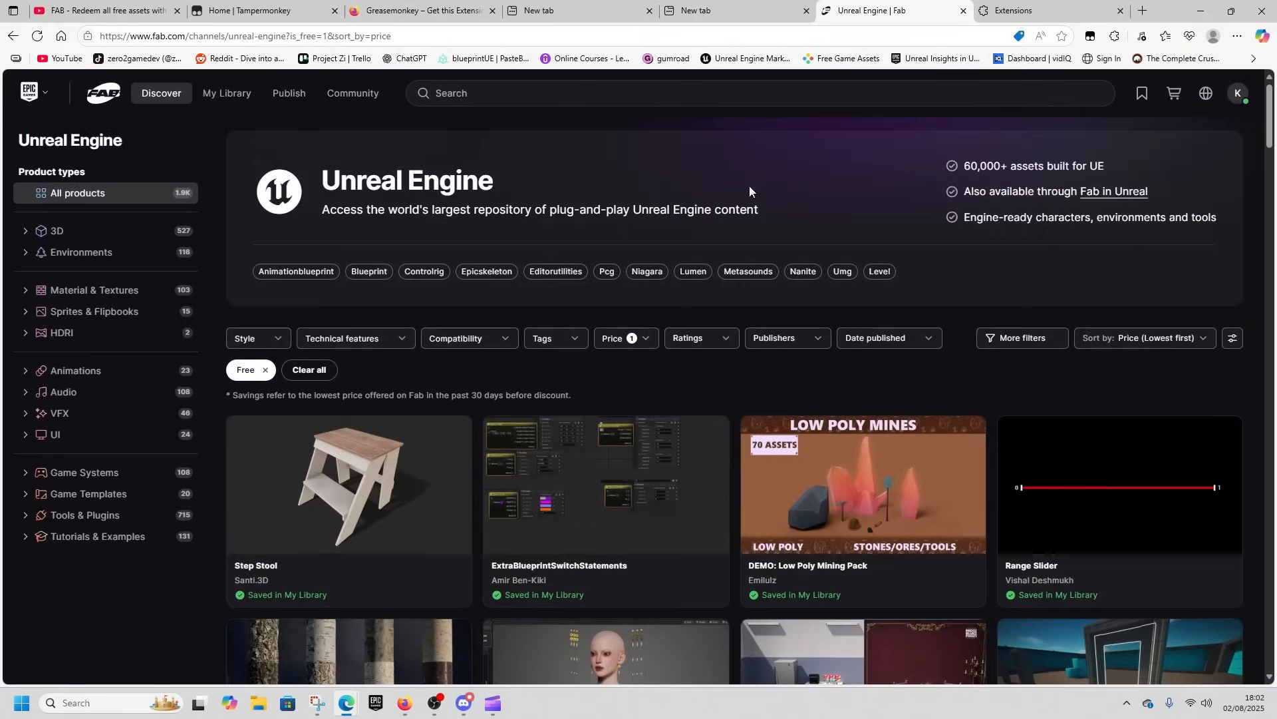
- Check Tampermonkey's script status, then narrow the free Fab listing to 3D assets
click(1089, 36)
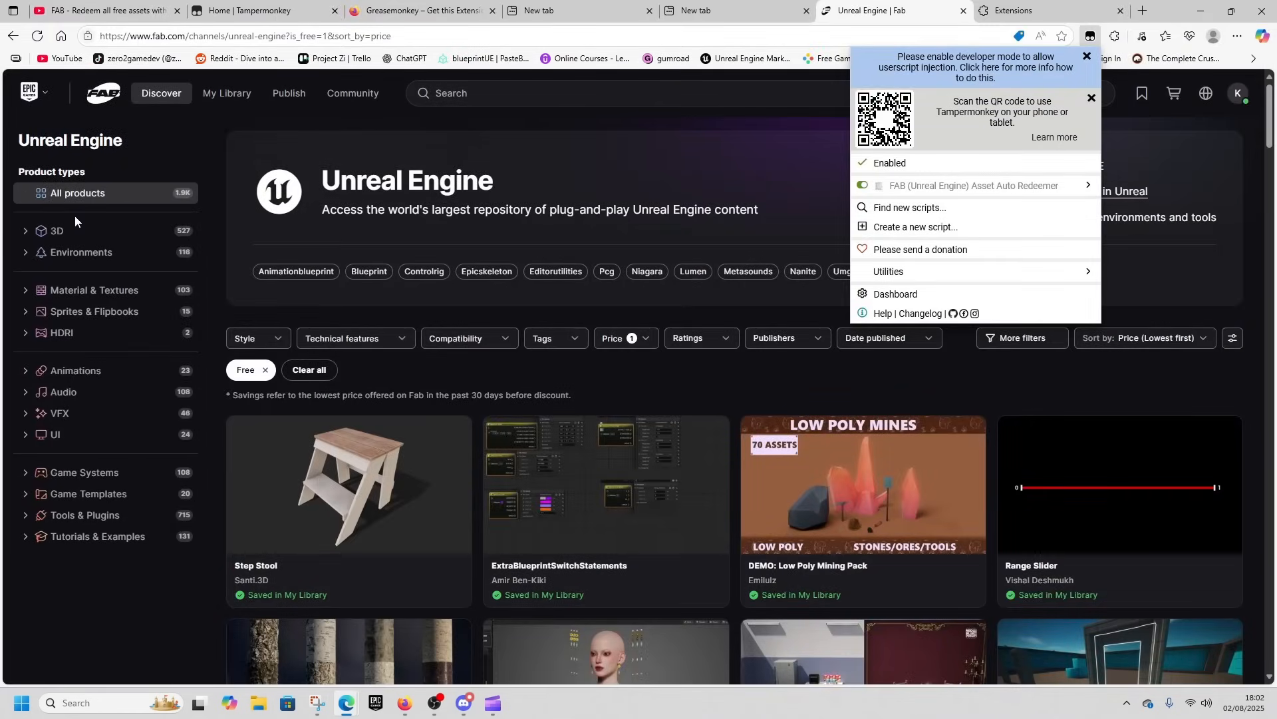
click(57, 232)
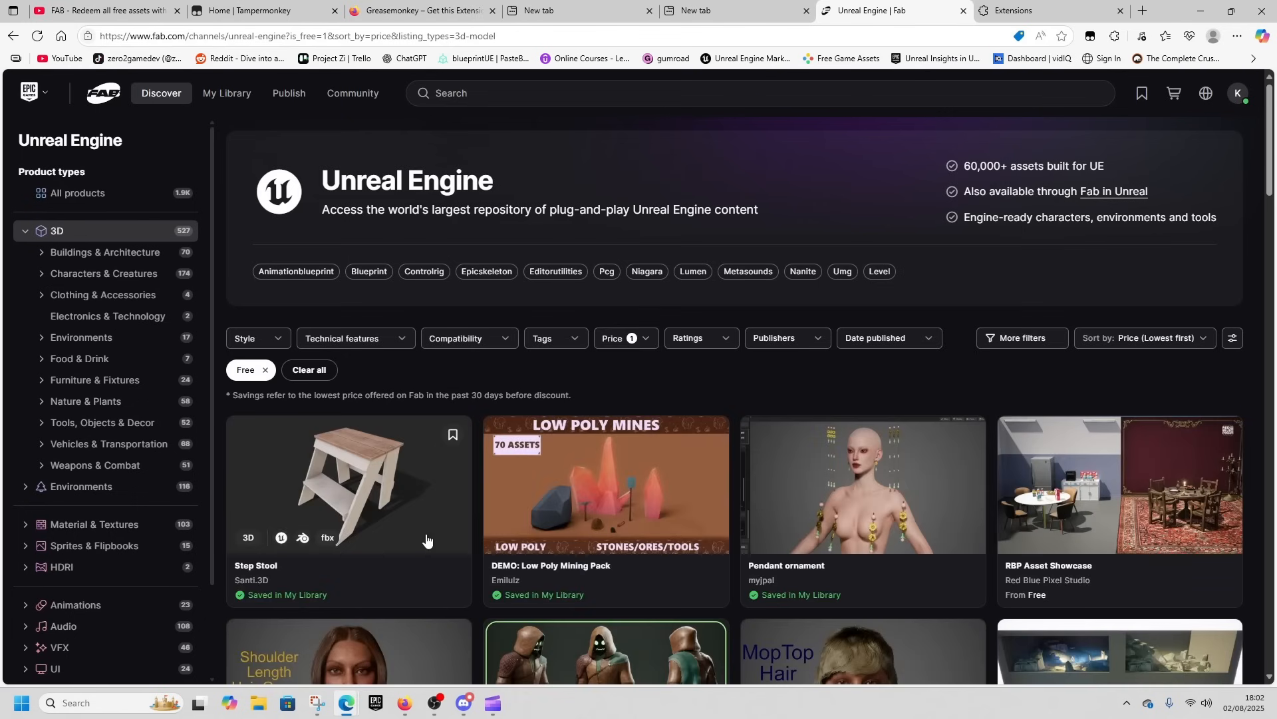
mouse_move(501, 410)
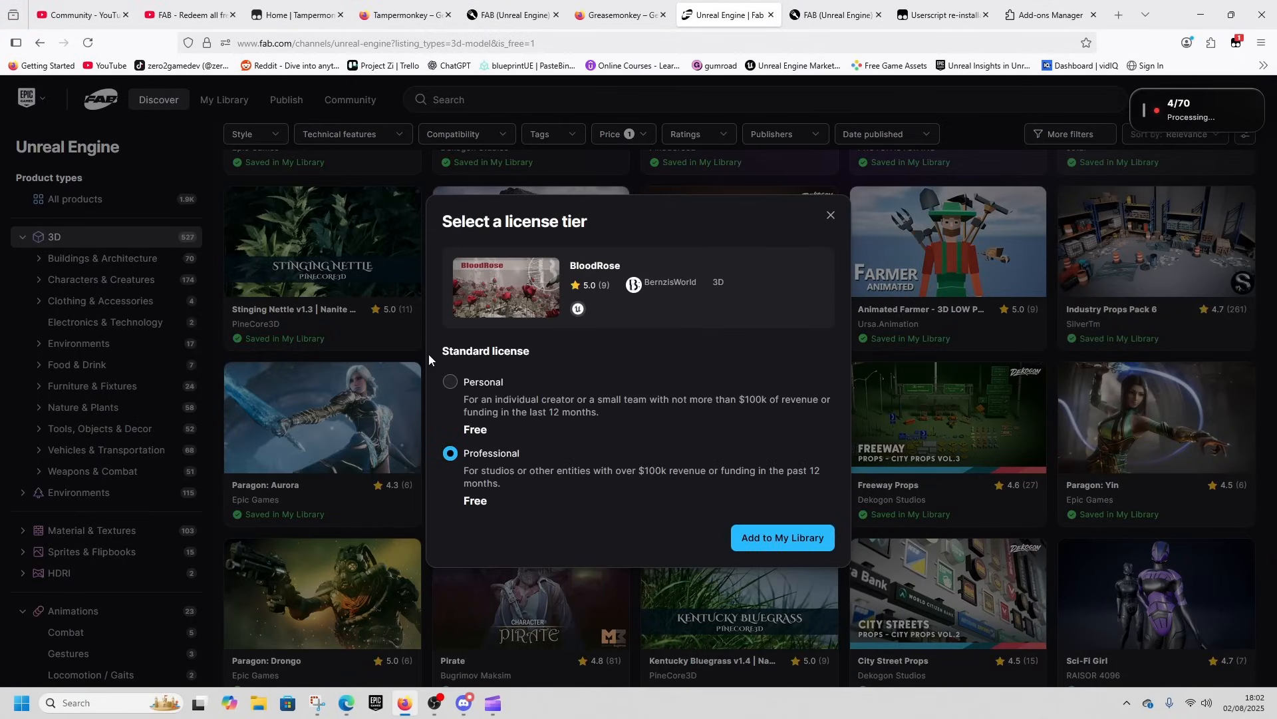
- Add BloodRose and Kentucky Bluegrass to My Library as auto-grab reaches 6 of 70
click(780, 537)
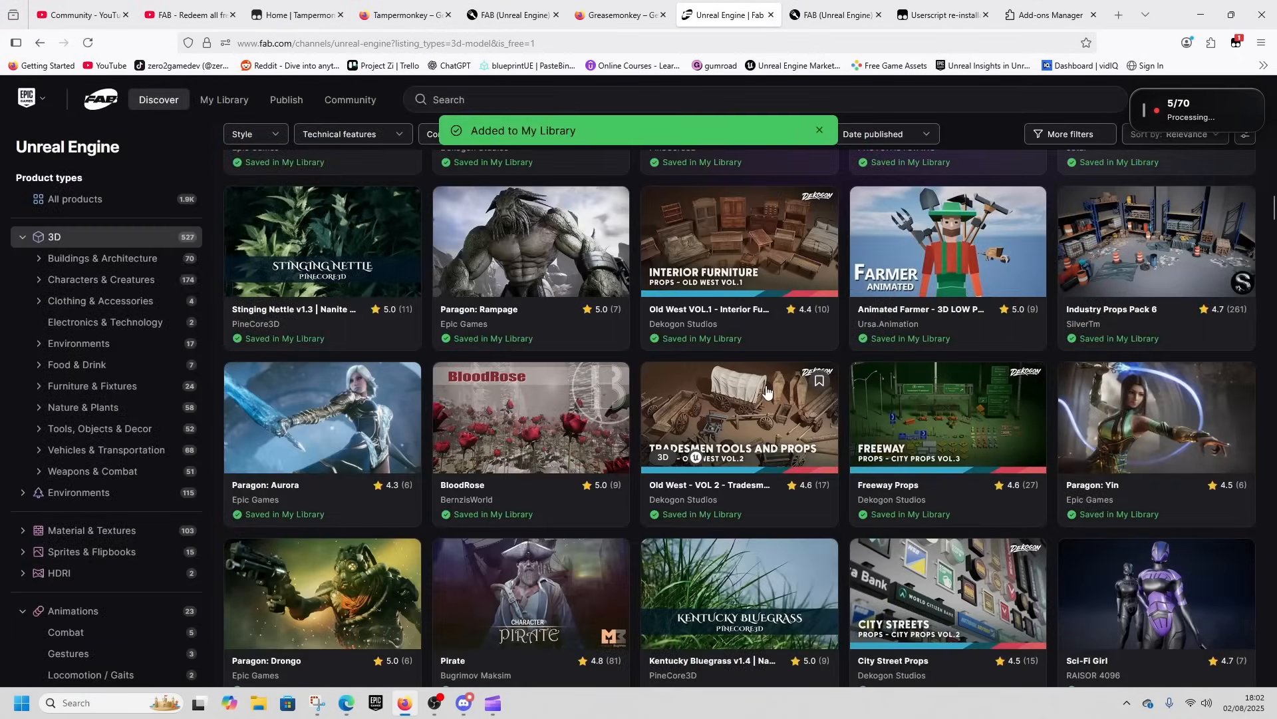
mouse_move(613, 551)
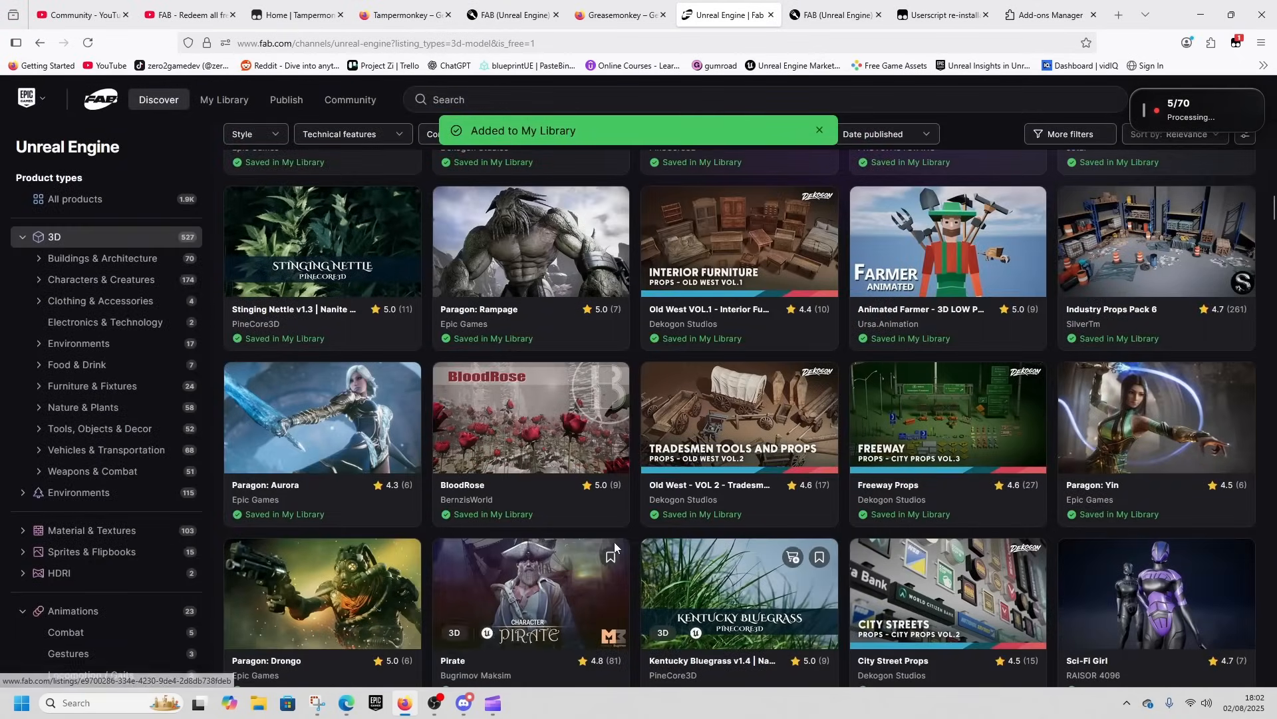
click(819, 559)
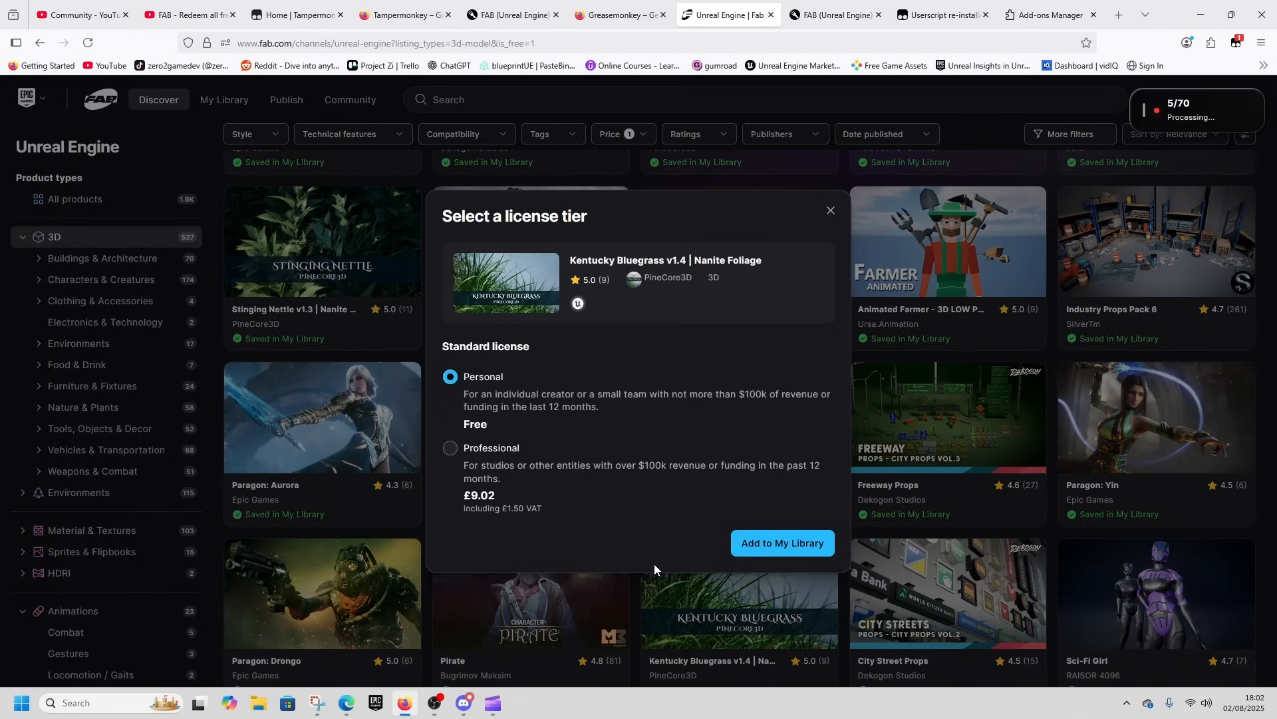
click(779, 543)
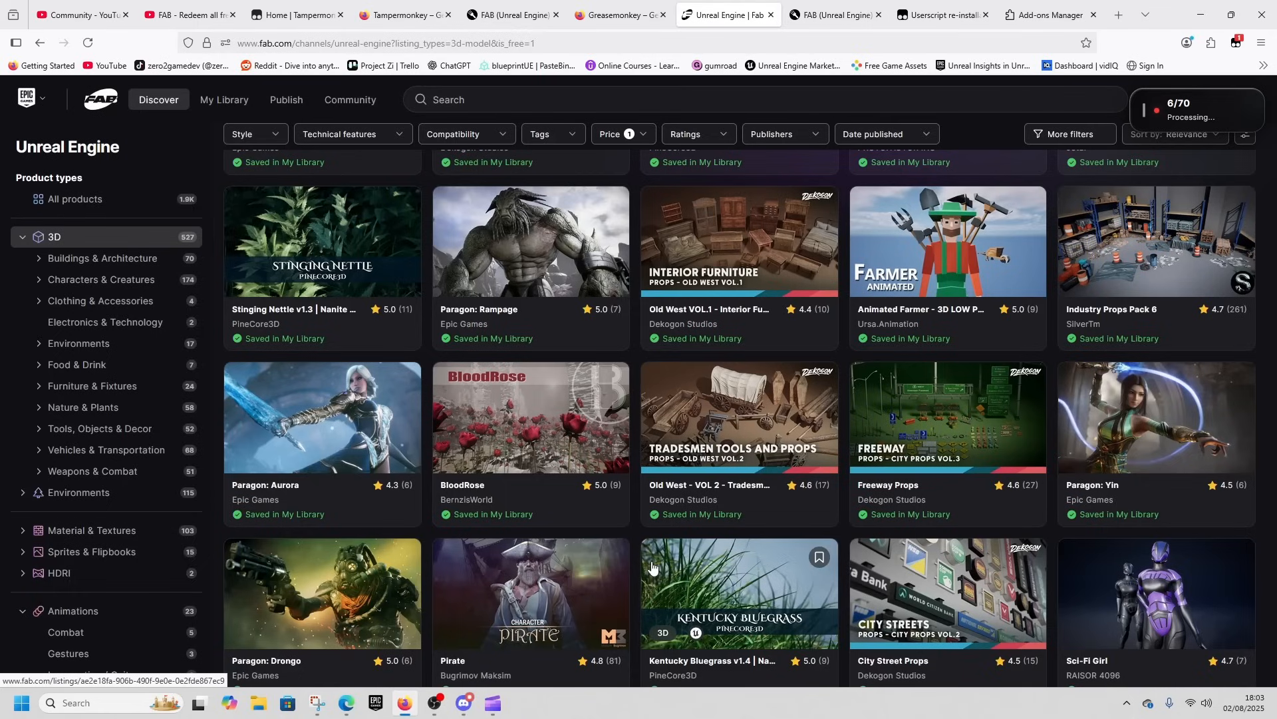
click(175, 15)
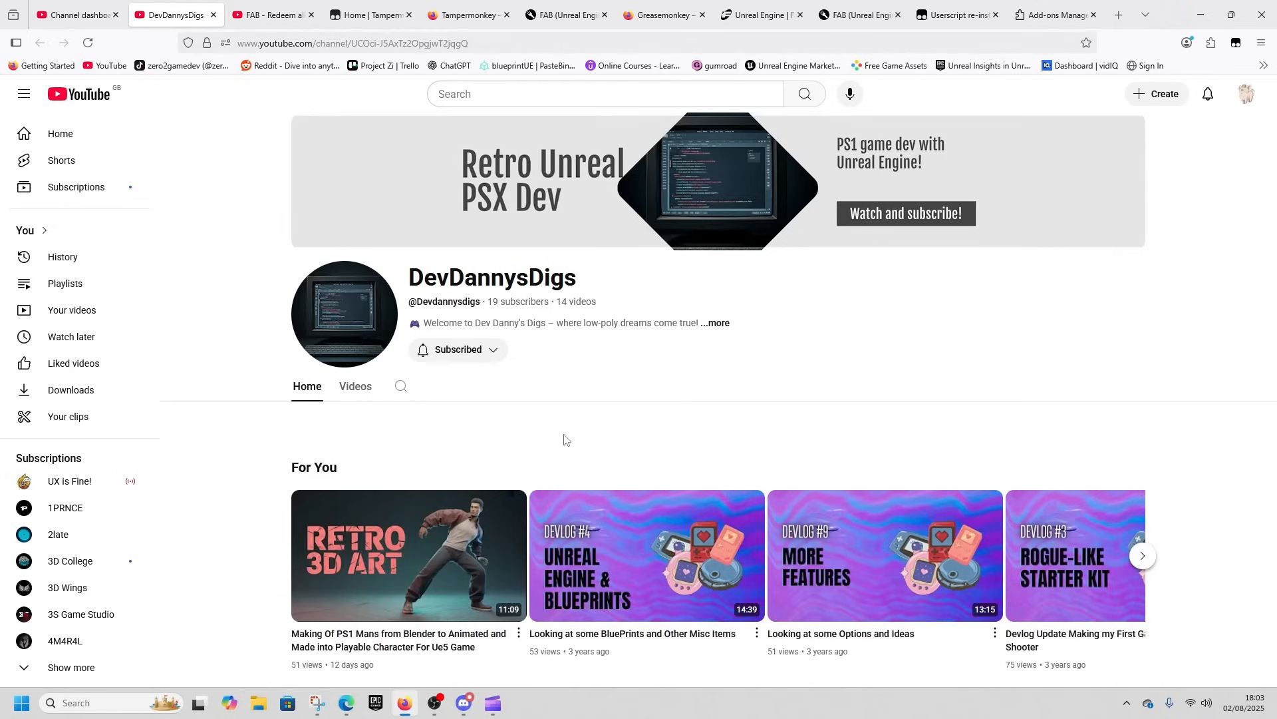
mouse_move(740, 450)
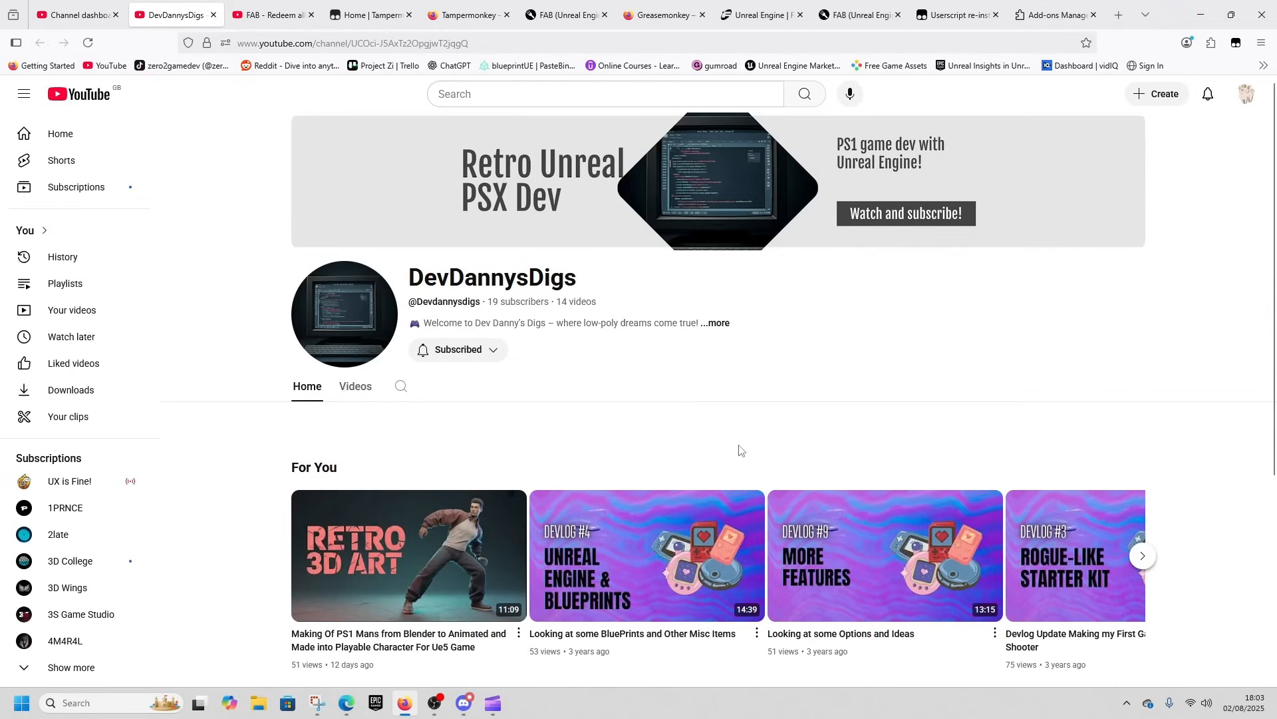
mouse_move(423, 429)
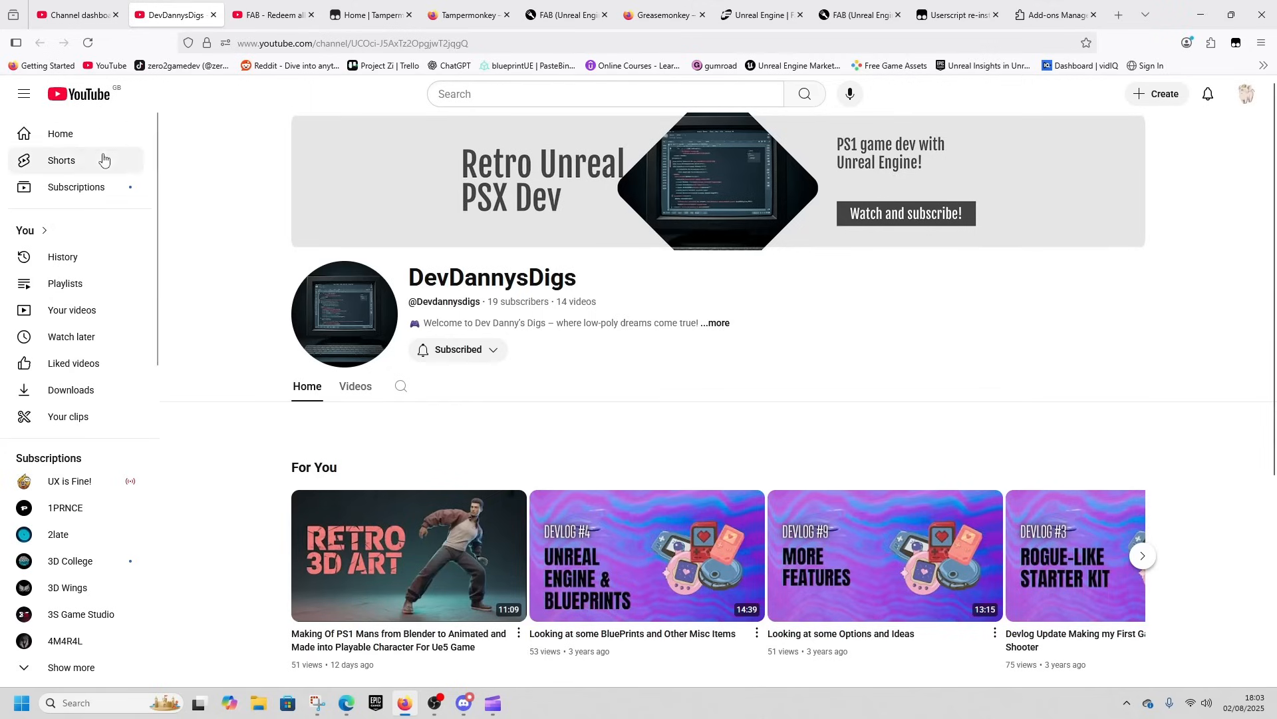
- Leave the Retro Unreal PSX Dev channel page for the YouTube home feed
click(61, 133)
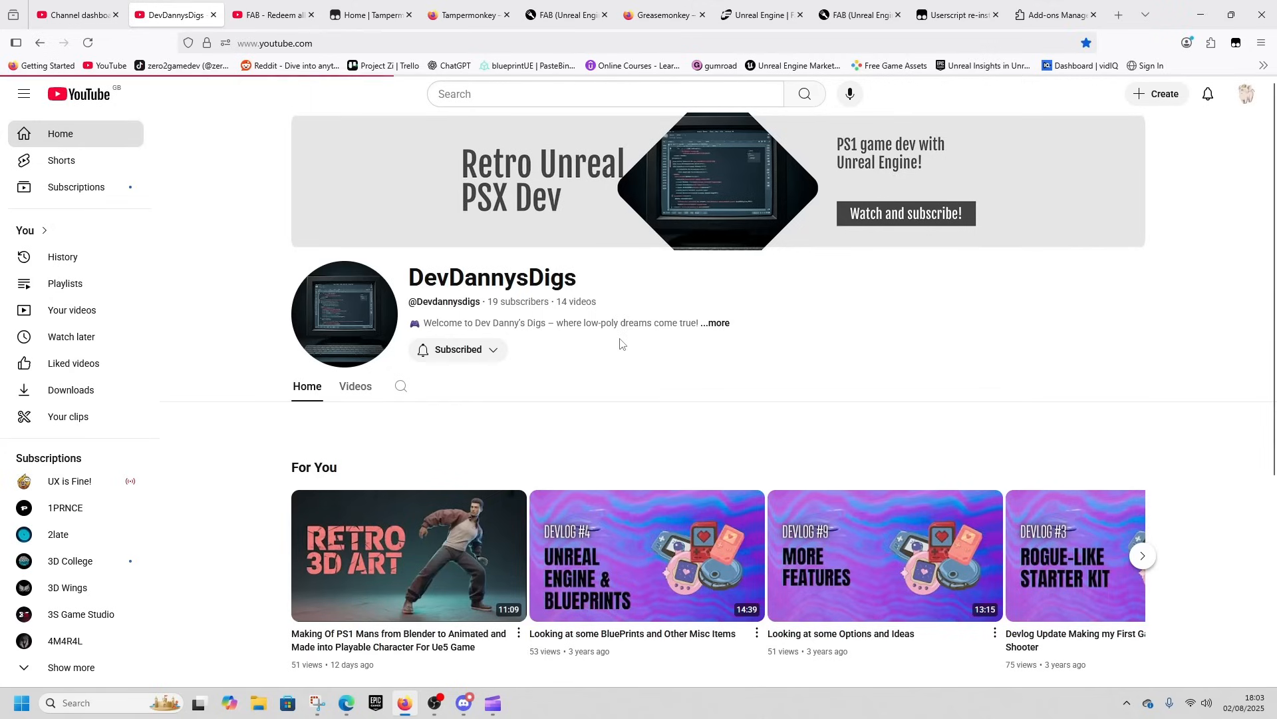